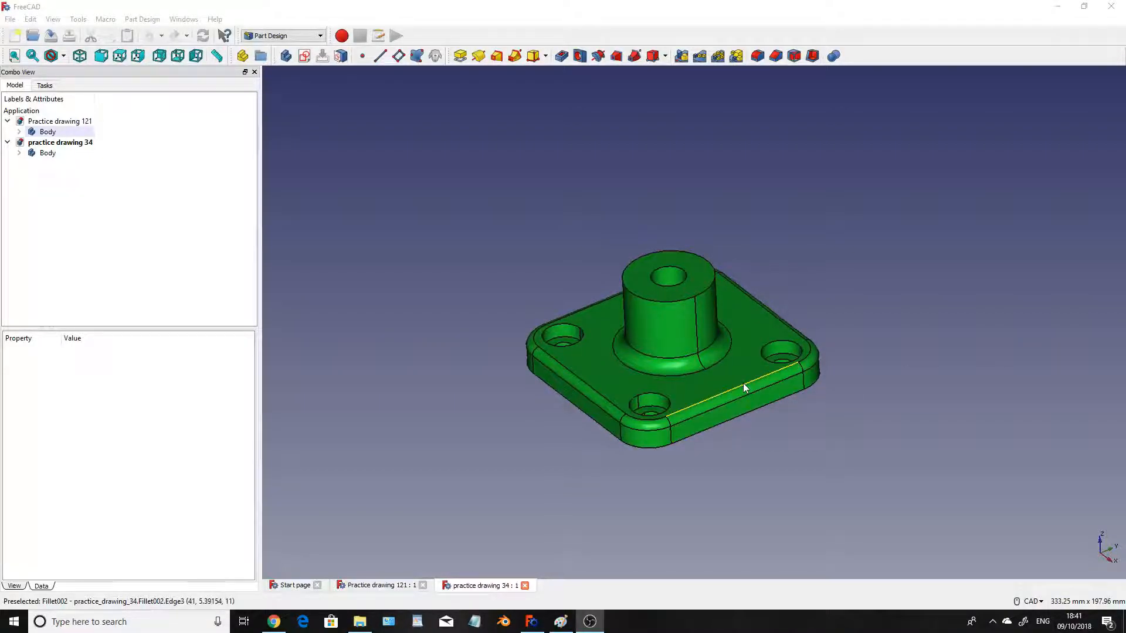
mouse_move(798, 303)
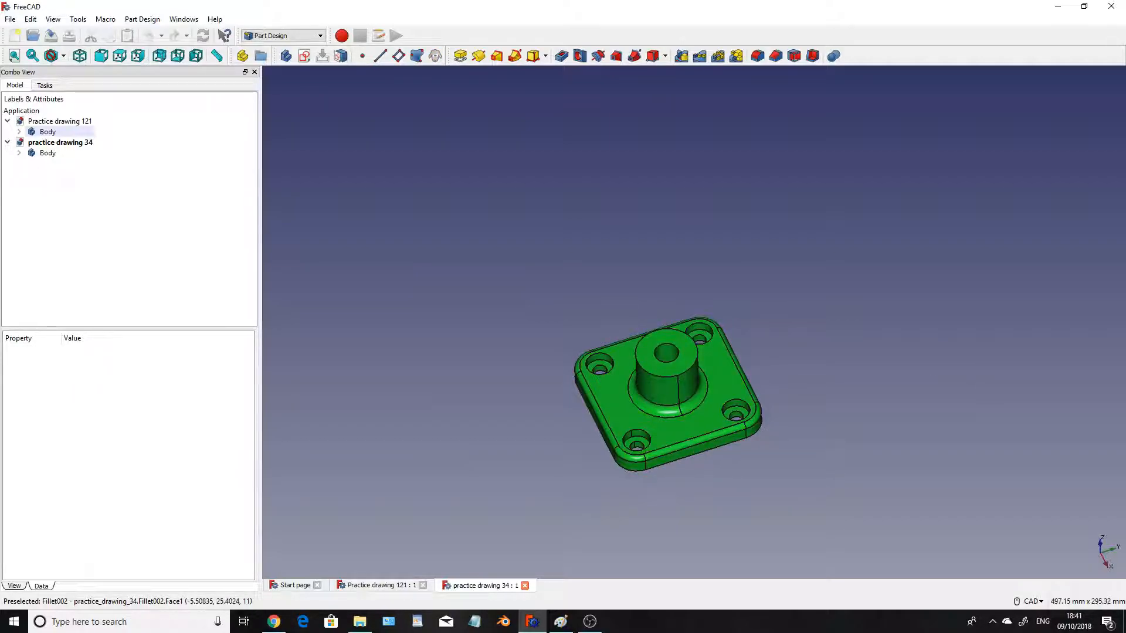
- Switch to the Part Design workbench and create the empty document Unnamed1
left_click(319, 35)
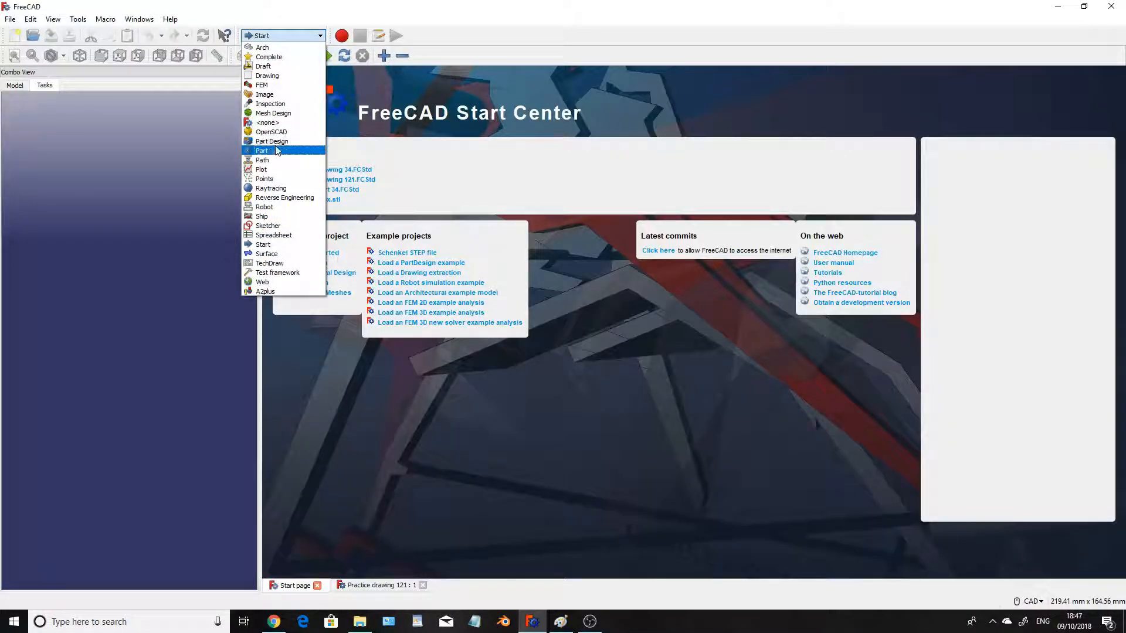
left_click(272, 140)
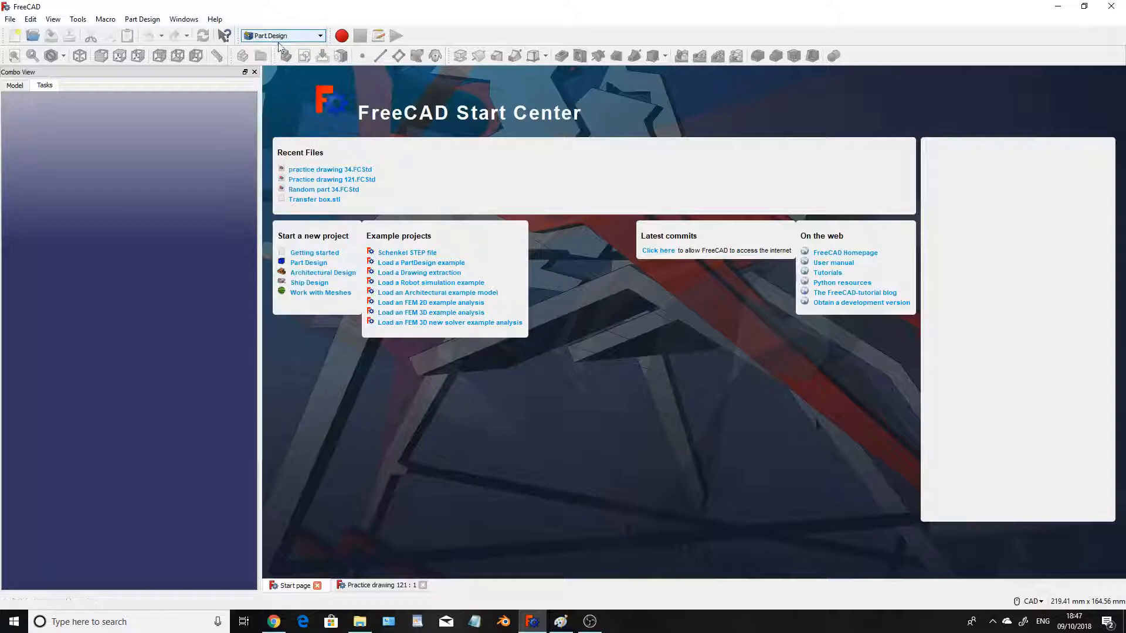
mouse_move(14, 35)
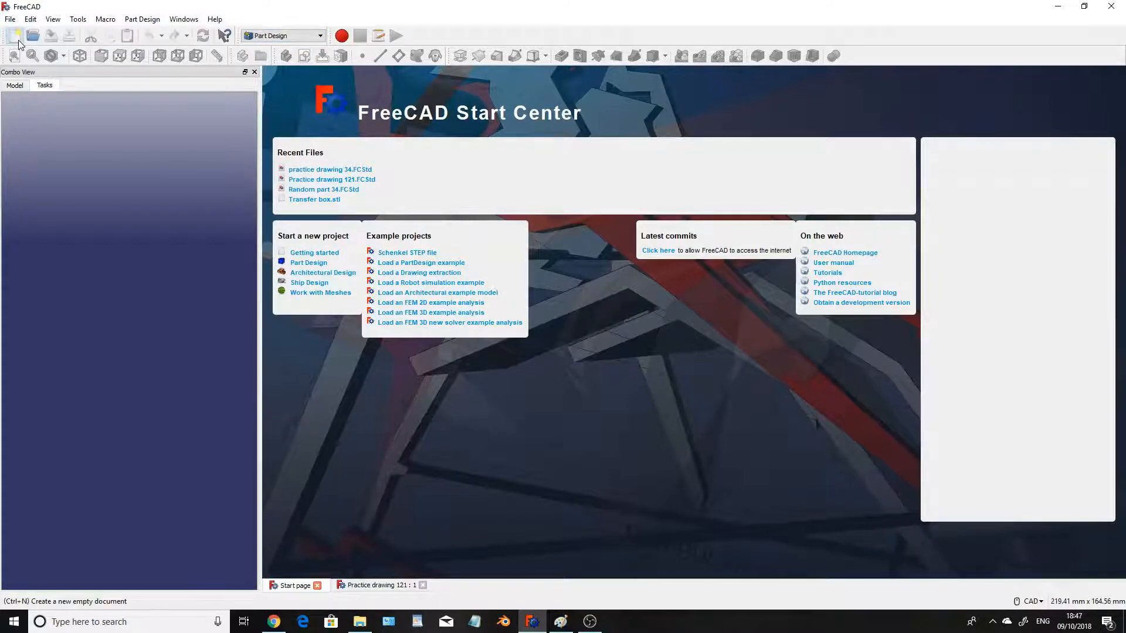
left_click(14, 36)
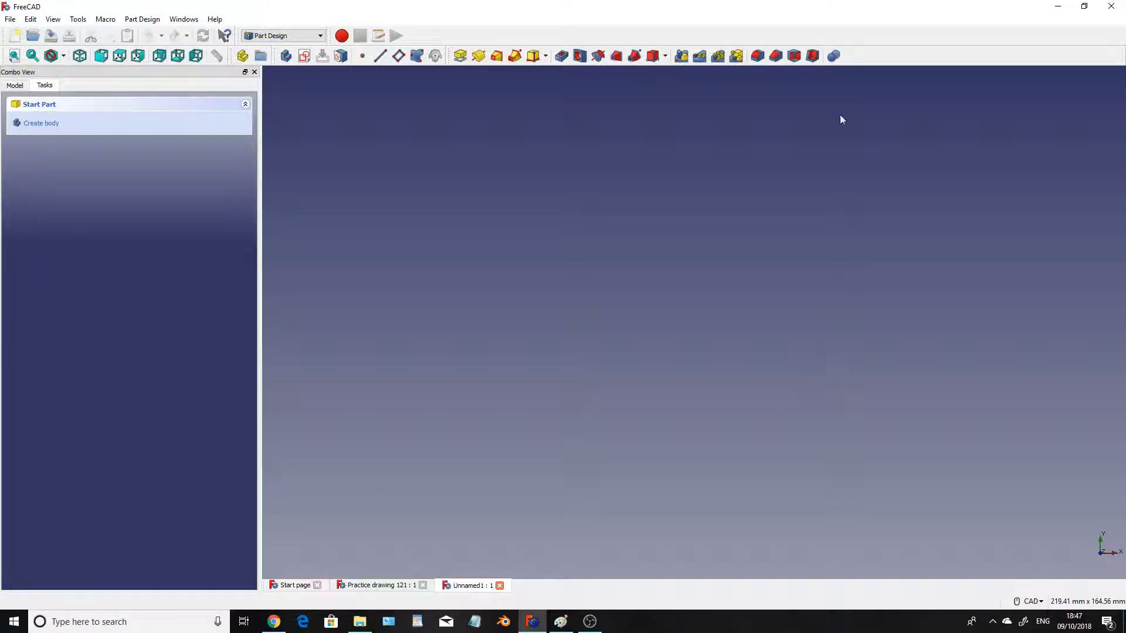
mouse_move(652, 275)
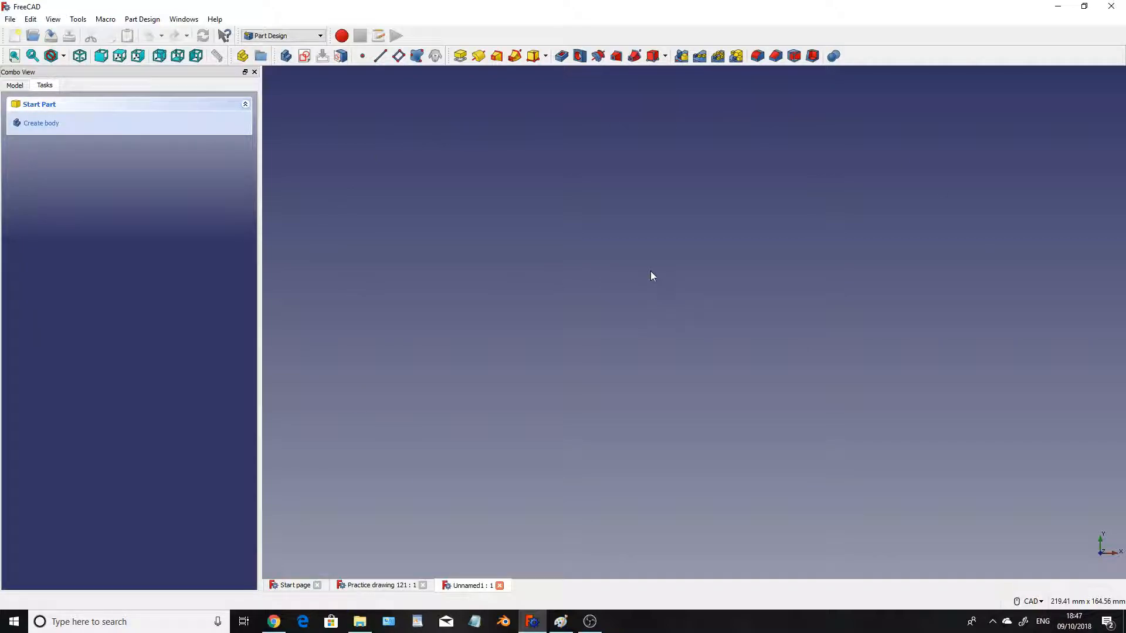
mouse_move(304, 56)
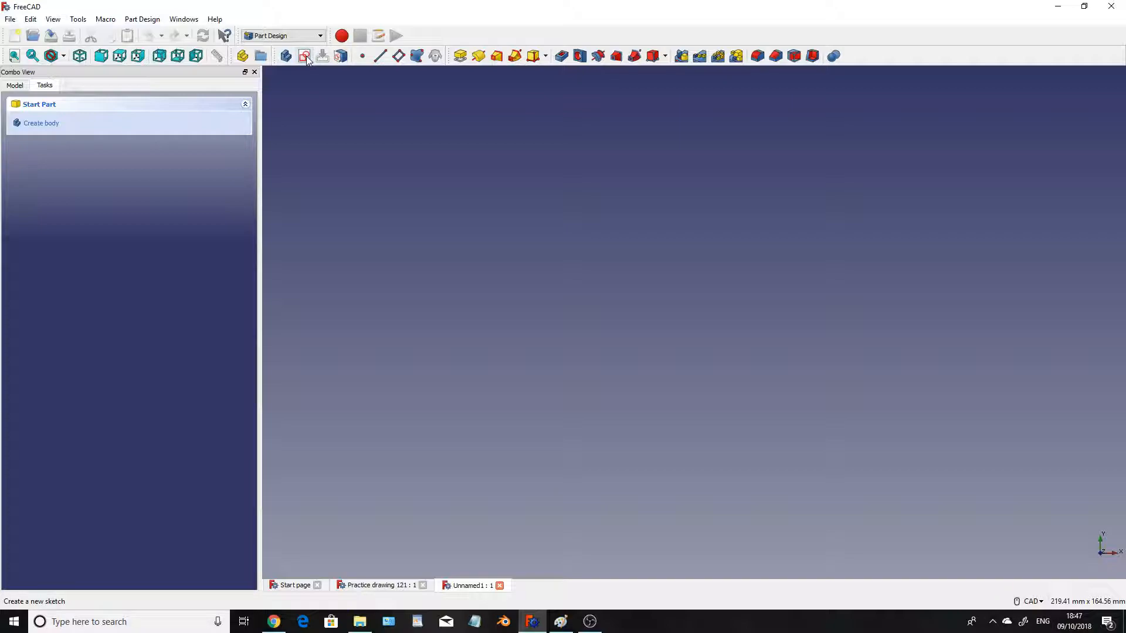
- Create a new sketch on the XY_Plane base plane
left_click(303, 55)
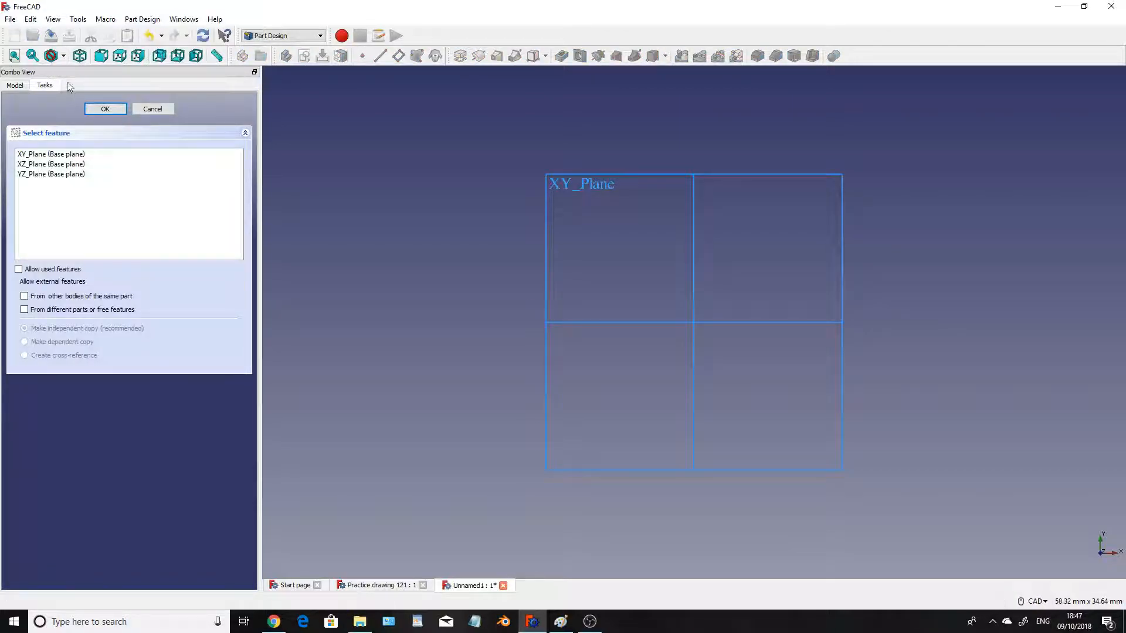
mouse_move(79, 55)
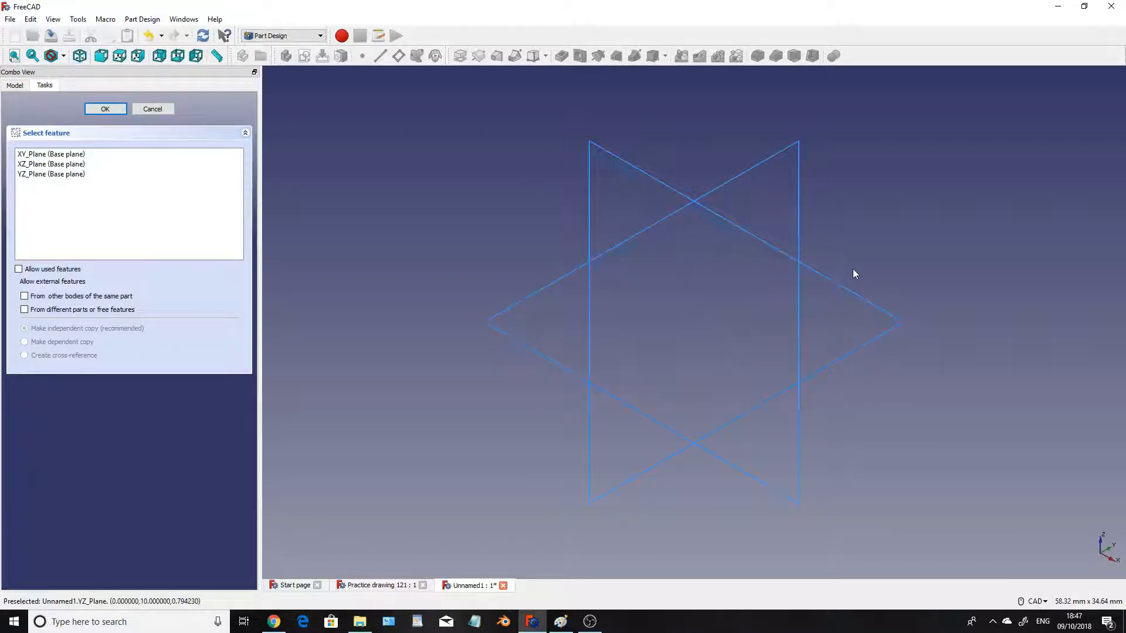
left_click(50, 153)
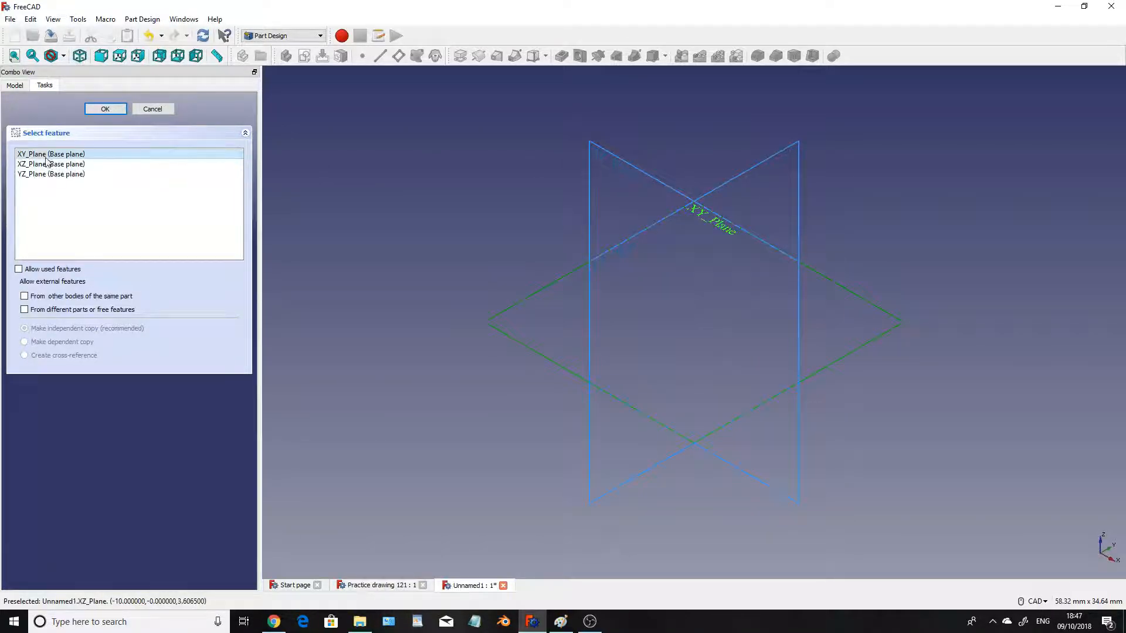
mouse_move(723, 425)
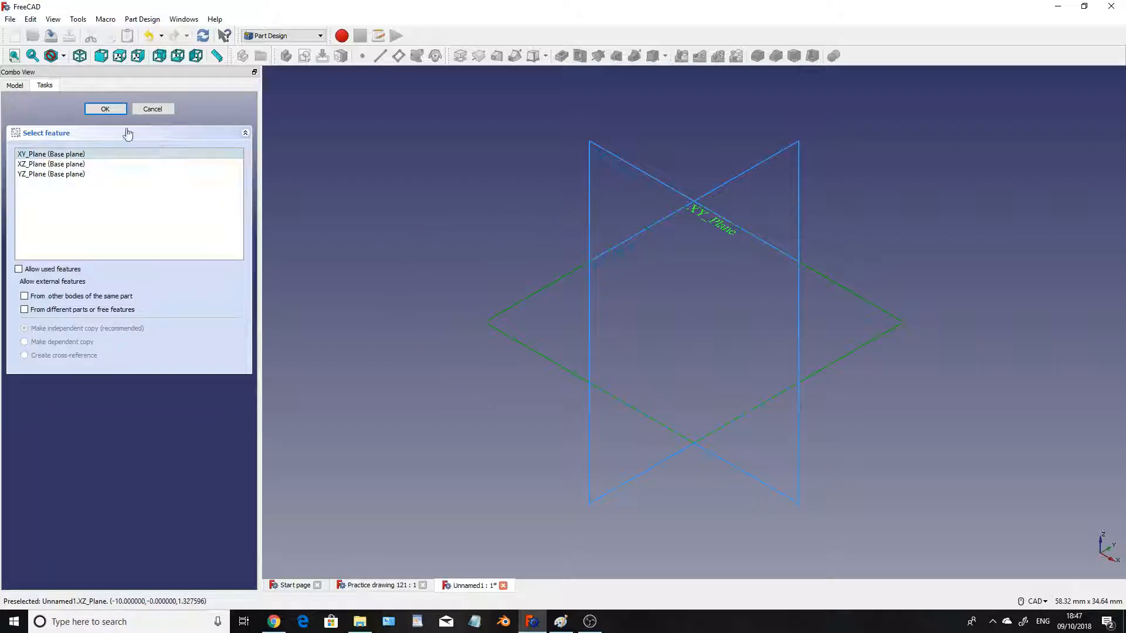
left_click(105, 108)
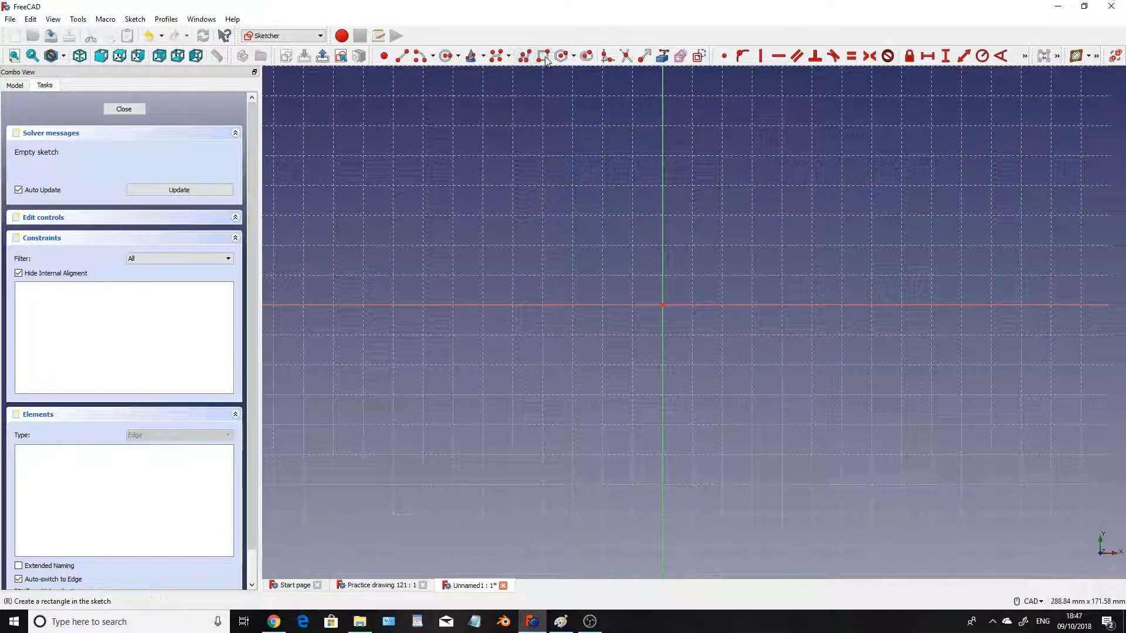
mouse_move(516, 189)
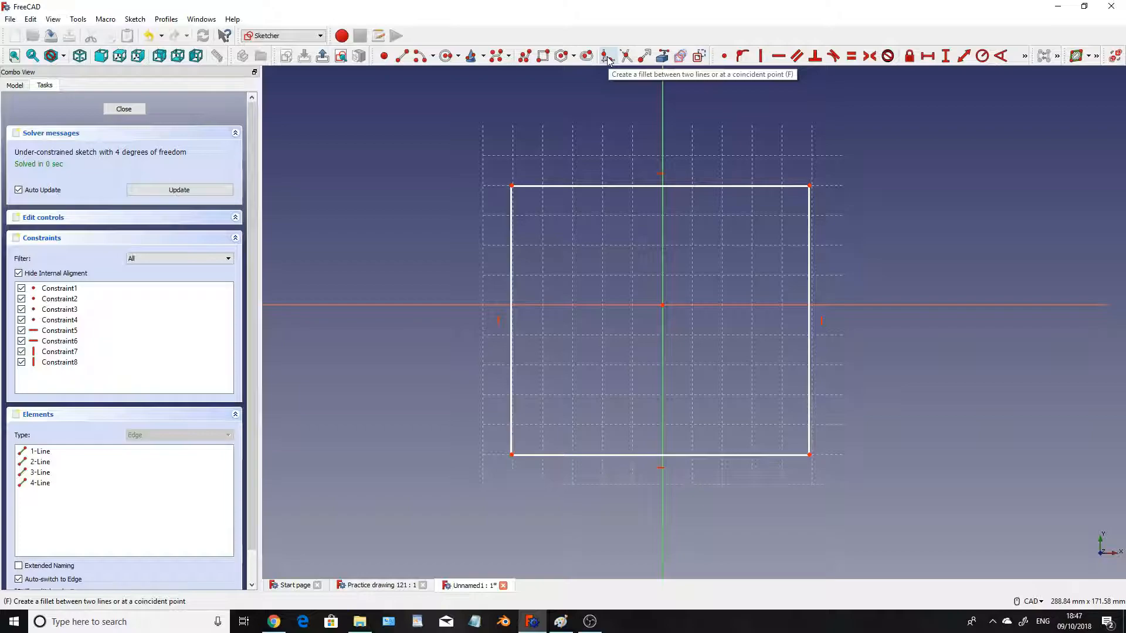
mouse_move(583, 126)
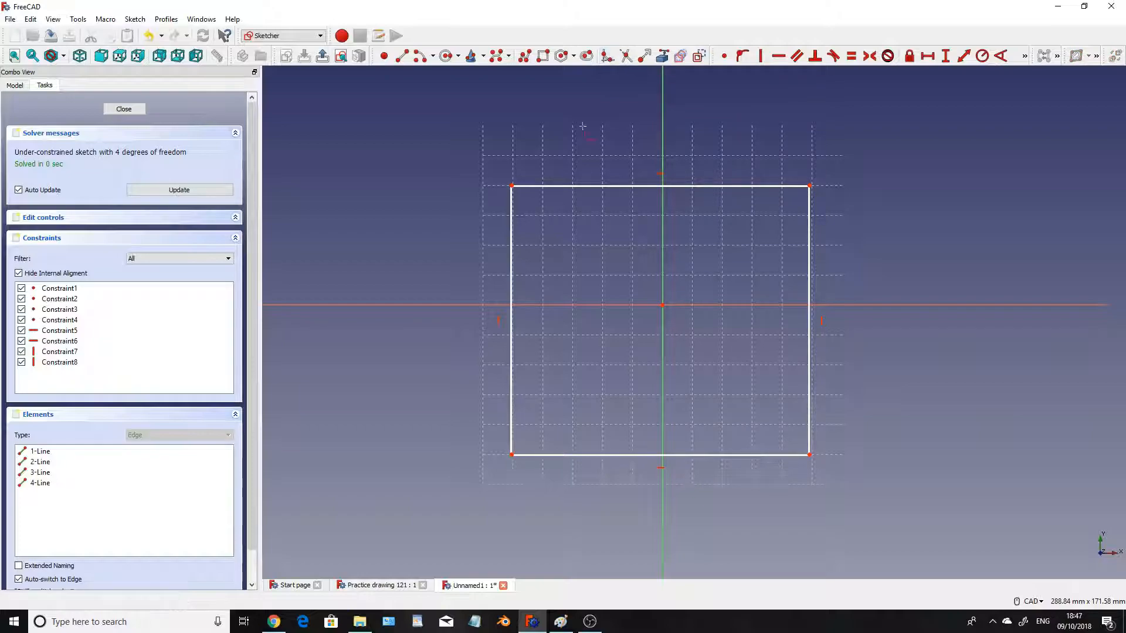
mouse_move(512, 186)
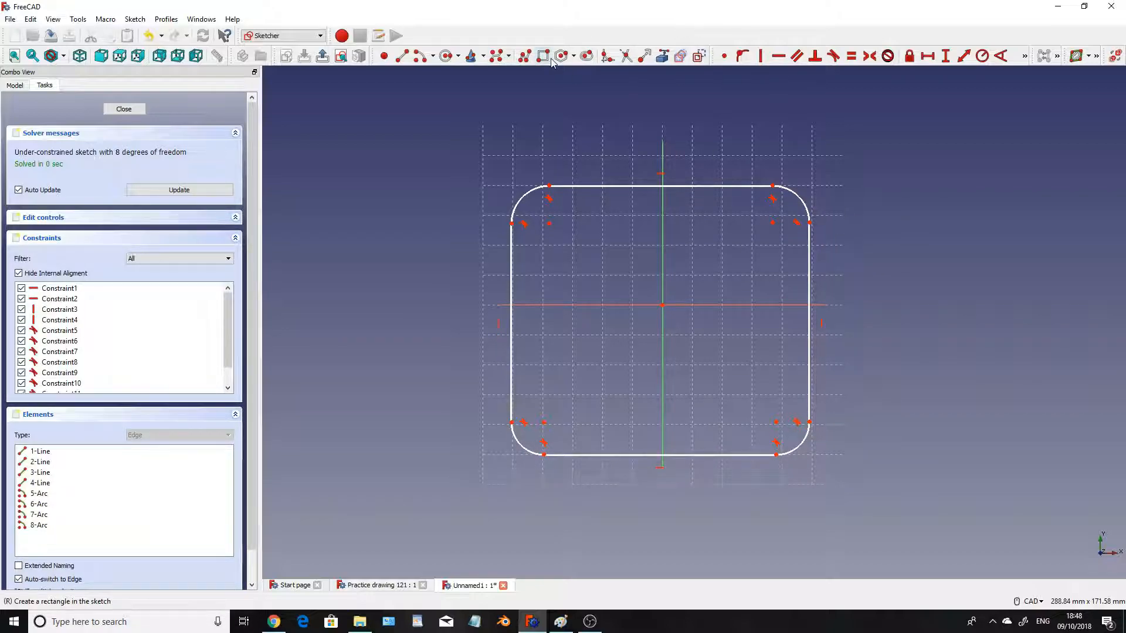
mouse_move(611, 155)
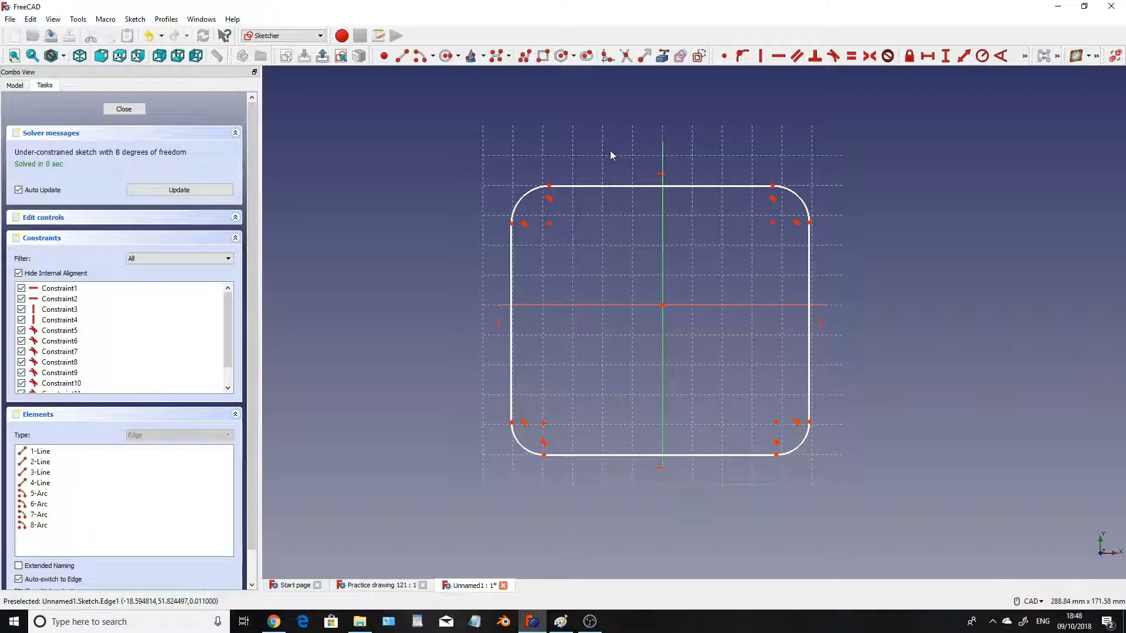
mouse_move(775, 219)
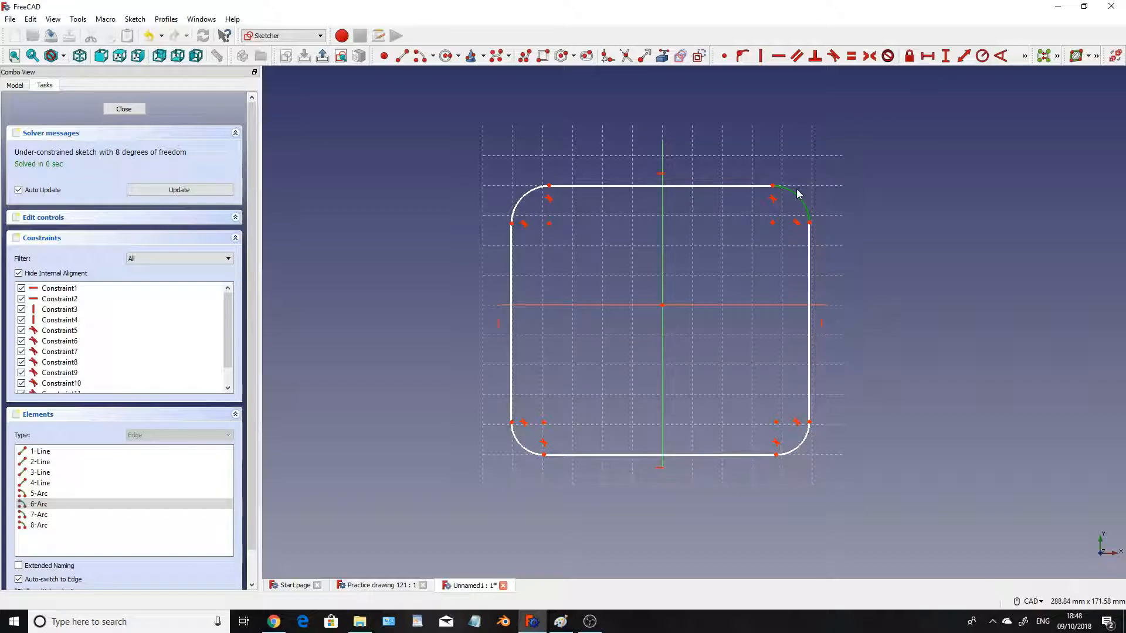
mouse_move(987, 56)
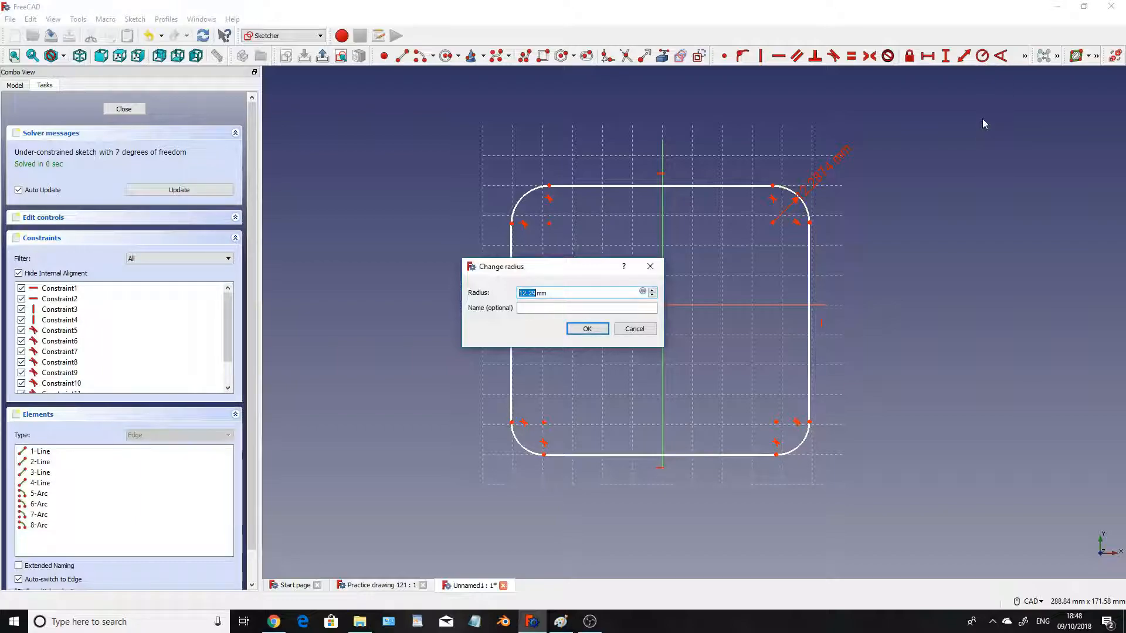
- Give the top-right, top-left and lower-left corner arcs 14 mm radius constraints
left_click(587, 328)
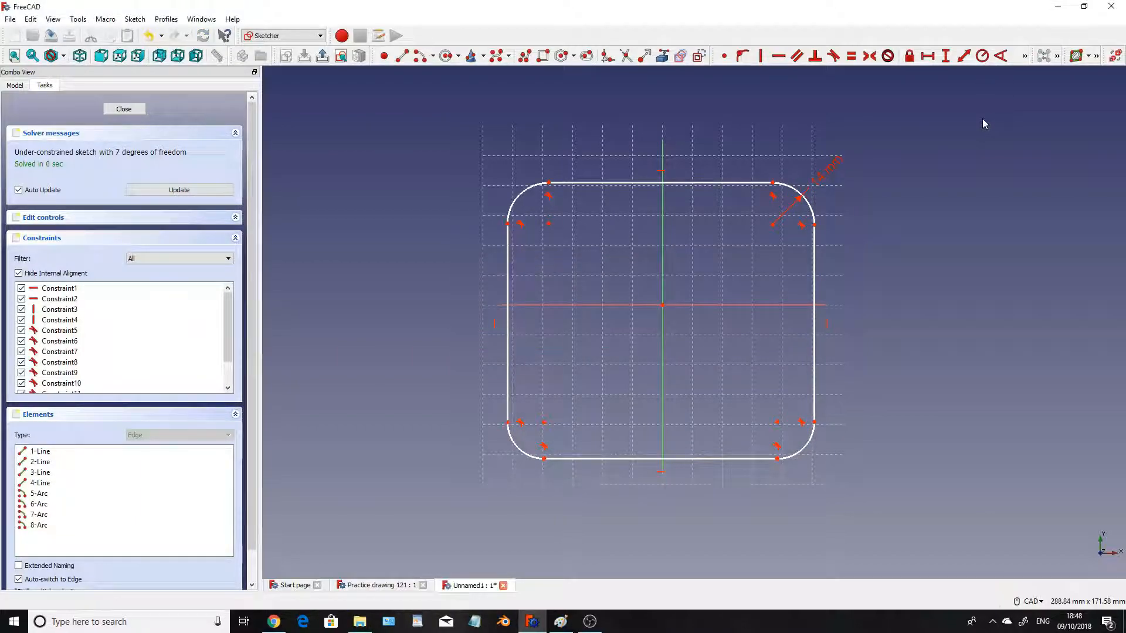
mouse_move(773, 228)
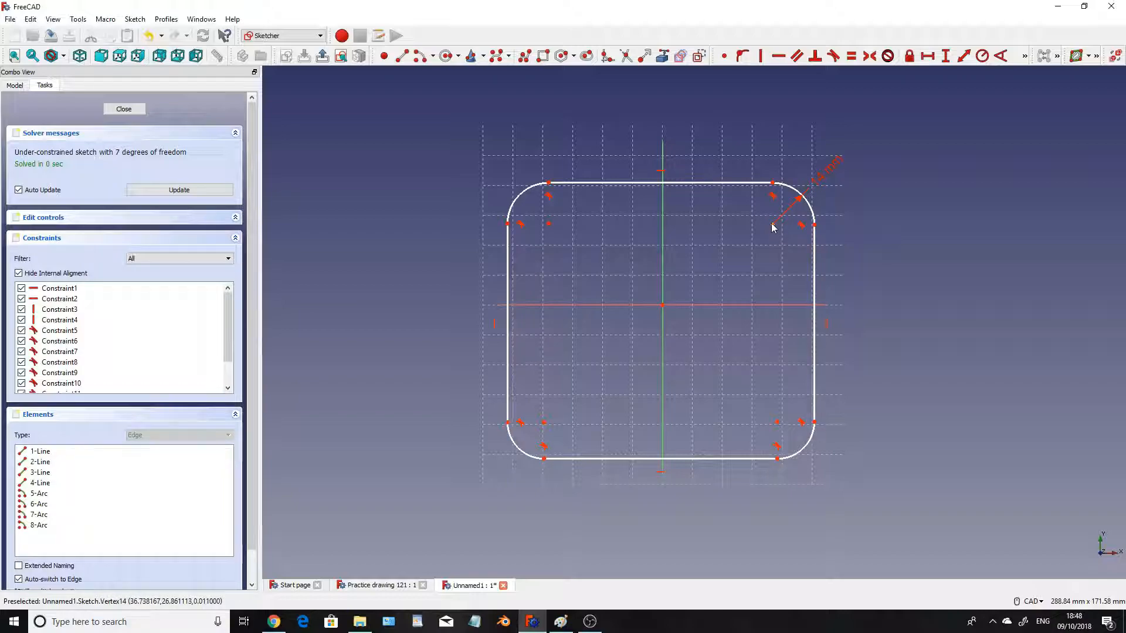
mouse_move(858, 164)
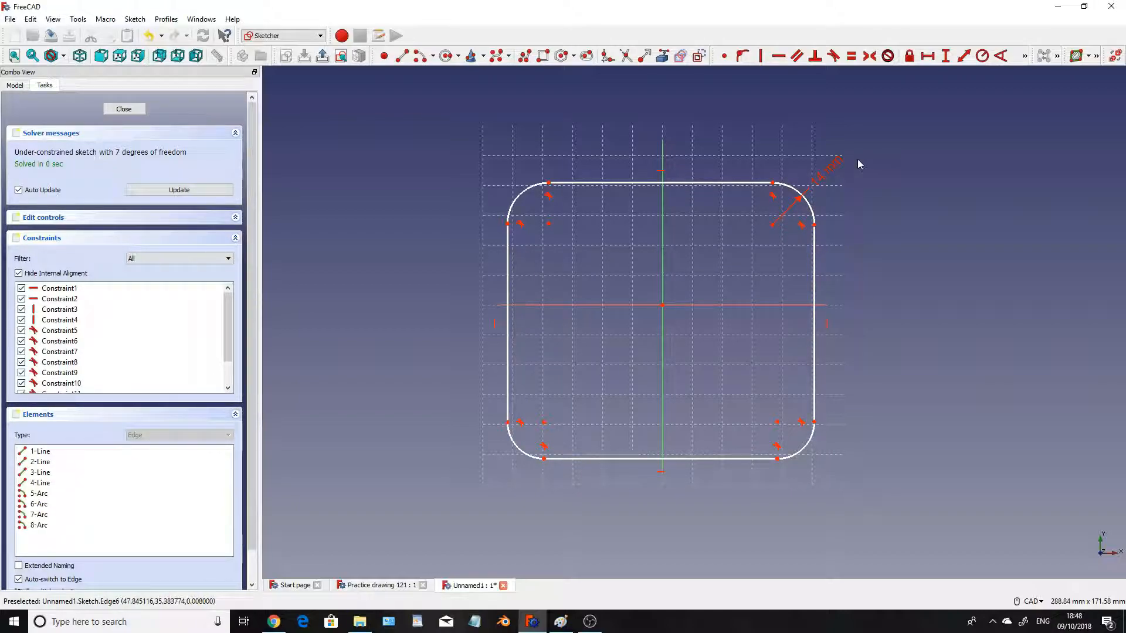
mouse_move(546, 197)
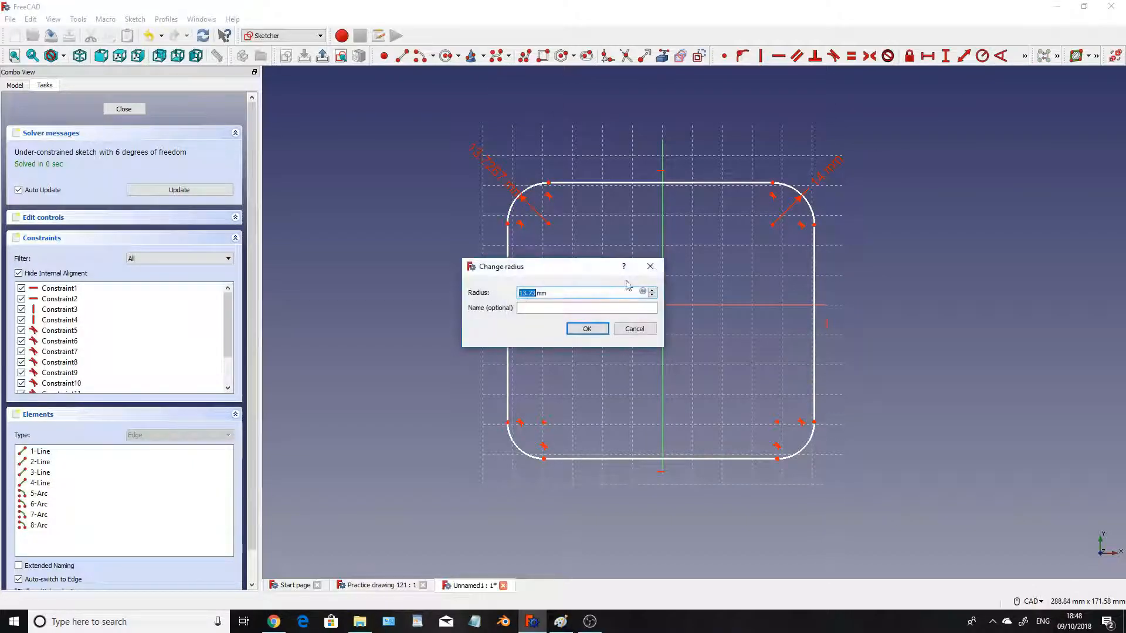
left_click(586, 328)
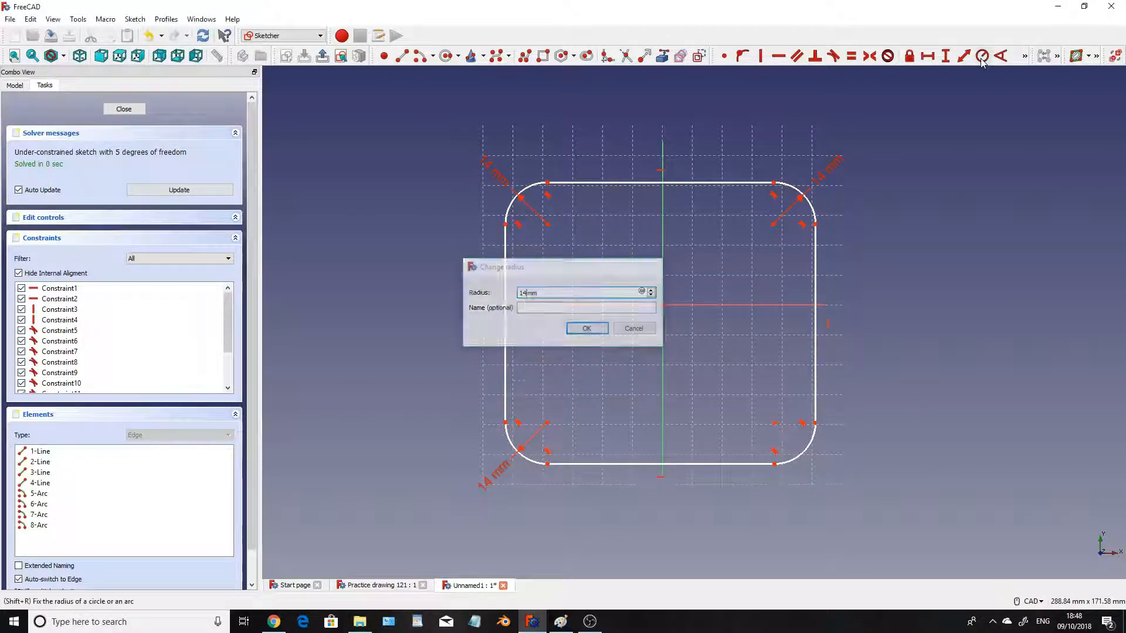
left_click(586, 328)
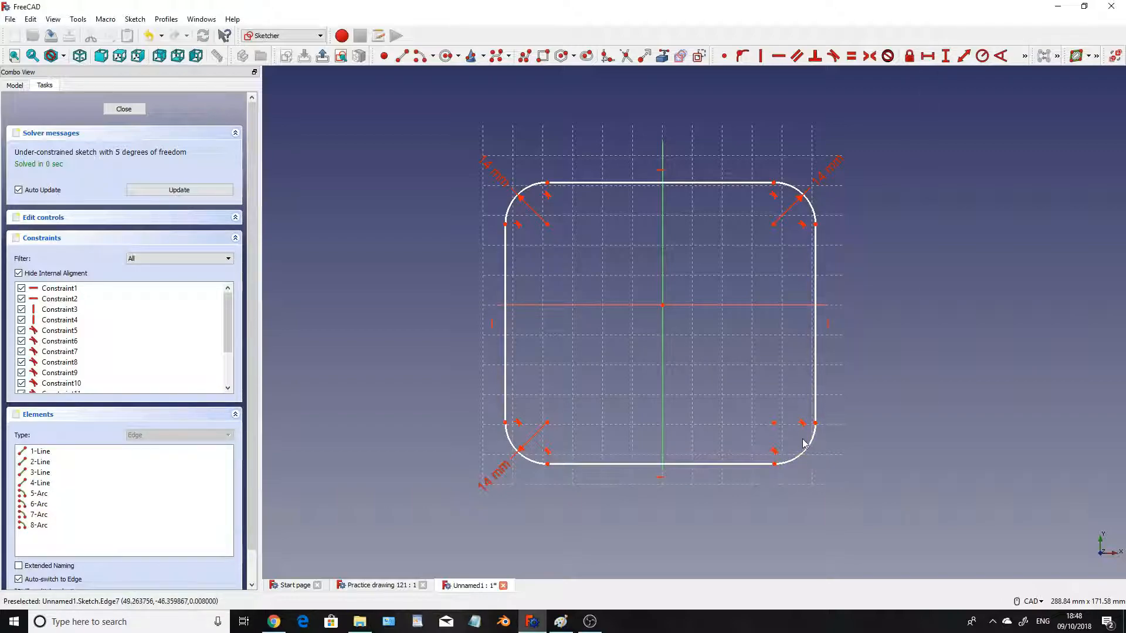
mouse_move(509, 230)
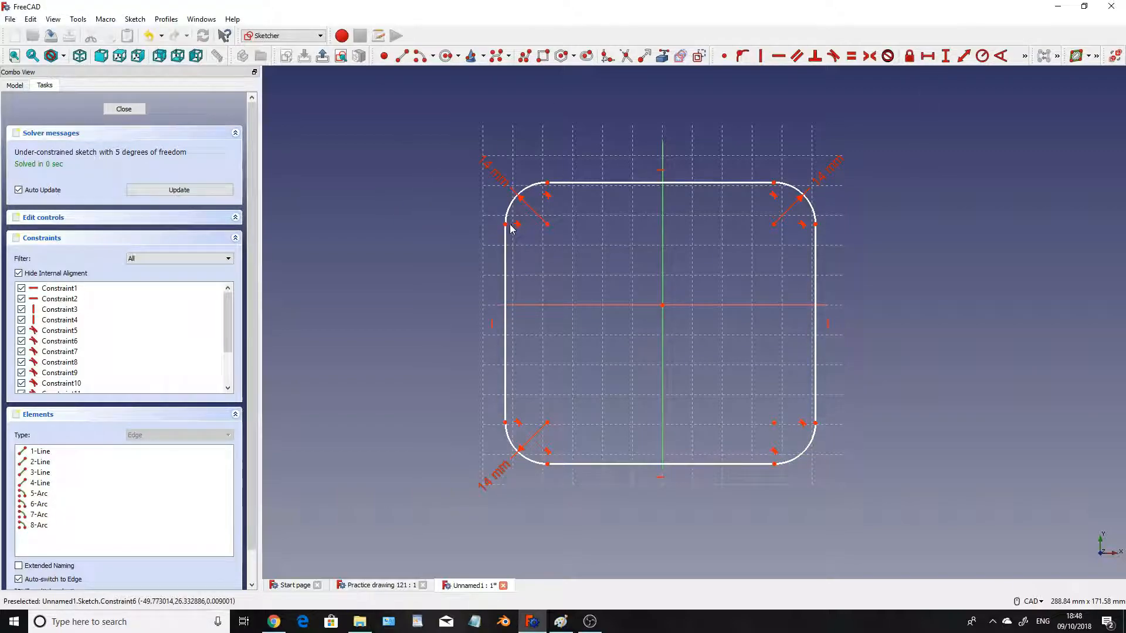
mouse_move(802, 244)
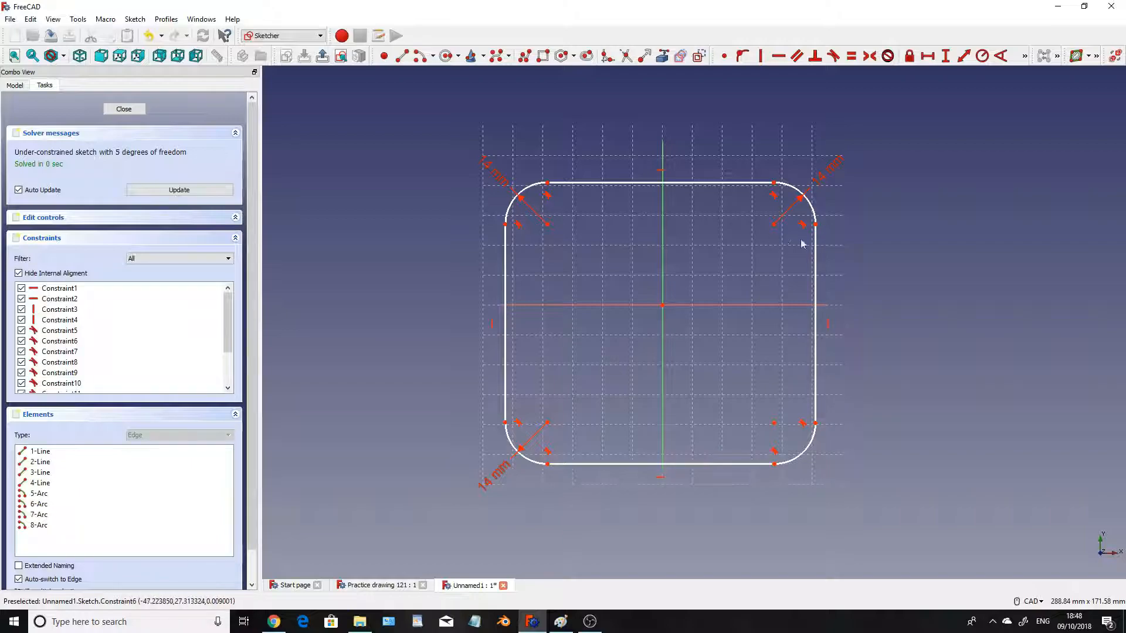
mouse_move(595, 324)
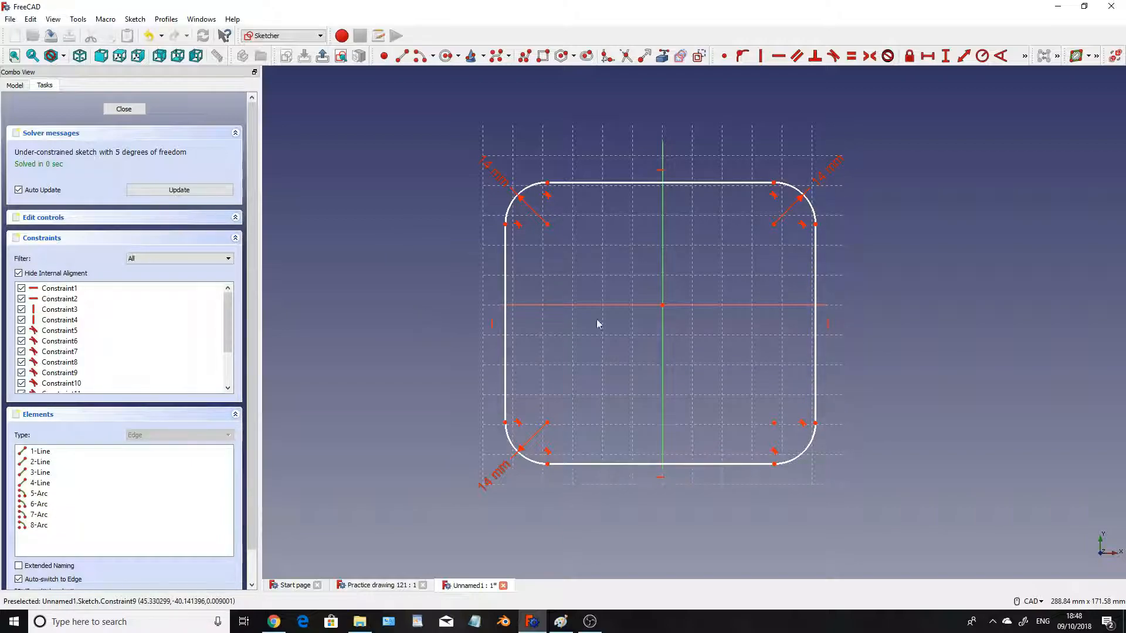
mouse_move(516, 224)
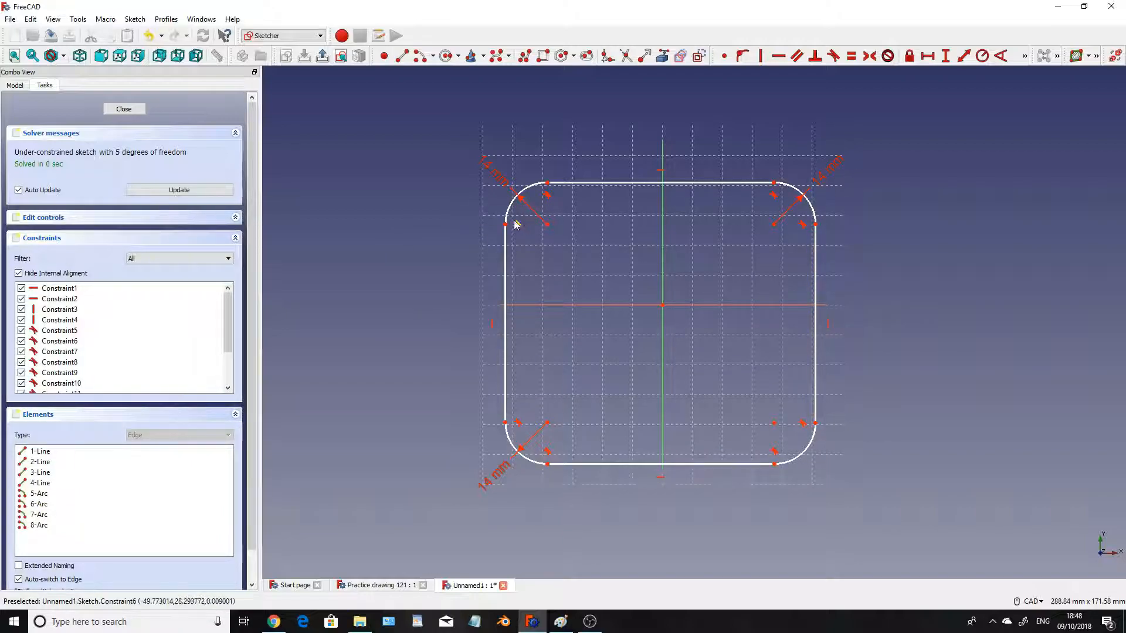
mouse_move(505, 228)
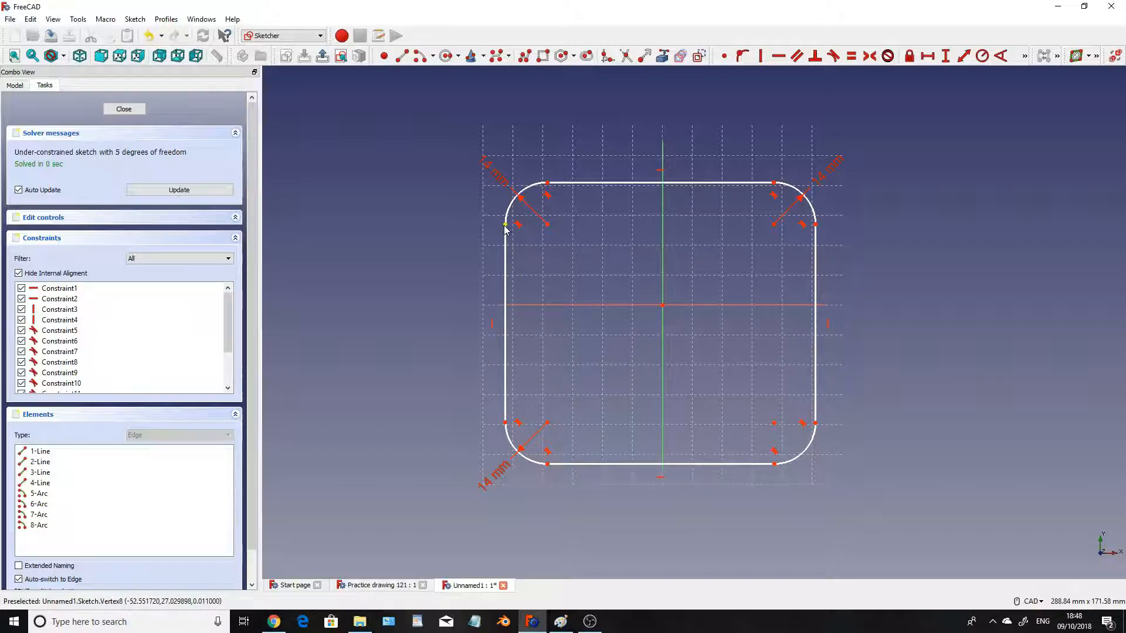
mouse_move(808, 221)
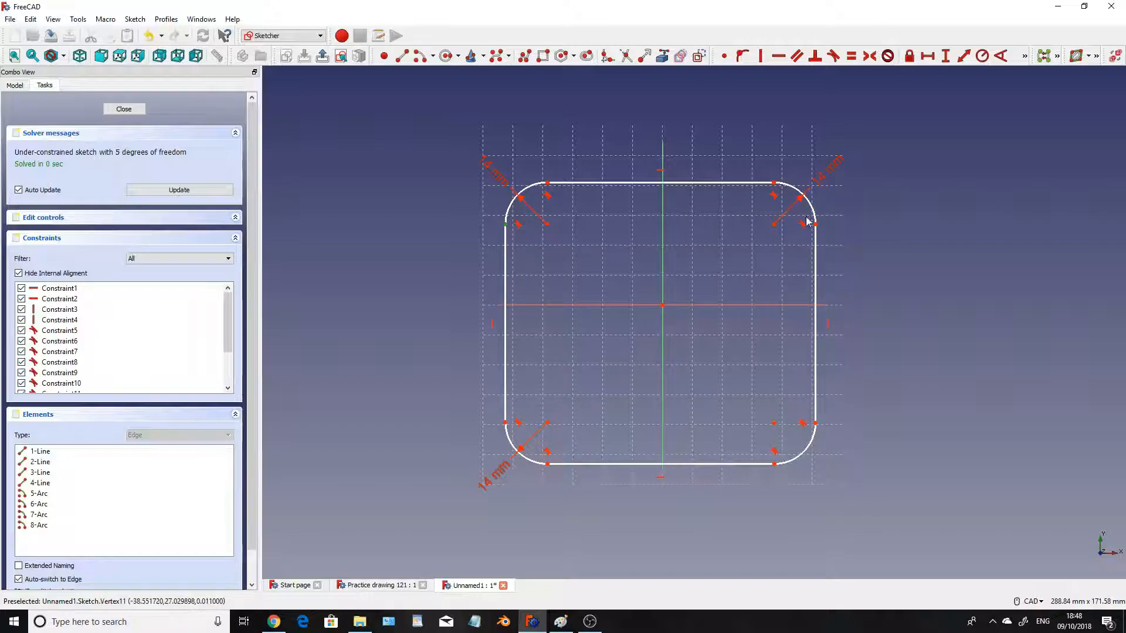
mouse_move(918, 153)
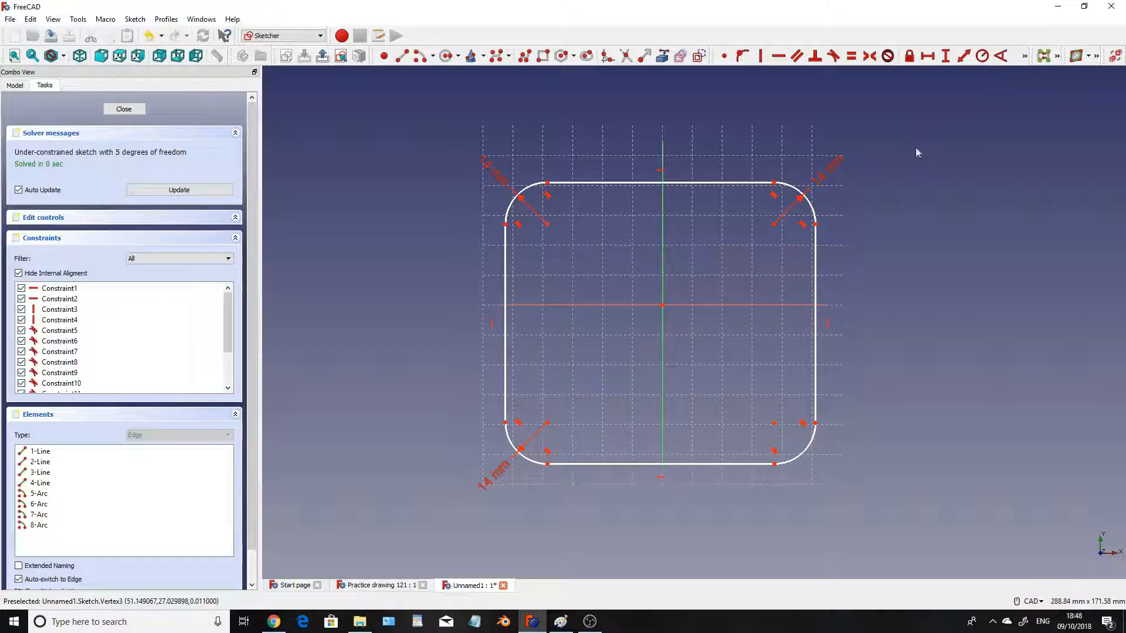
mouse_move(501, 230)
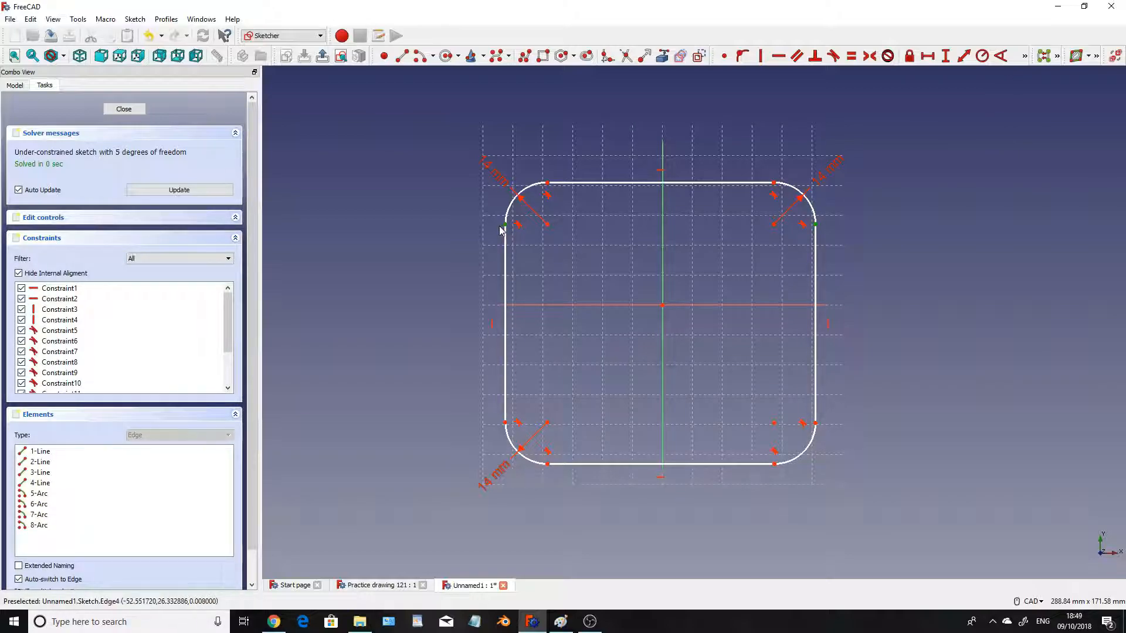
mouse_move(514, 234)
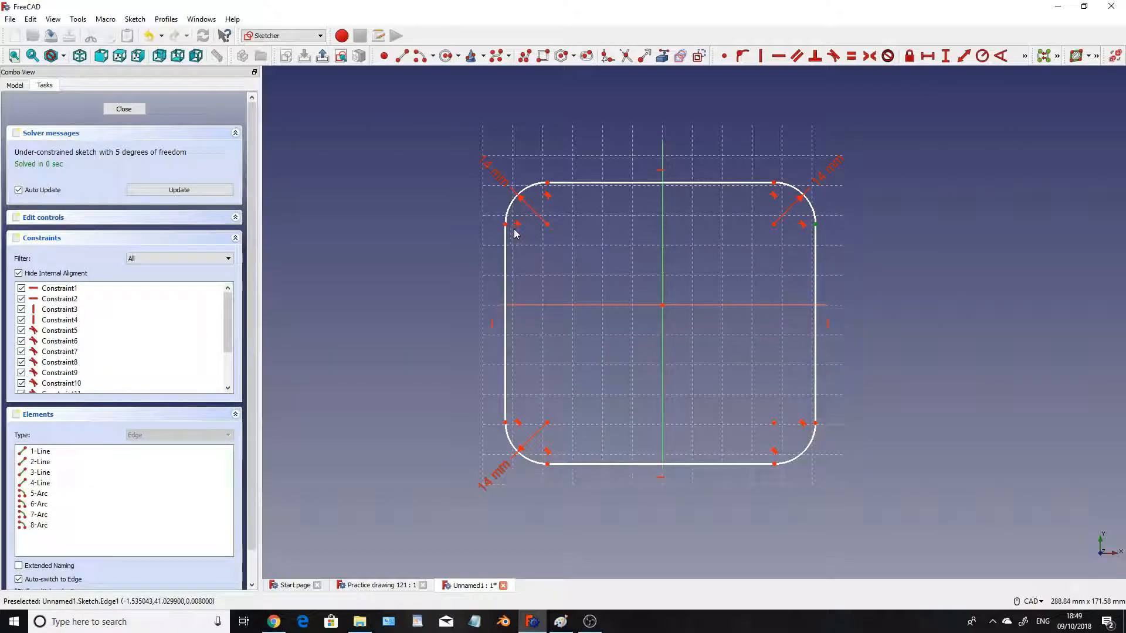
mouse_move(928, 57)
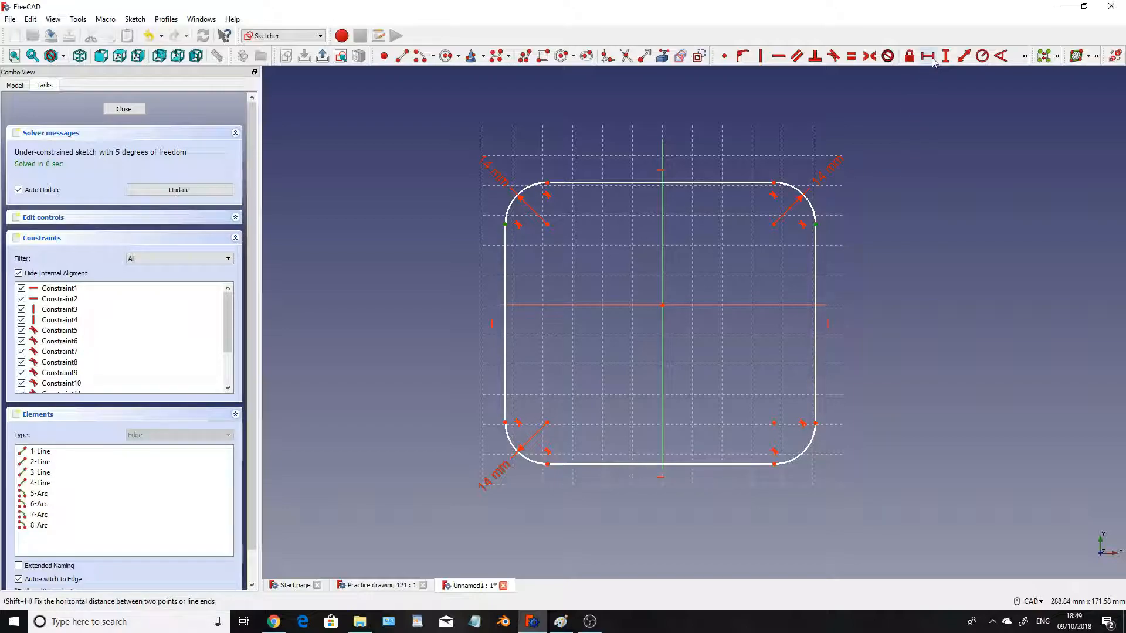
- Constrain the rounded outline to an 88 mm width and 90 mm height
left_click(925, 55)
type("88")
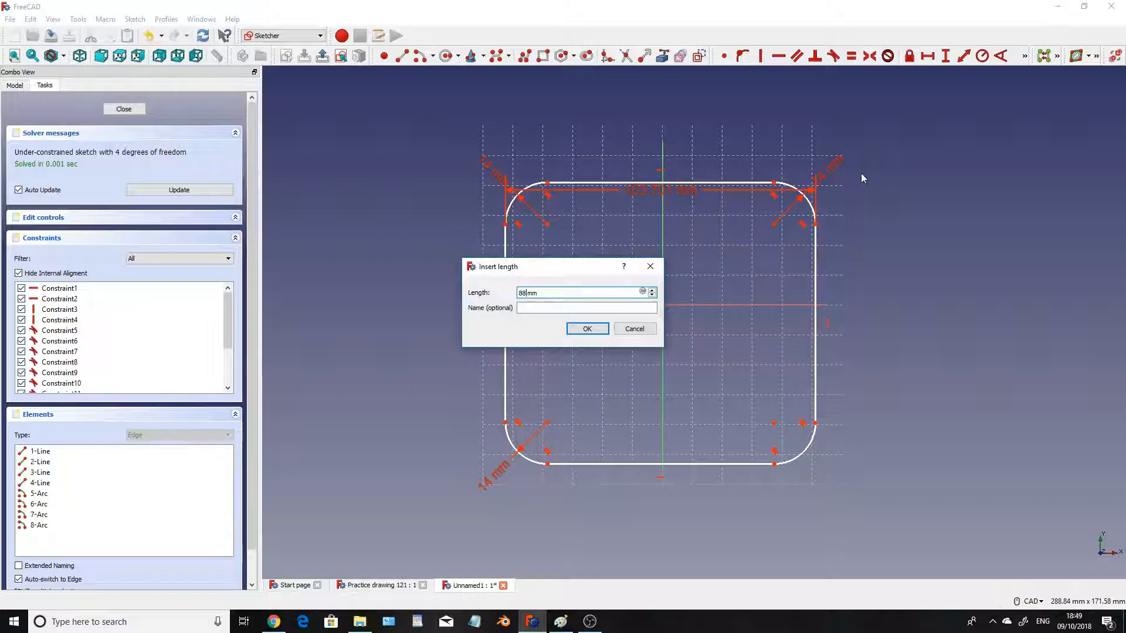
left_click(586, 329)
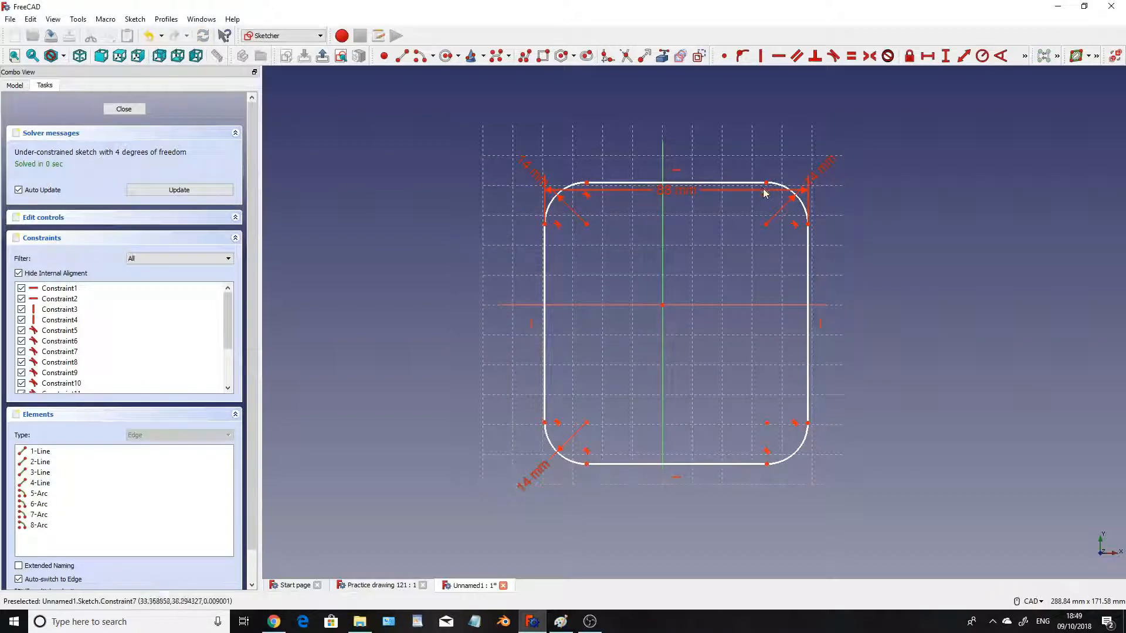
mouse_move(767, 185)
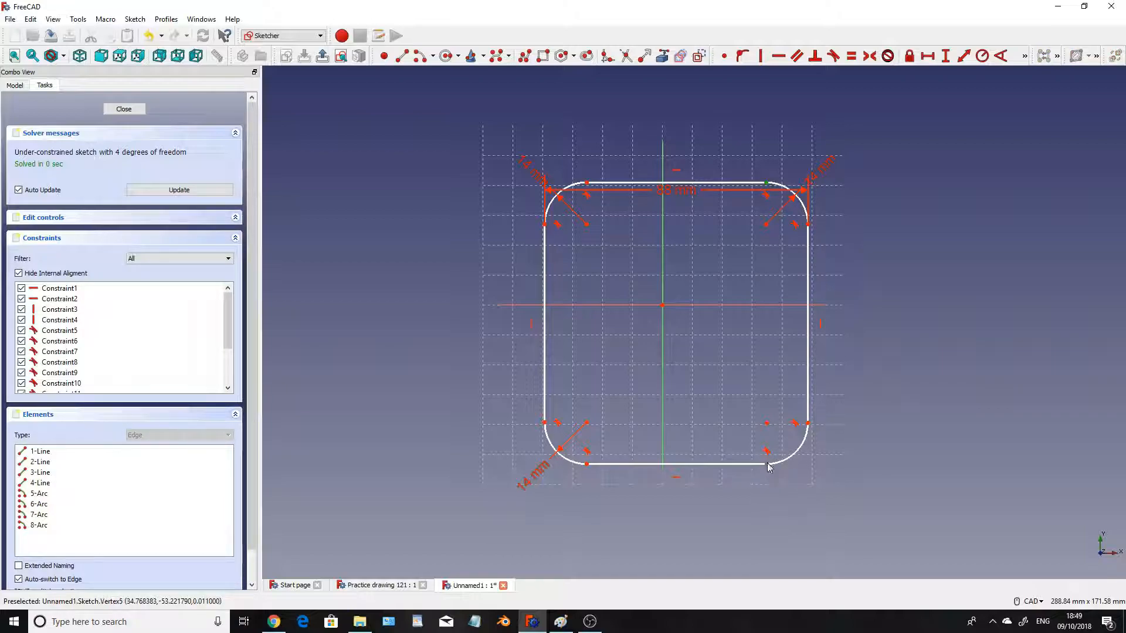
left_click(944, 56)
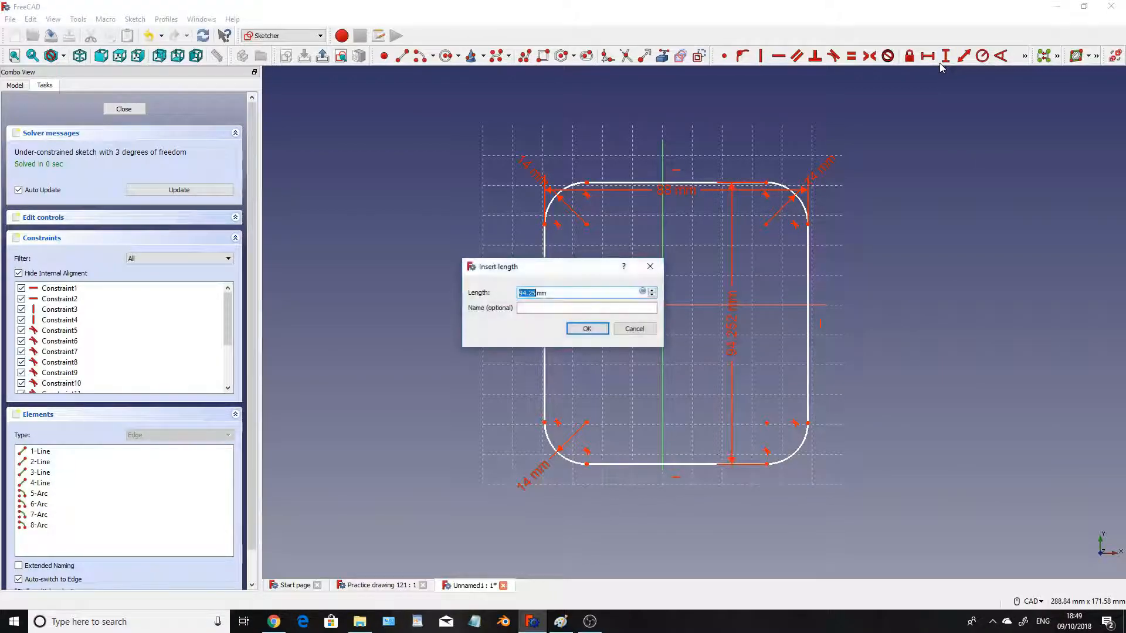
type("90")
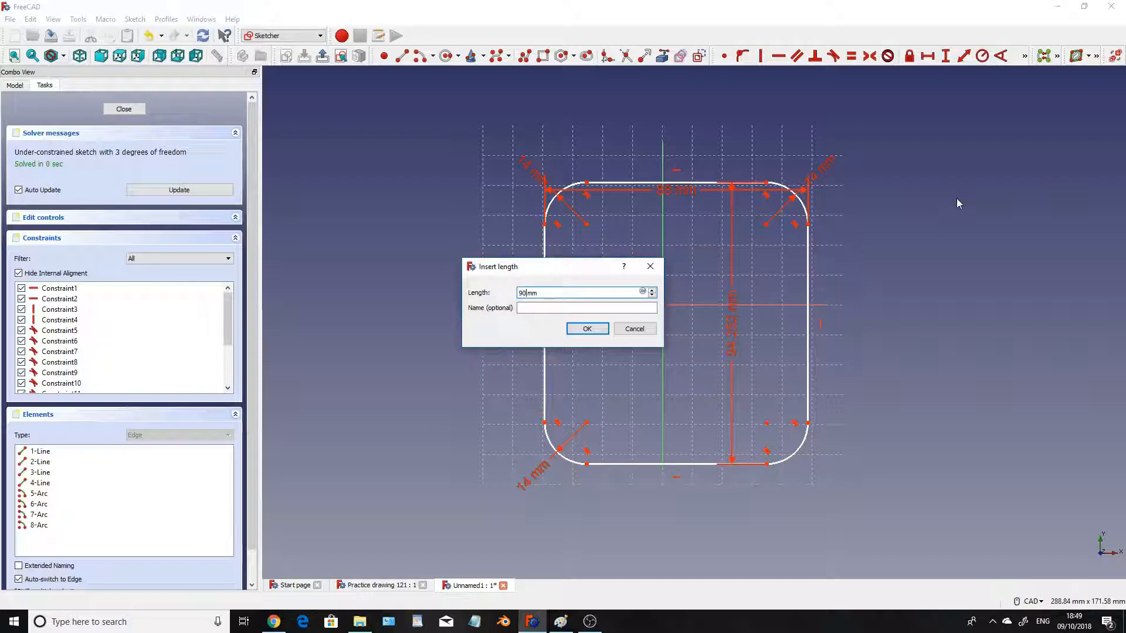
left_click(587, 328)
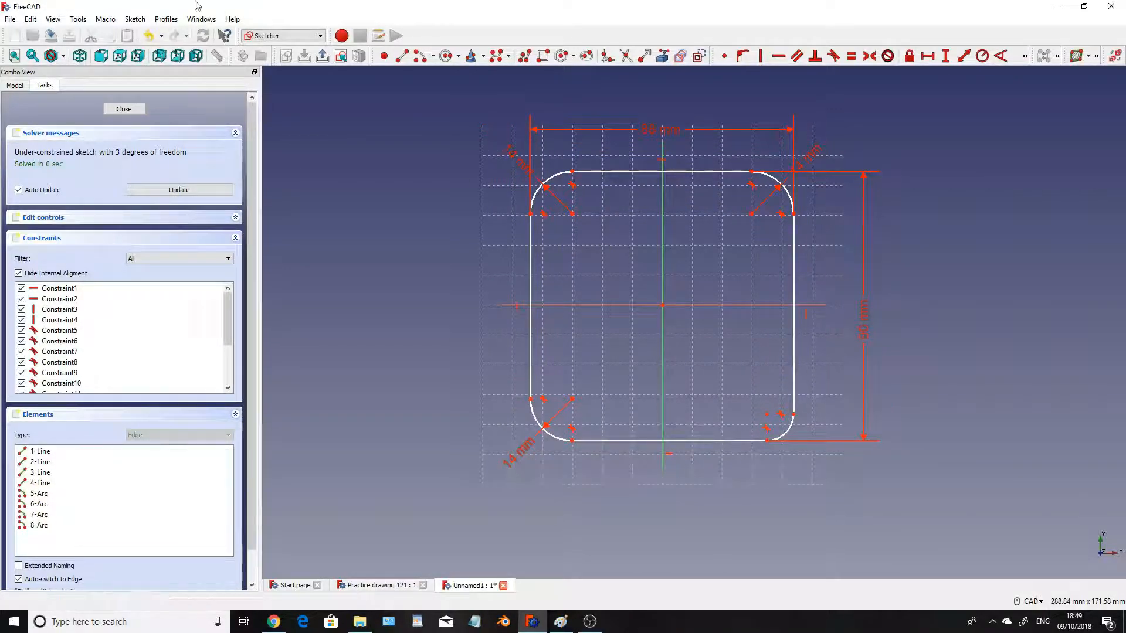
mouse_move(643, 235)
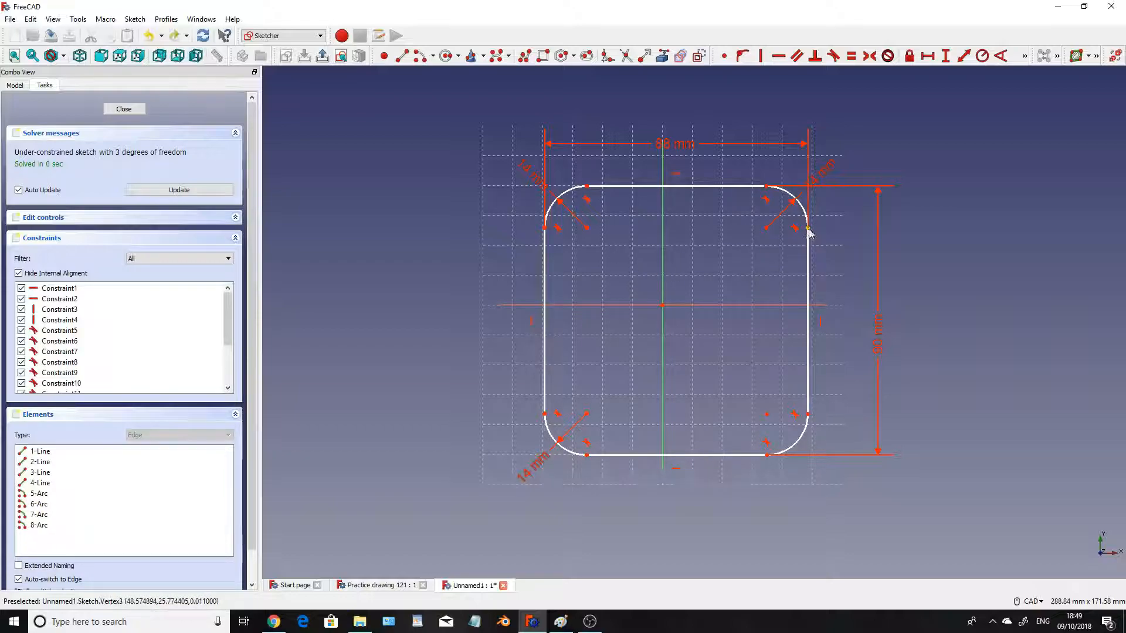
mouse_move(650, 249)
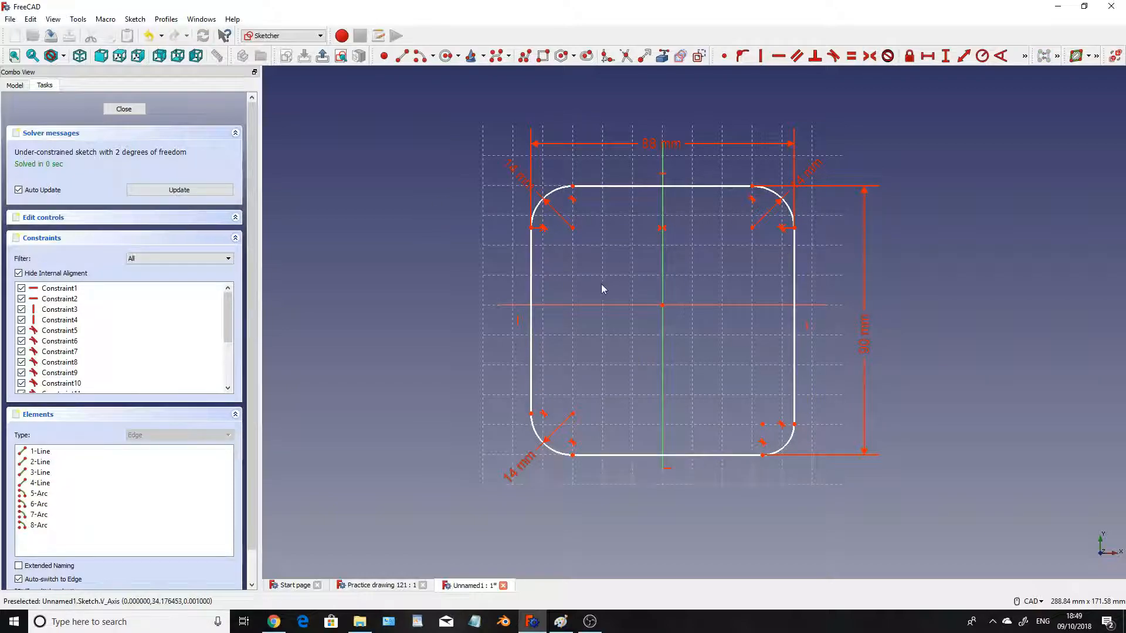
mouse_move(550, 236)
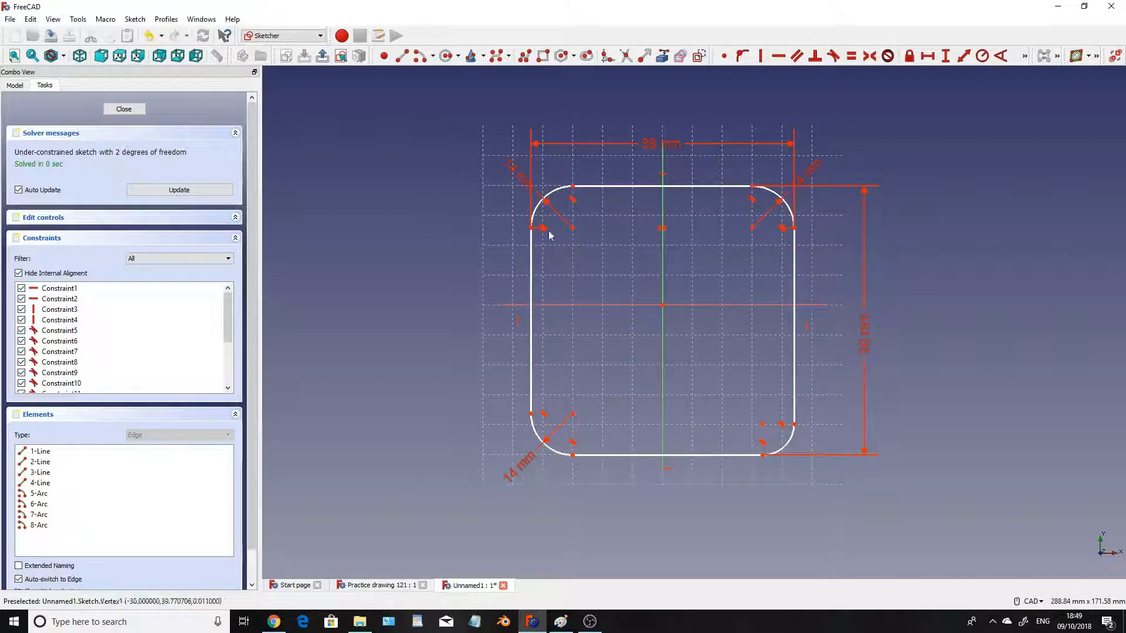
mouse_move(752, 156)
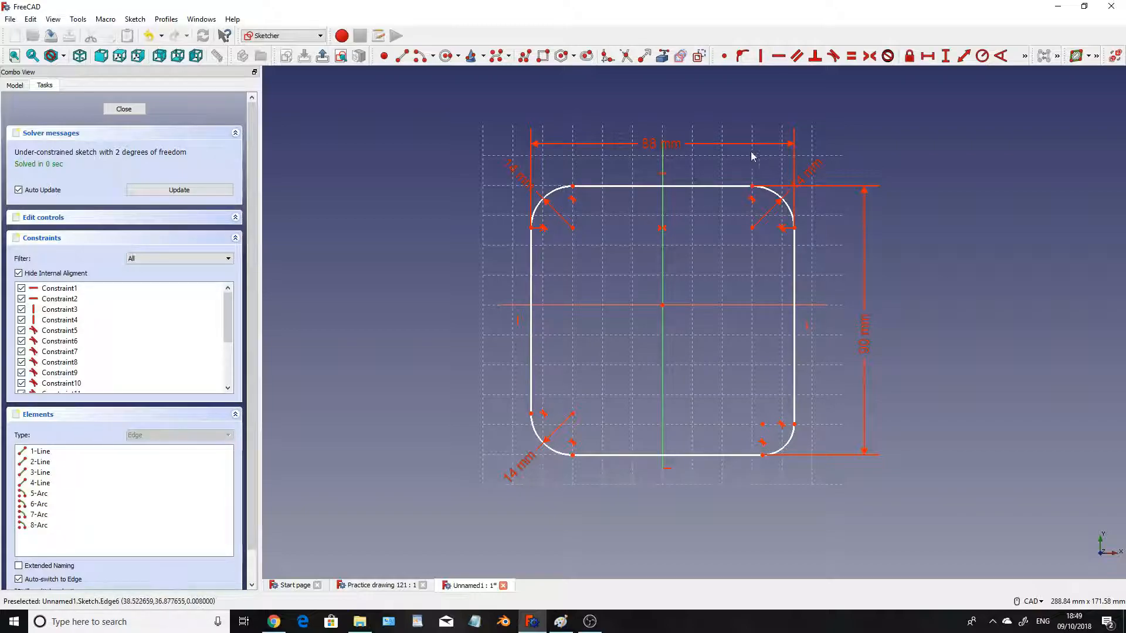
mouse_move(782, 447)
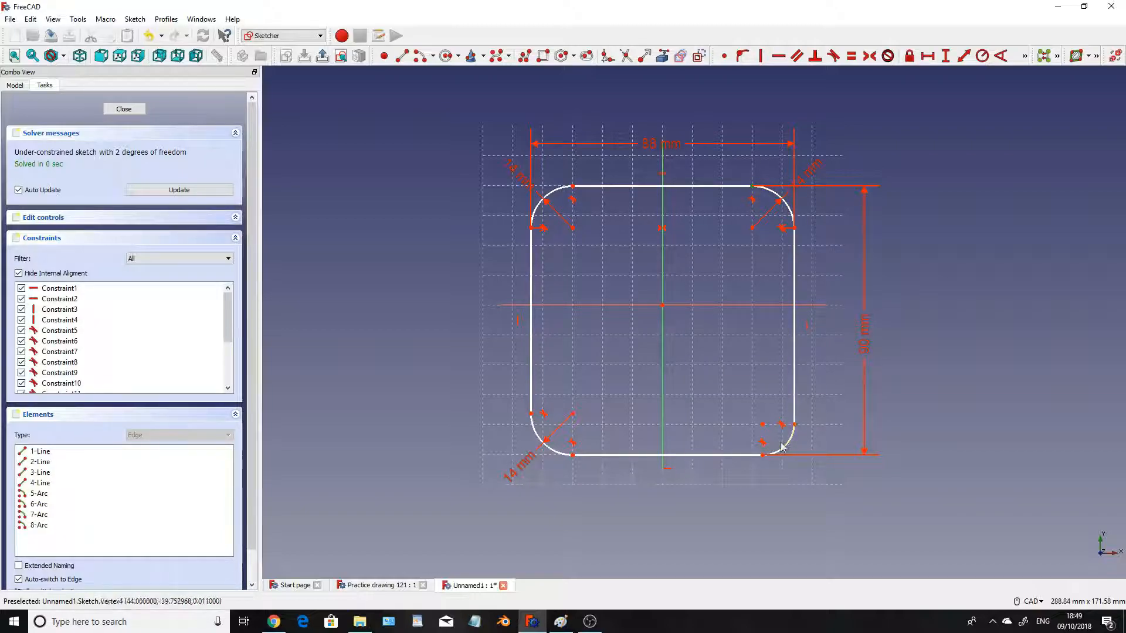
mouse_move(765, 308)
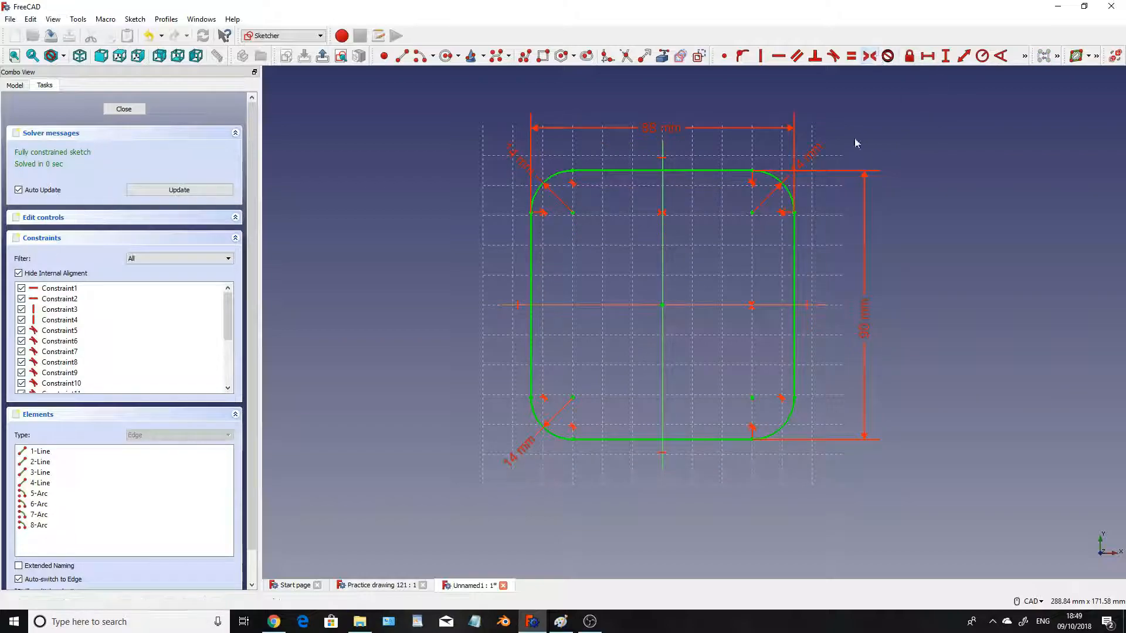
mouse_move(473, 351)
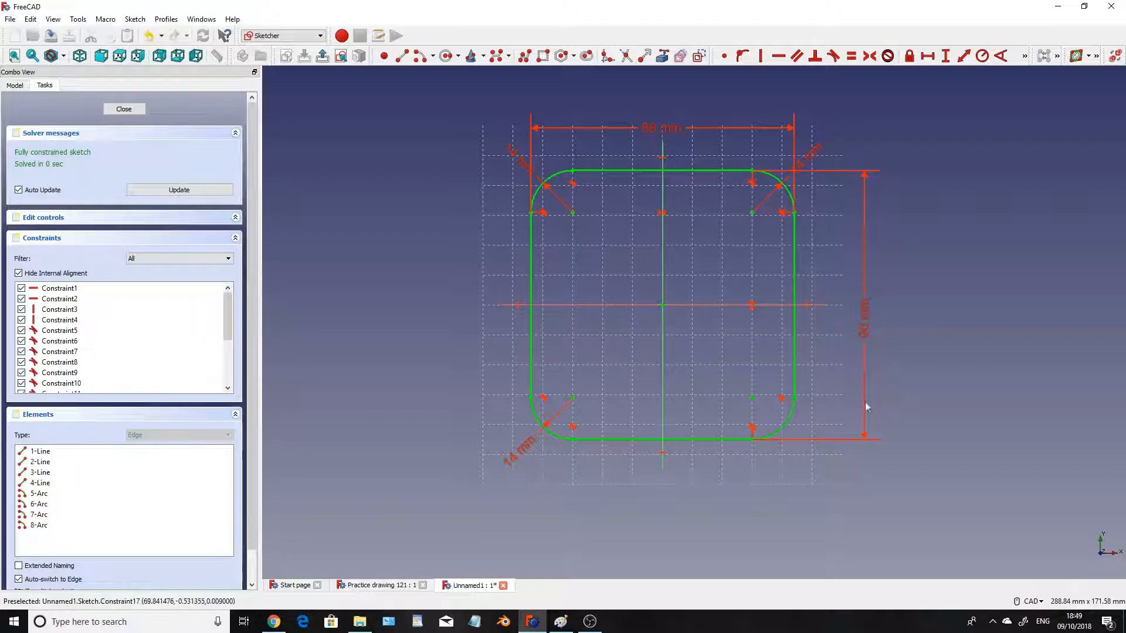
mouse_move(607, 133)
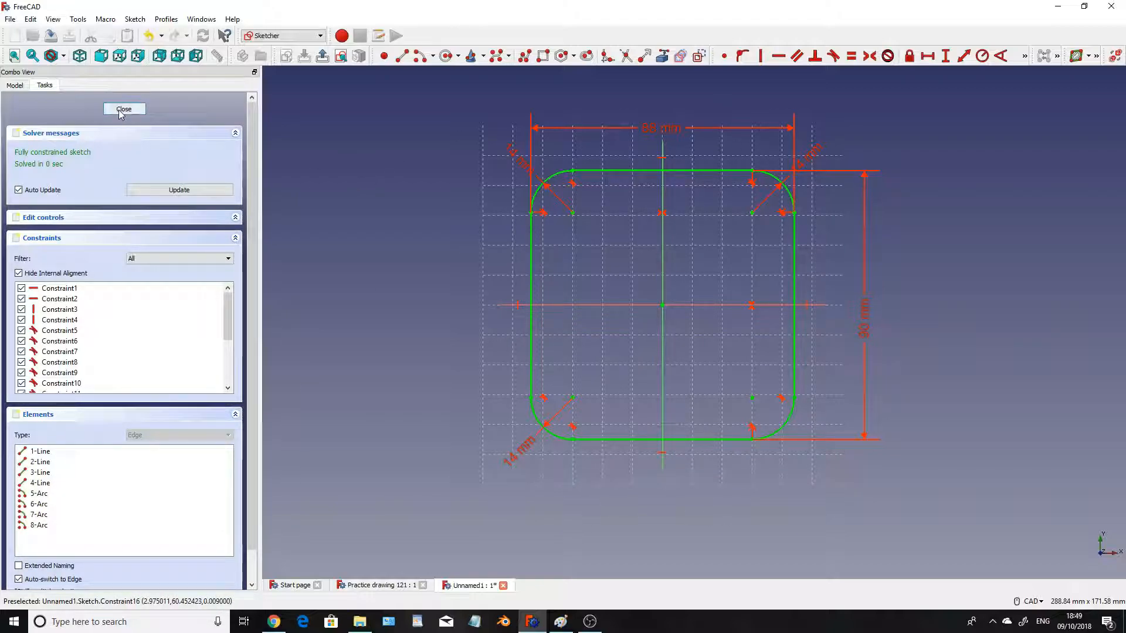
- Close the sketch and pad the outline into an 11 mm thick plate
left_click(124, 109)
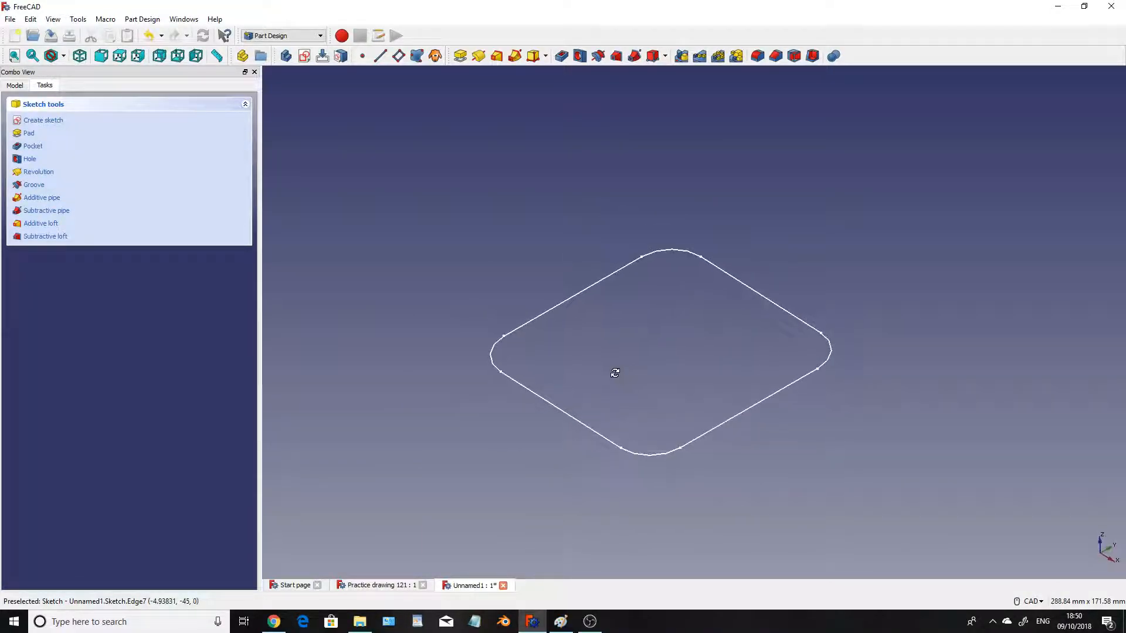
mouse_move(503, 115)
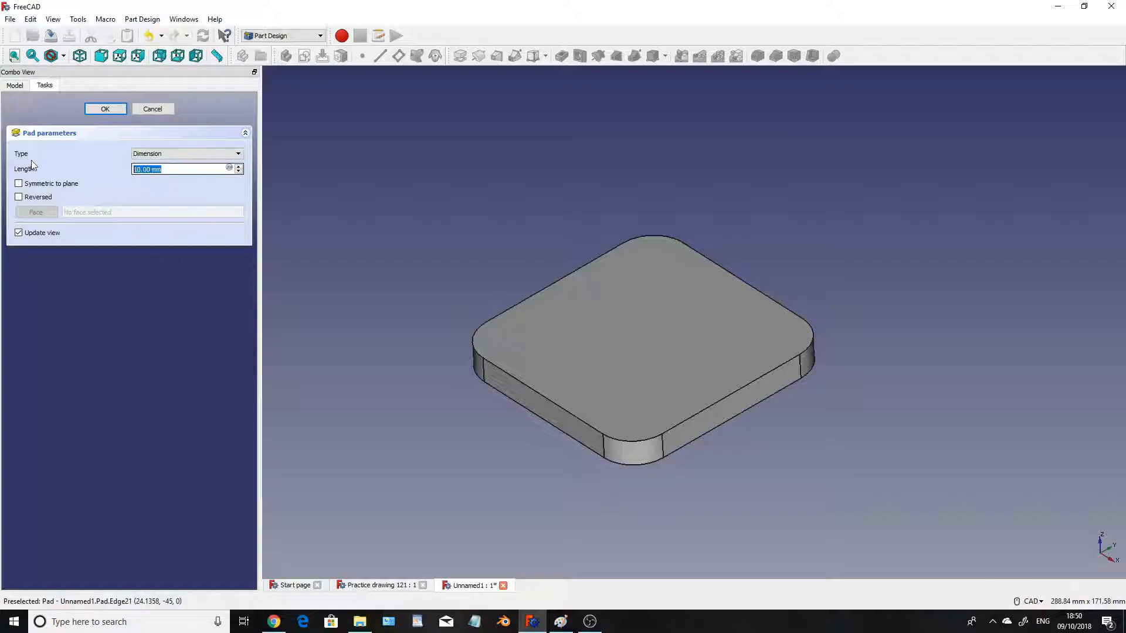
type("11")
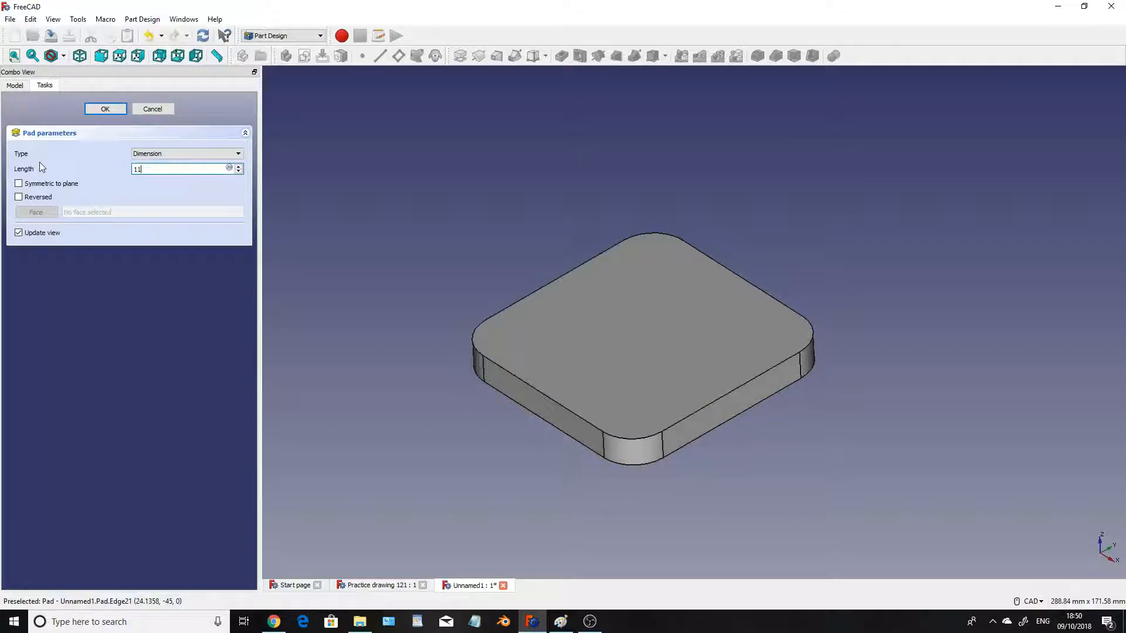
left_click(105, 108)
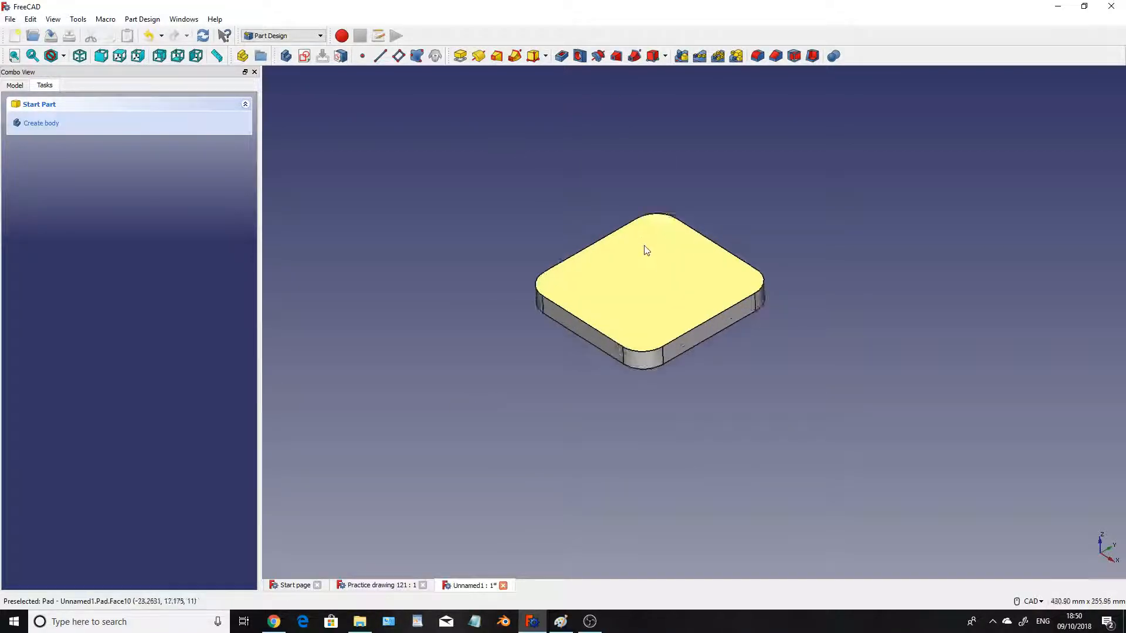
mouse_move(732, 309)
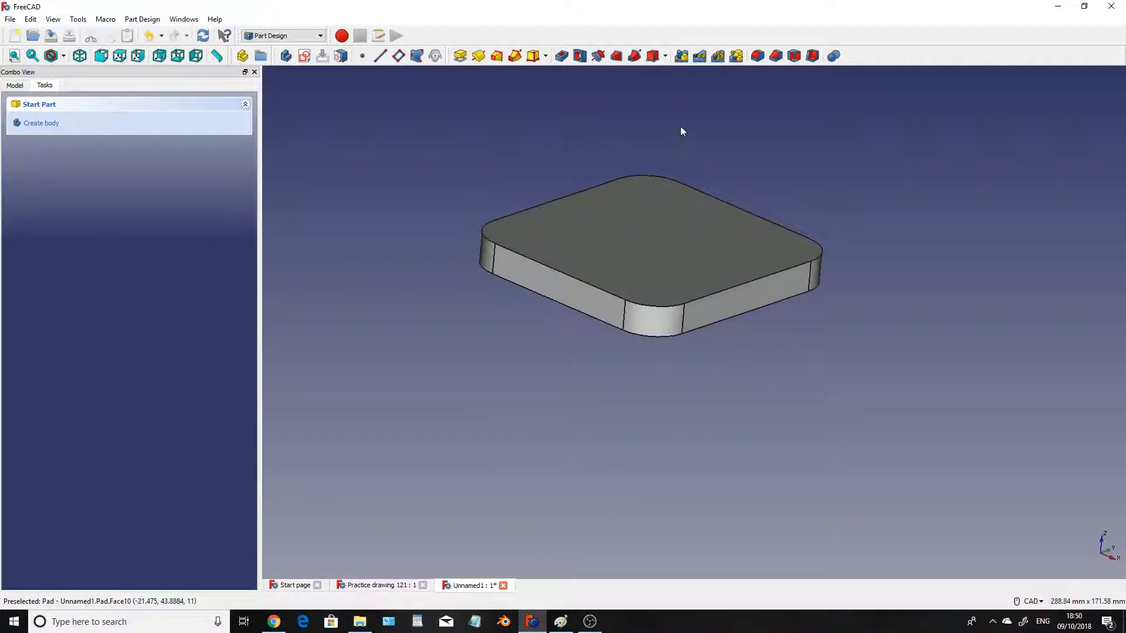
mouse_move(703, 312)
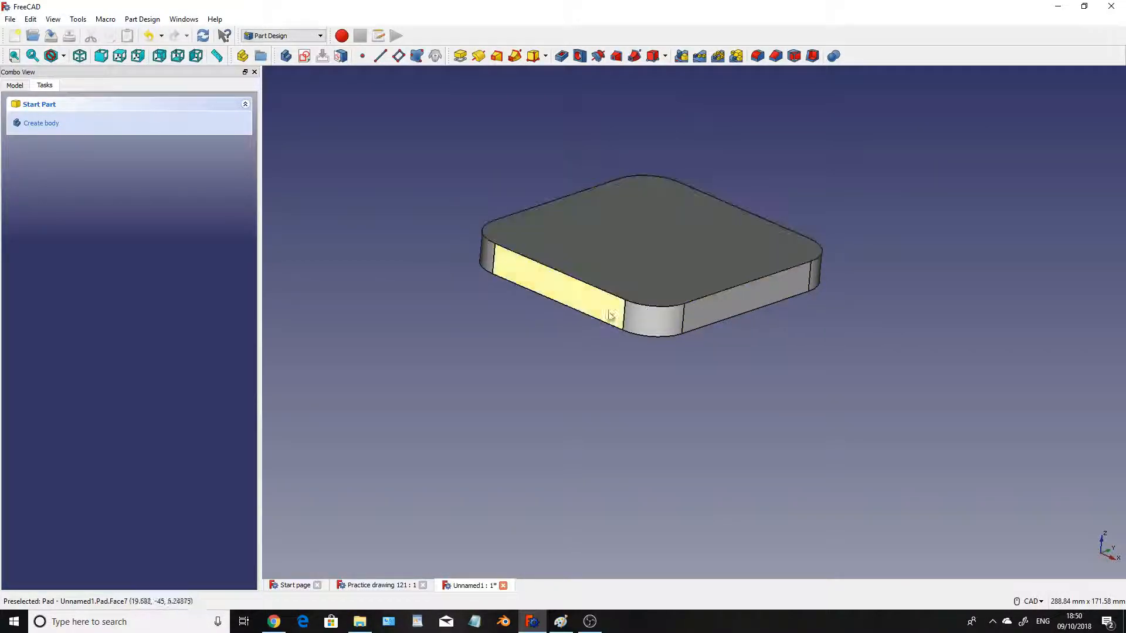
mouse_move(659, 228)
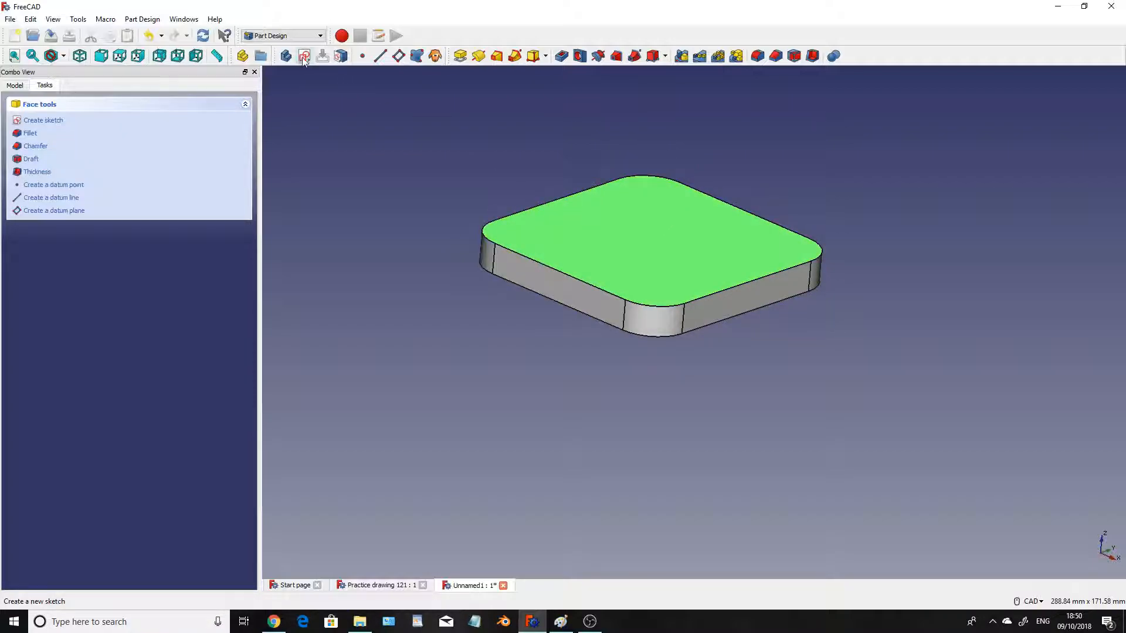
- Sketch an origin-centred circle on the plate's top face with an 18 mm radius
left_click(43, 120)
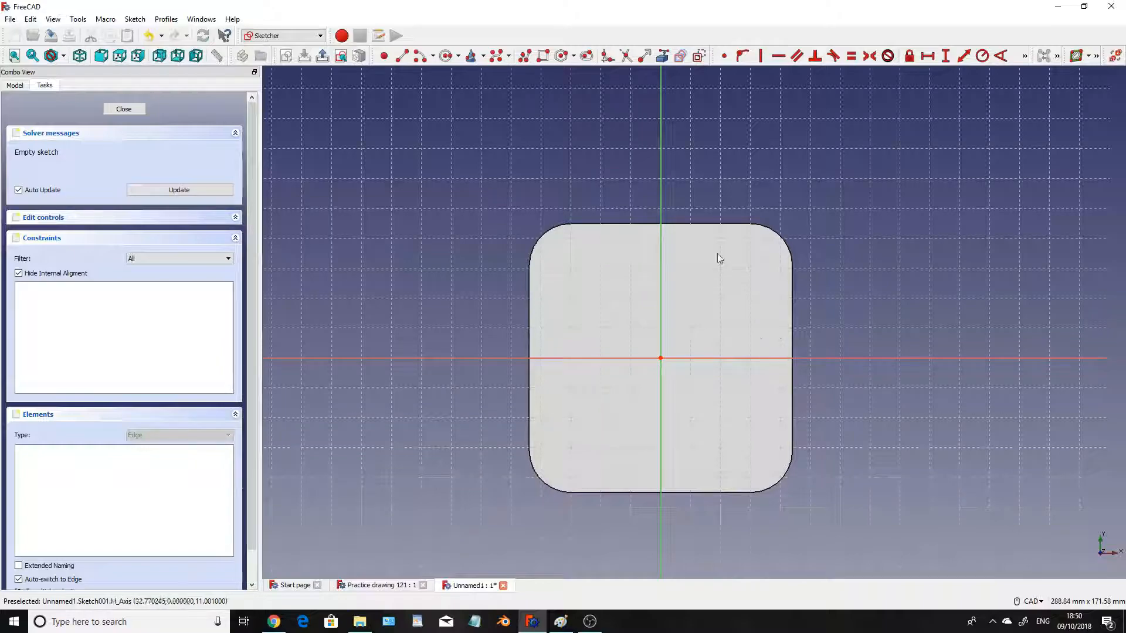
mouse_move(813, 316)
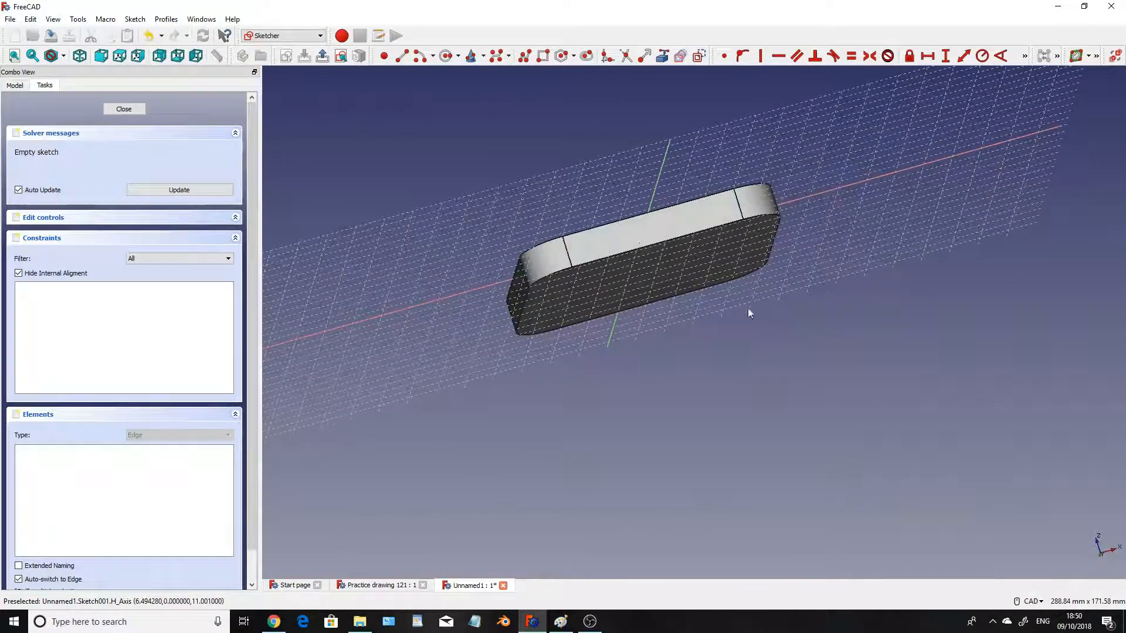
left_click(138, 55)
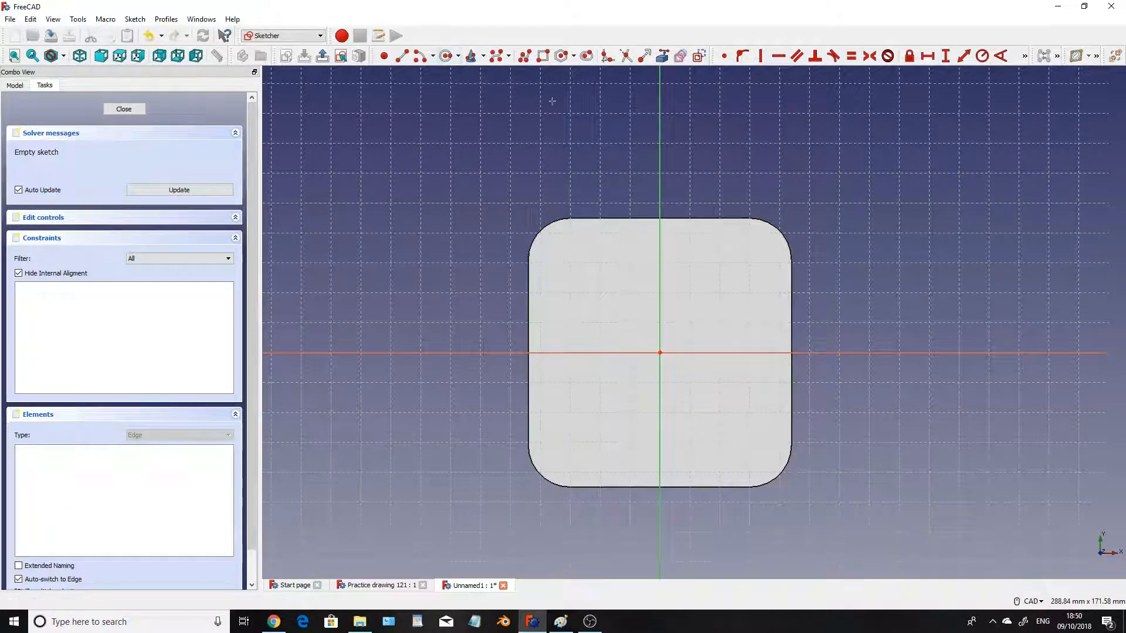
mouse_move(708, 391)
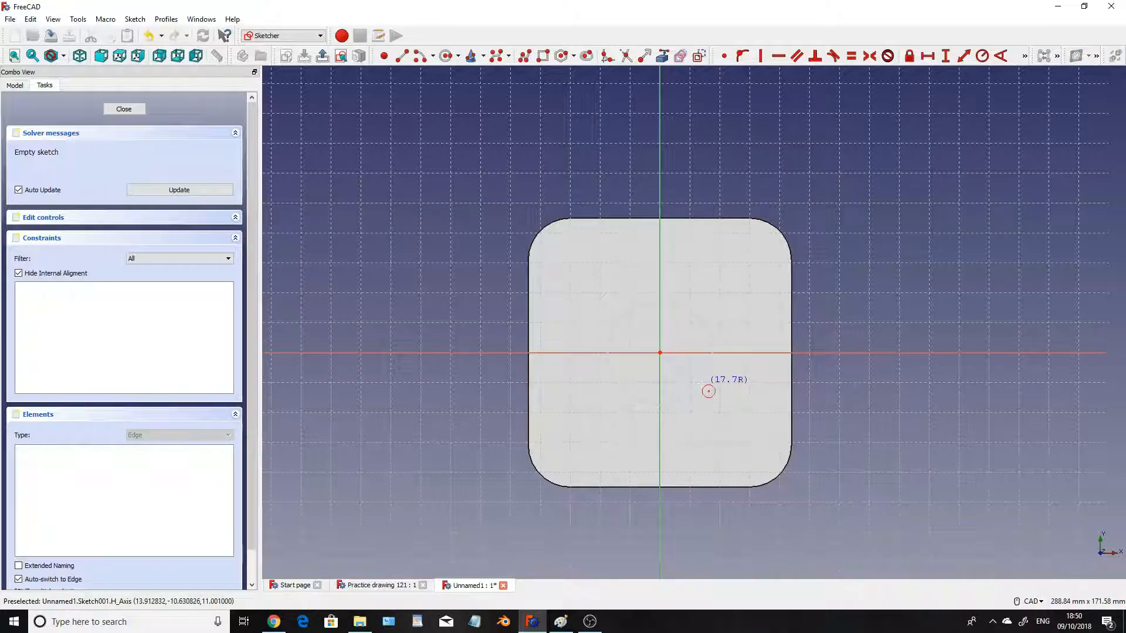
left_click(661, 353)
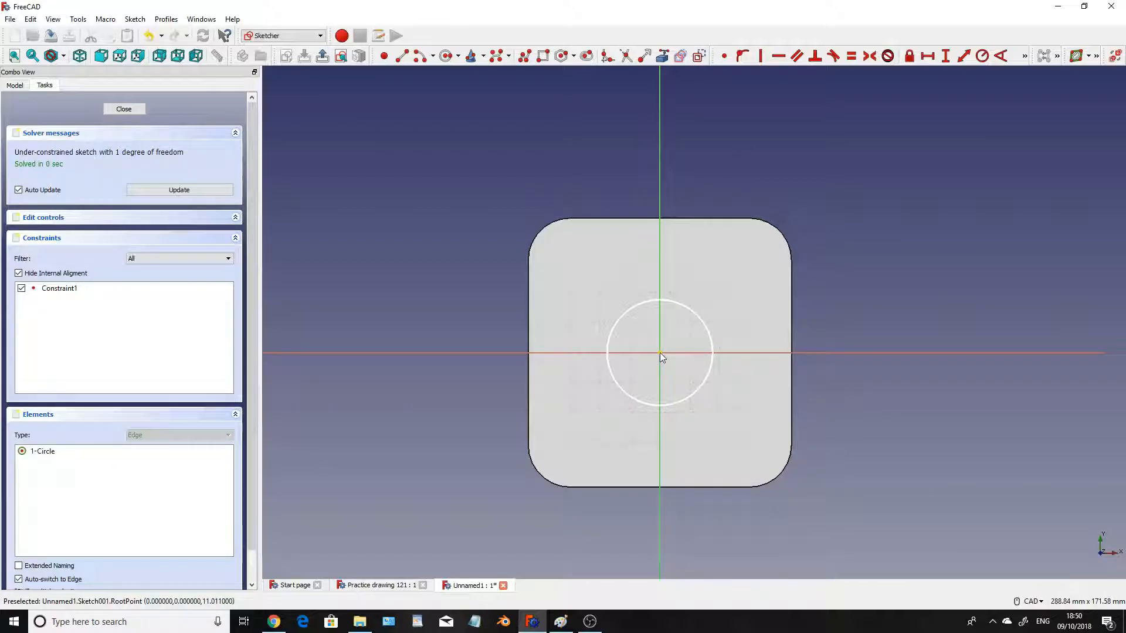
mouse_move(637, 290)
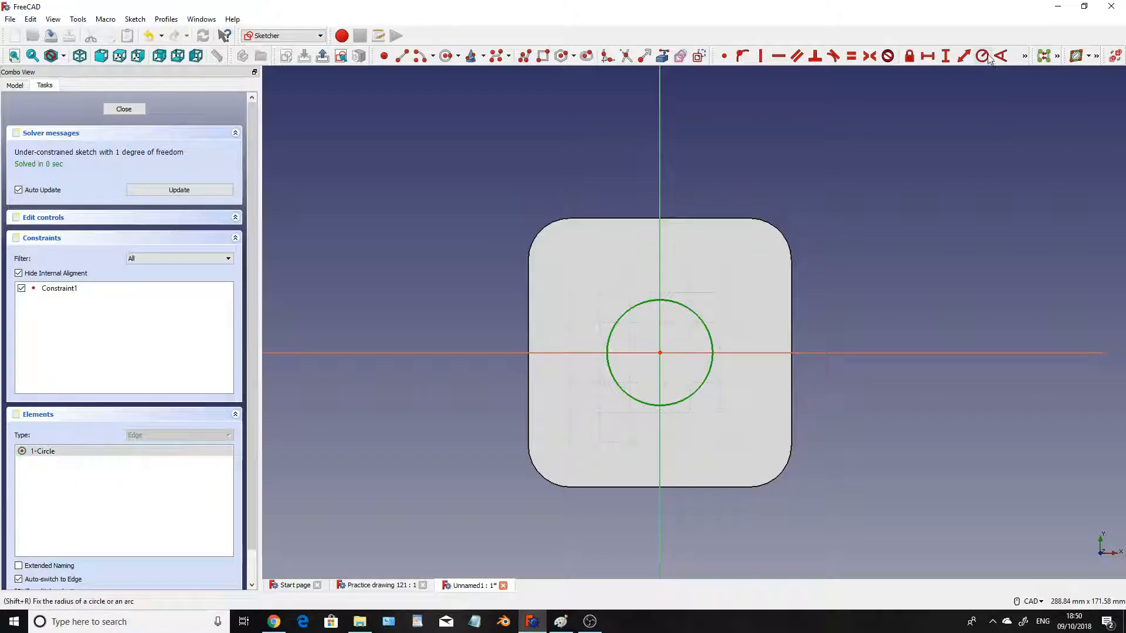
left_click(978, 55)
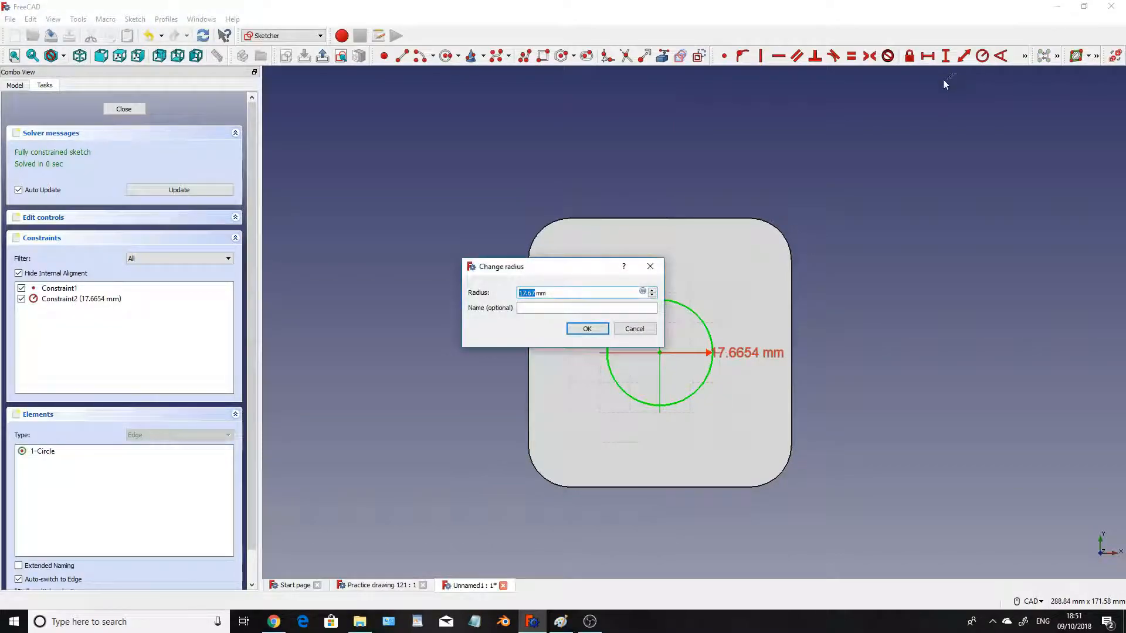
mouse_move(934, 79)
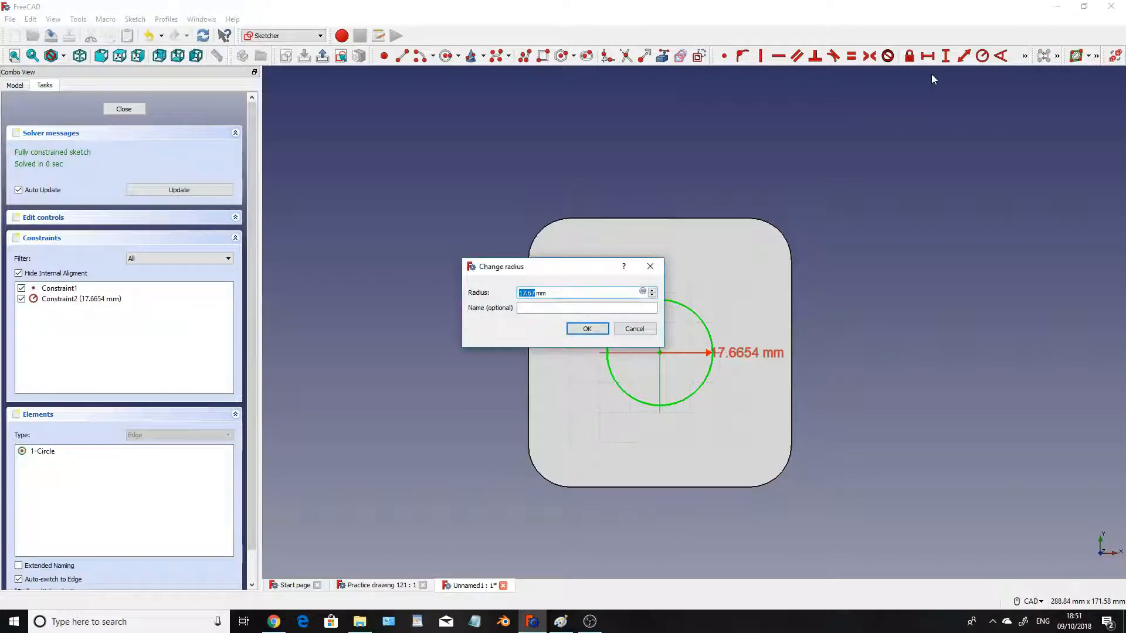
left_click(585, 329)
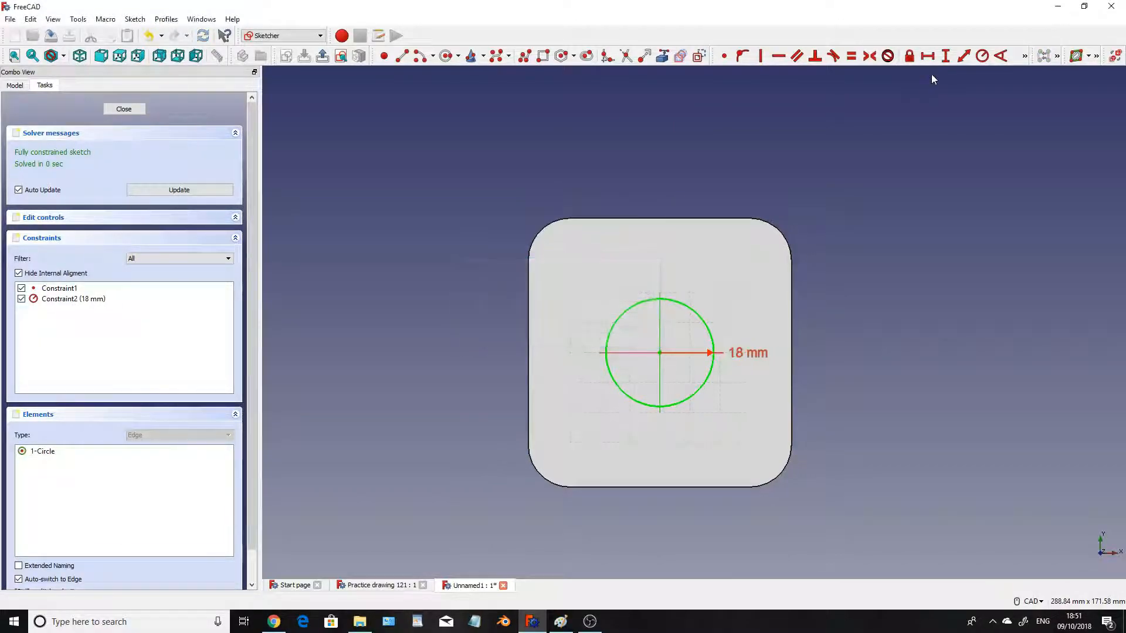
mouse_move(634, 260)
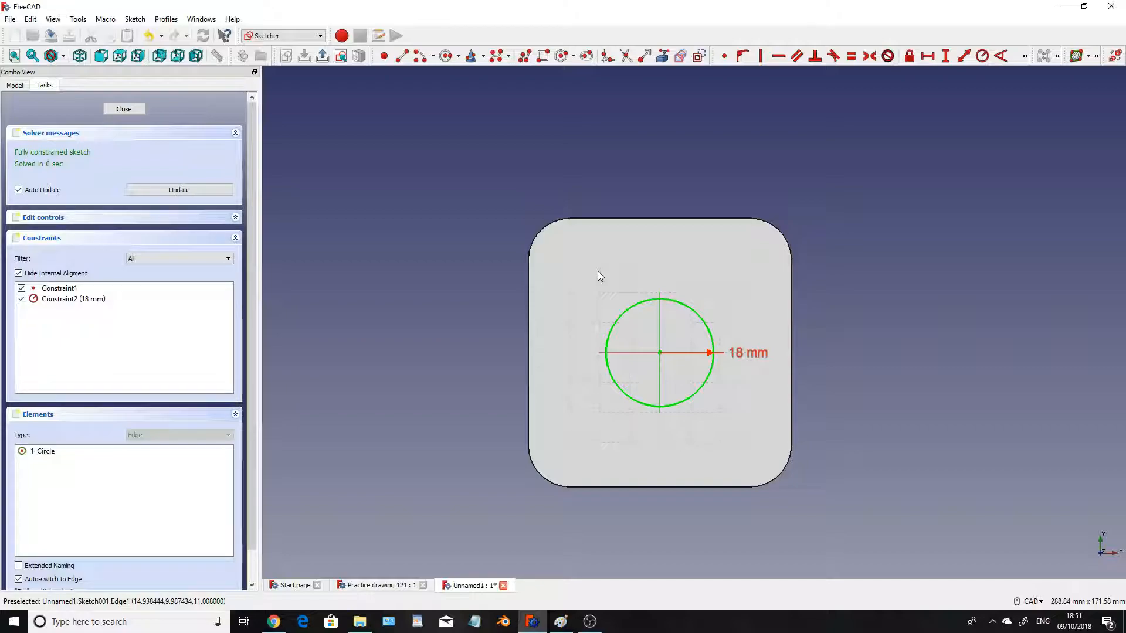
- Close the circle sketch and pad it upward into a tall cylindrical boss
left_click(124, 109)
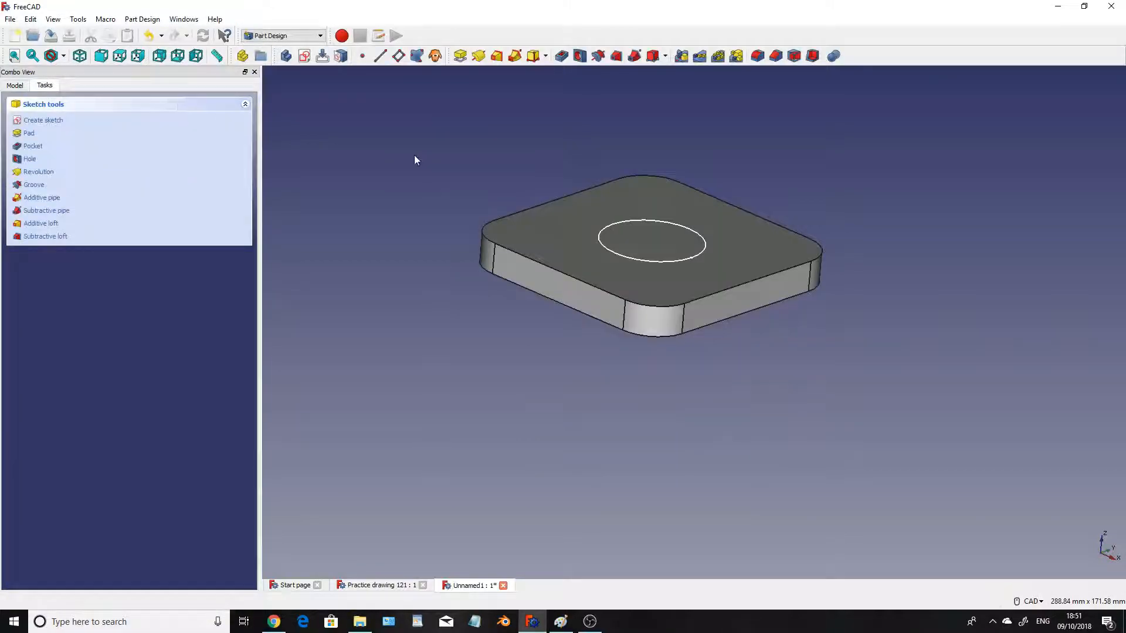
left_click(28, 133)
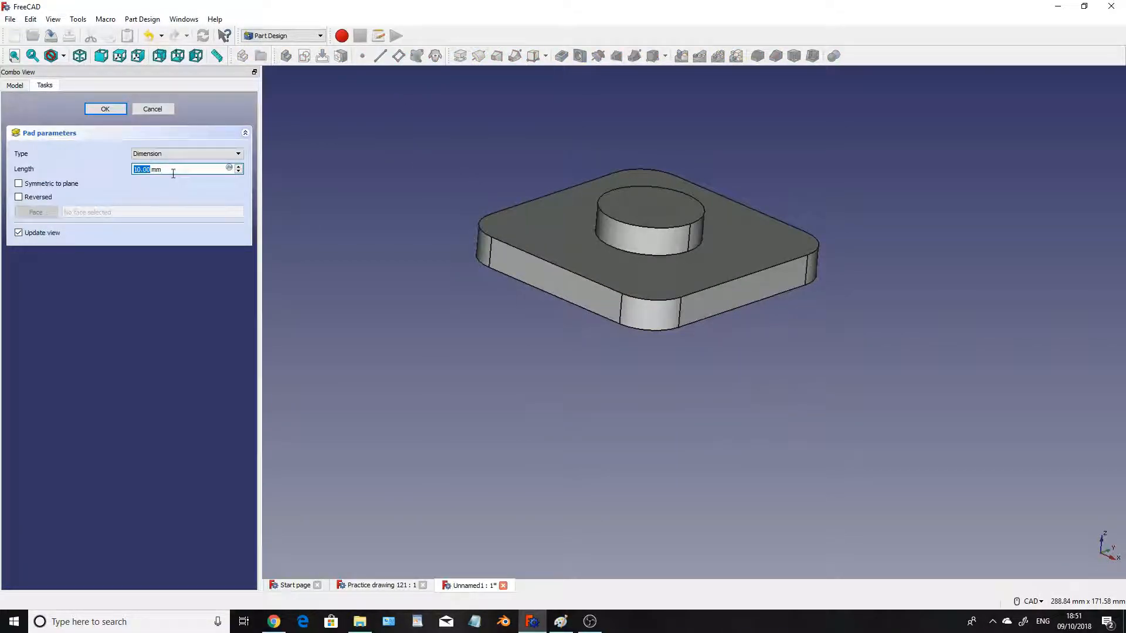
mouse_move(74, 176)
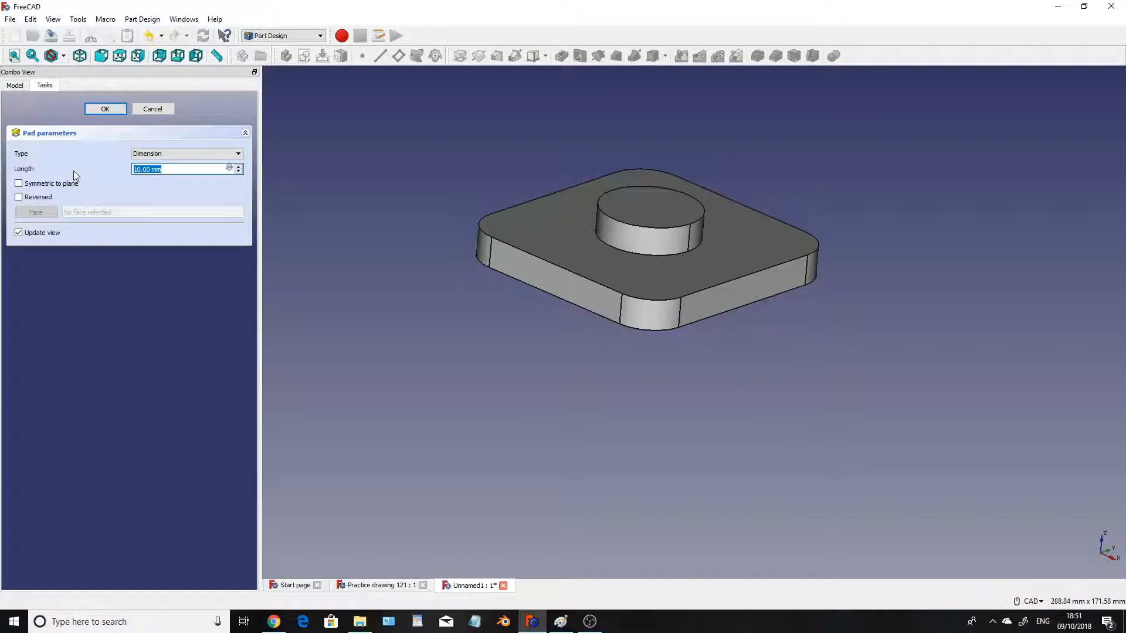
left_click(105, 109)
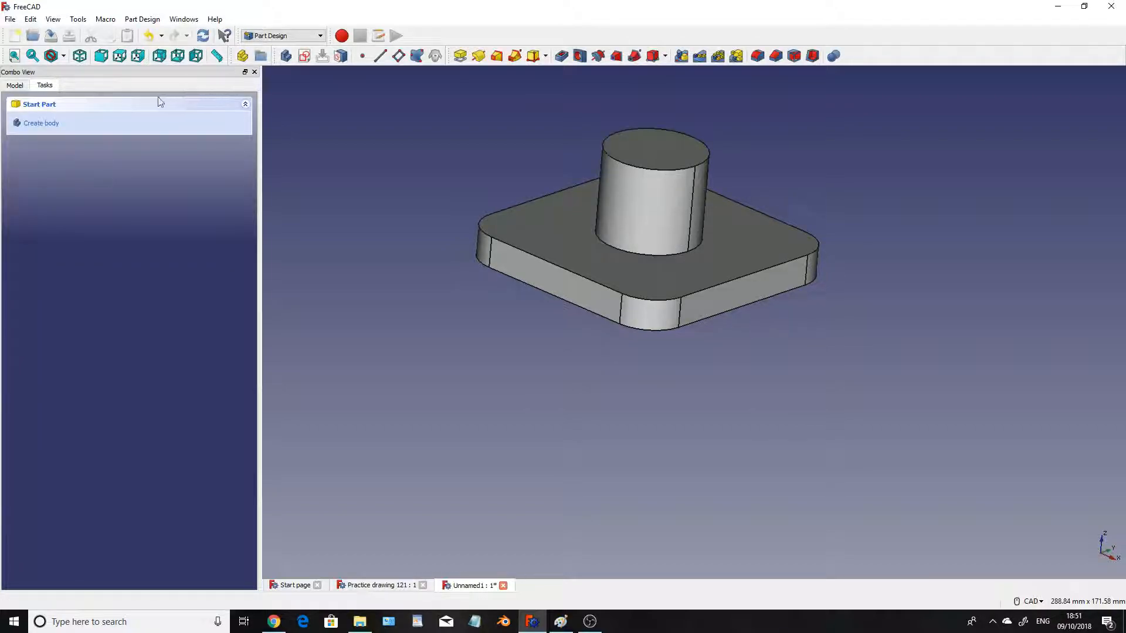
left_click(77, 19)
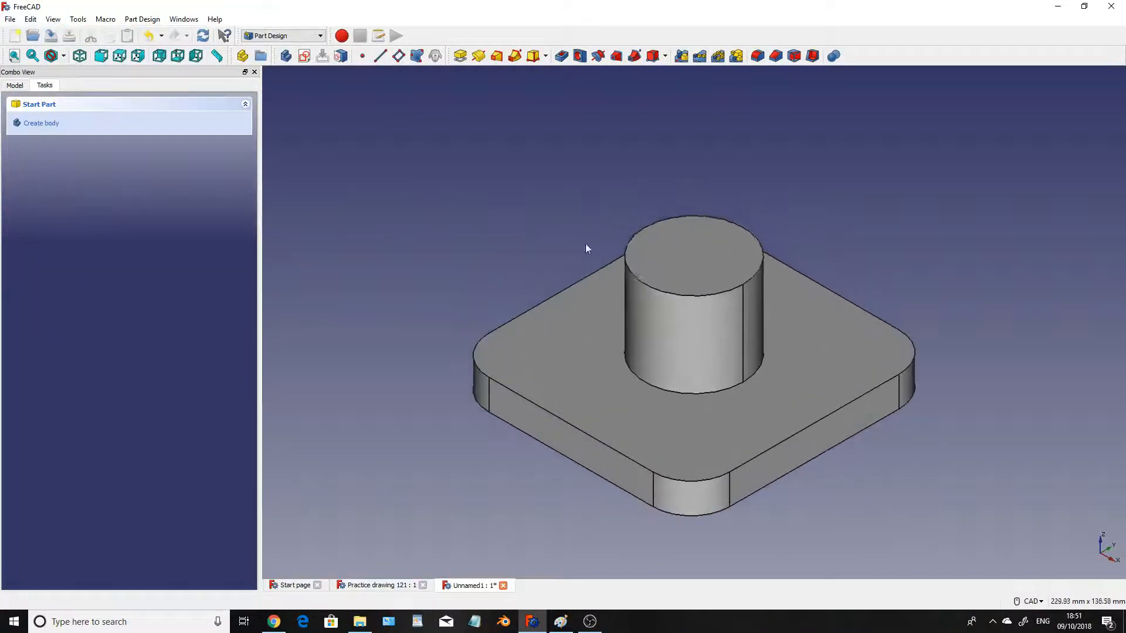
scroll("down", 3)
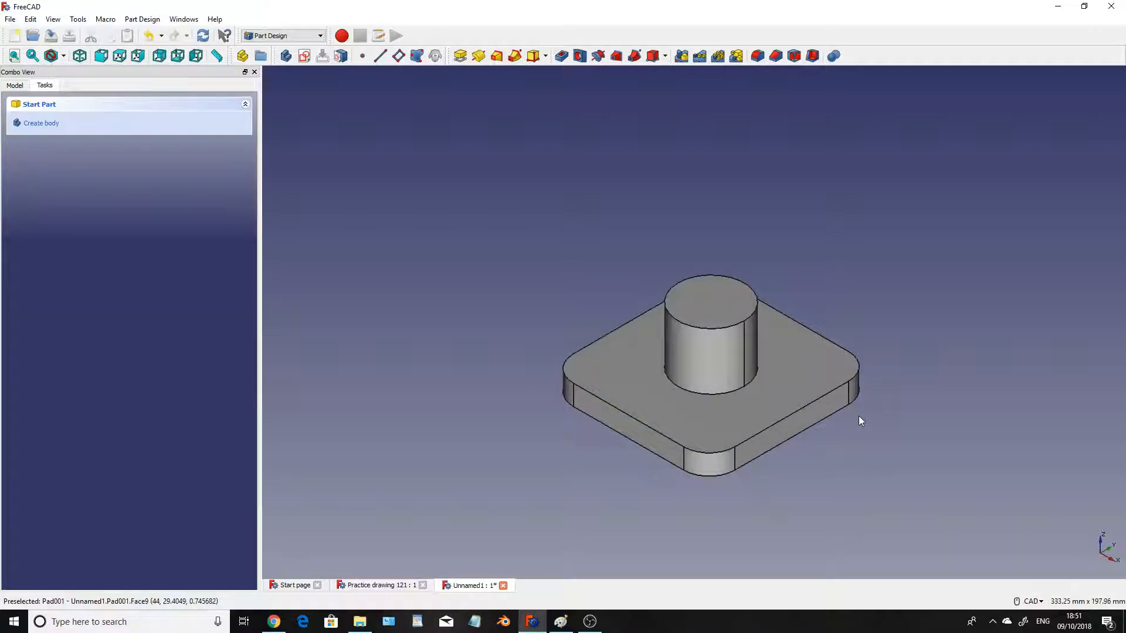
mouse_move(664, 386)
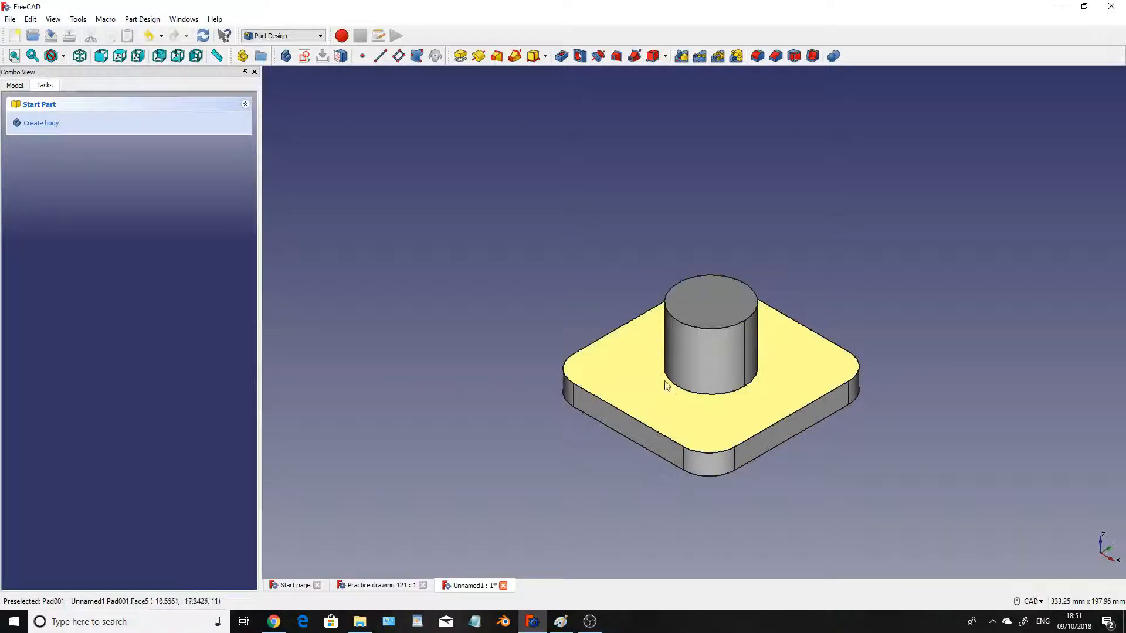
mouse_move(716, 304)
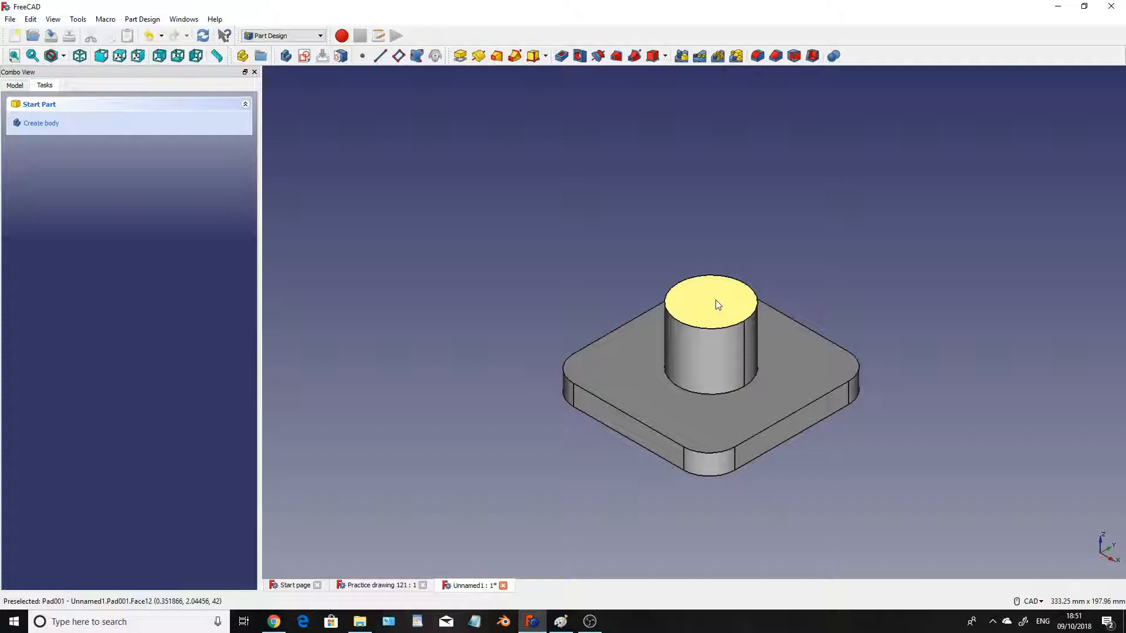
- Sketch a 7 mm radius circle on the boss's top face and close the sketch
left_click(710, 302)
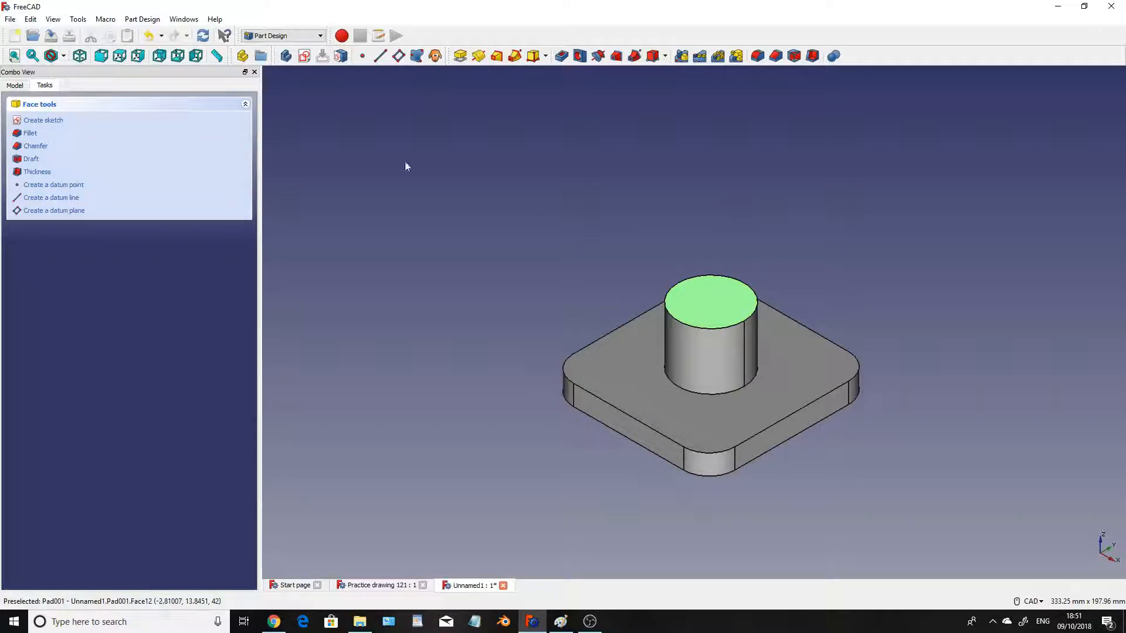
mouse_move(703, 294)
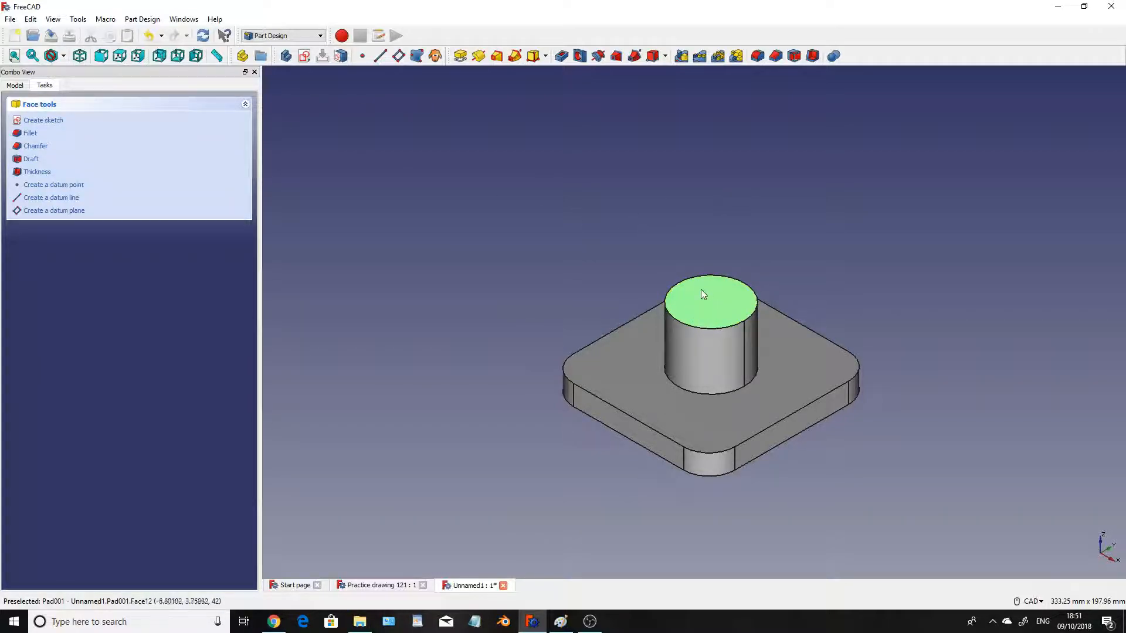
left_click(42, 120)
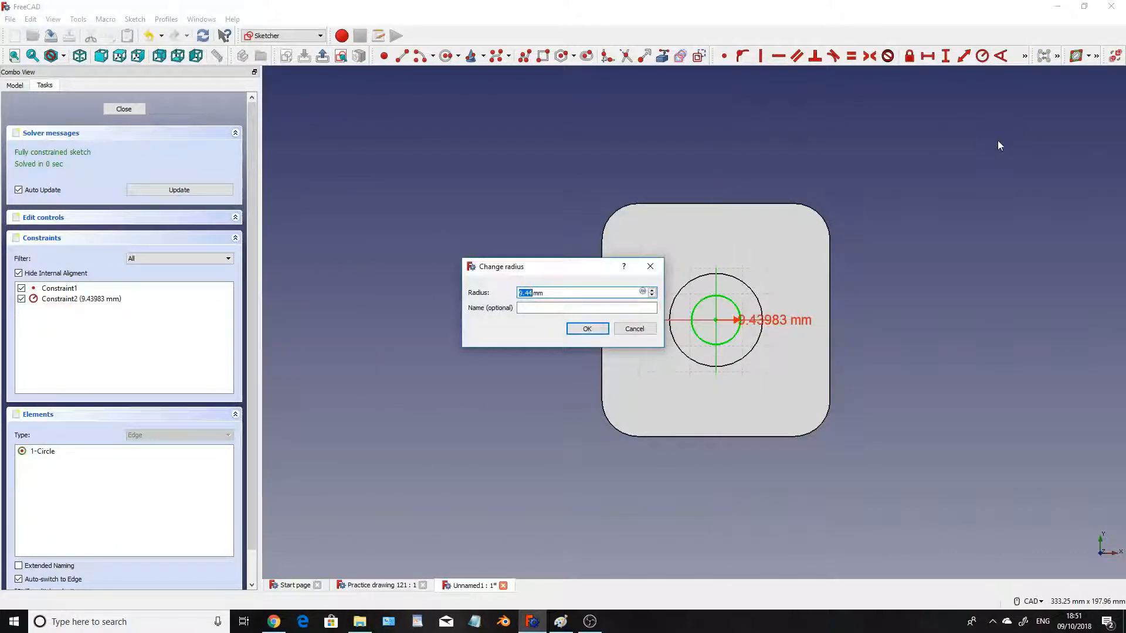
left_click(586, 328)
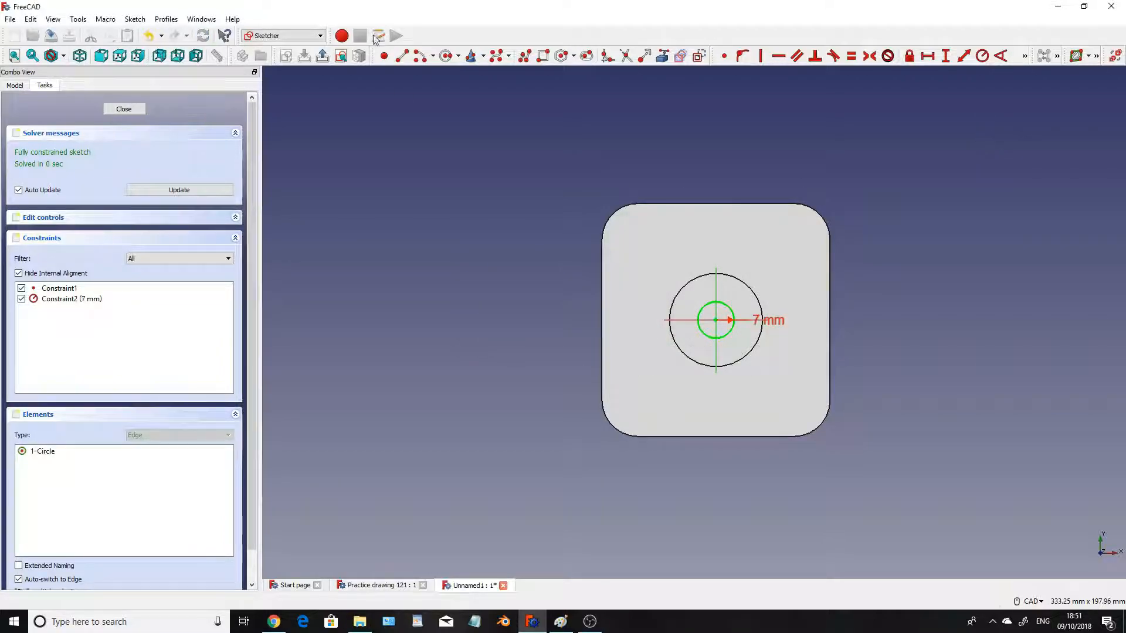
left_click(123, 109)
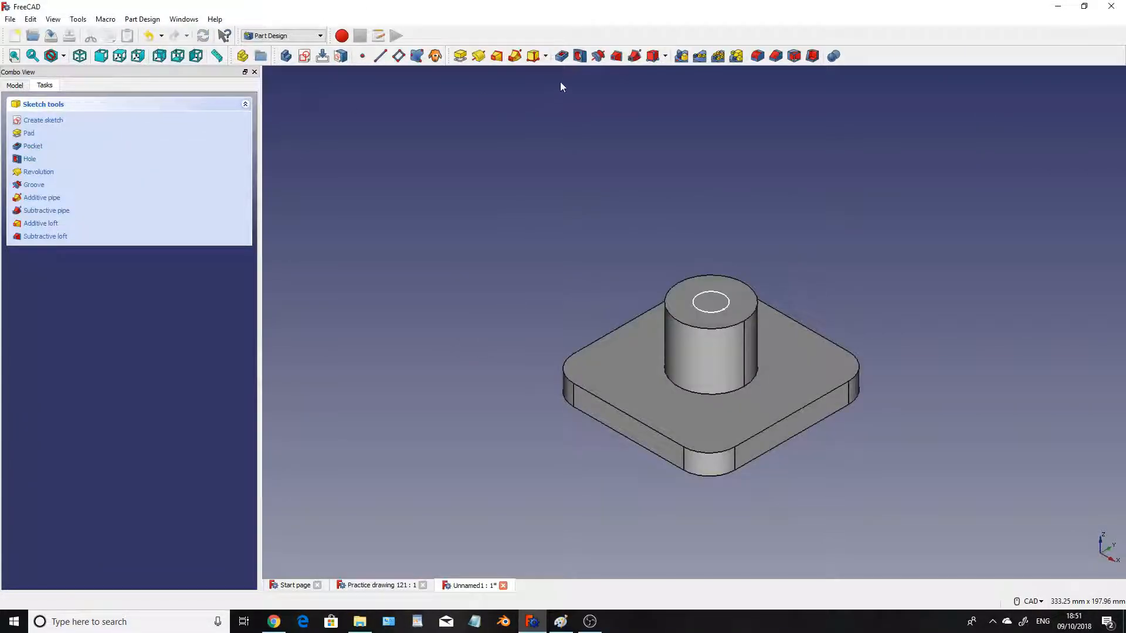
mouse_move(562, 55)
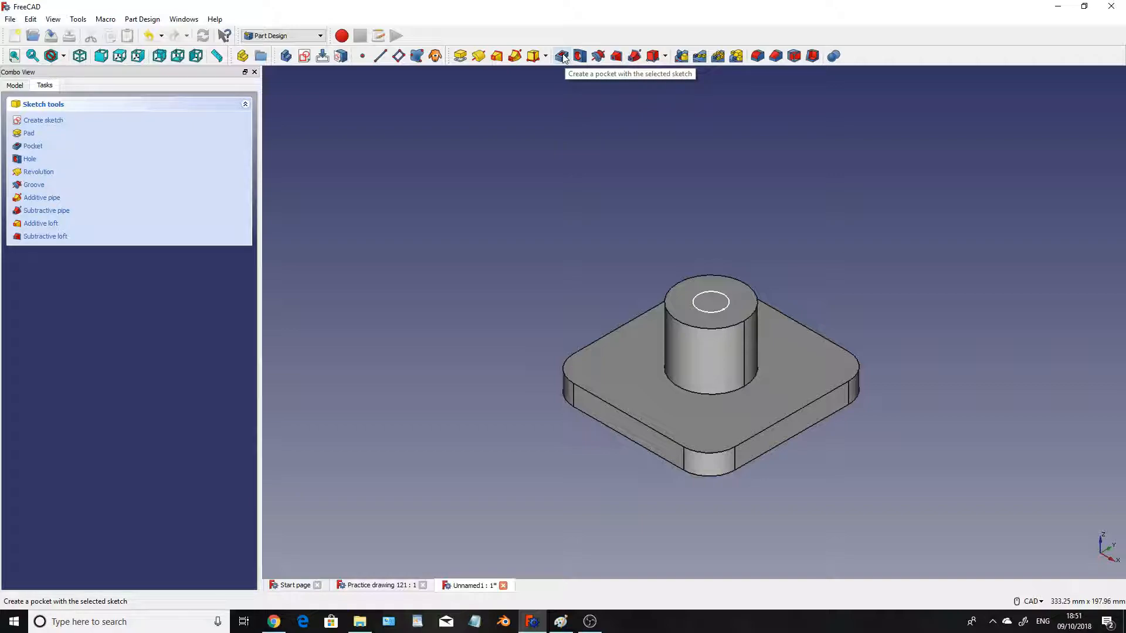
- Pocket the 7 mm circle Through all to cut a hole through boss and plate
left_click(563, 56)
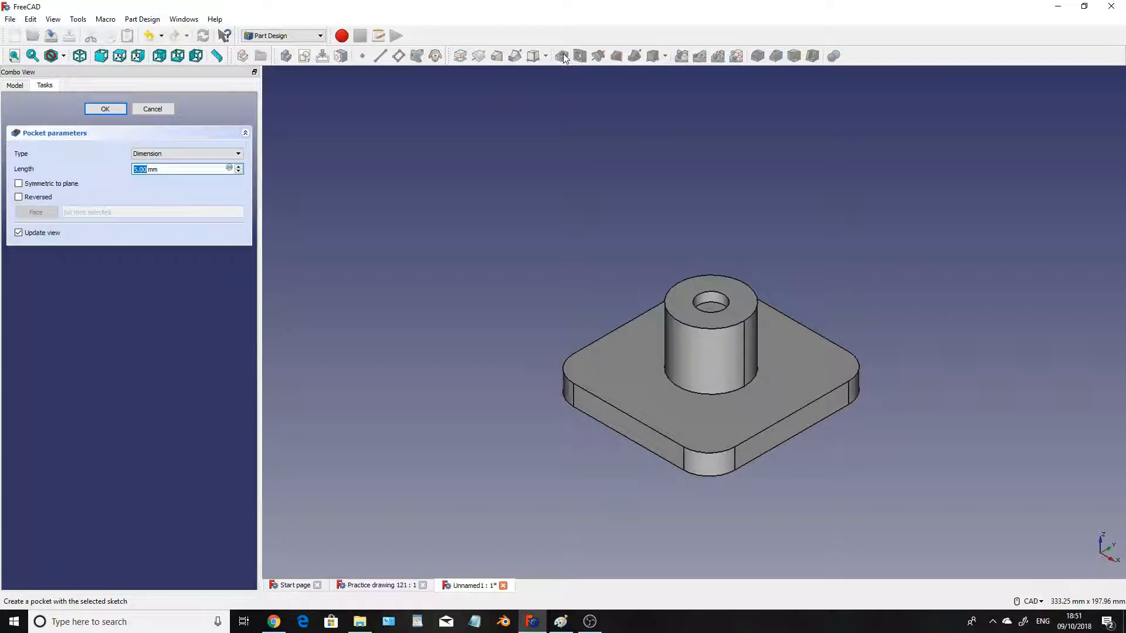
left_click(237, 153)
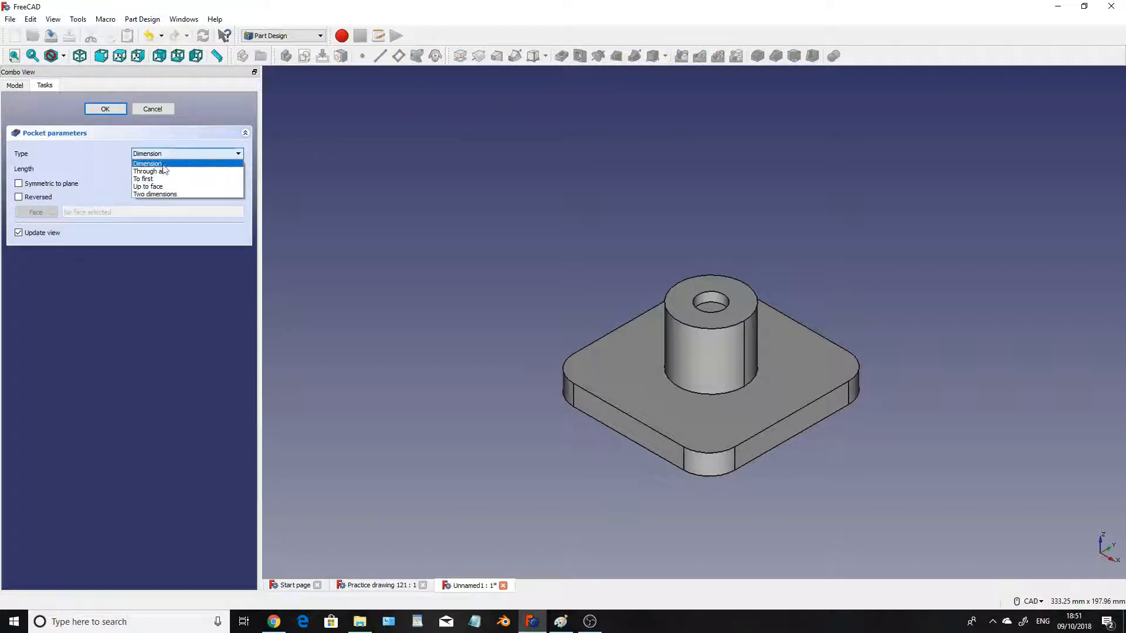
left_click(150, 170)
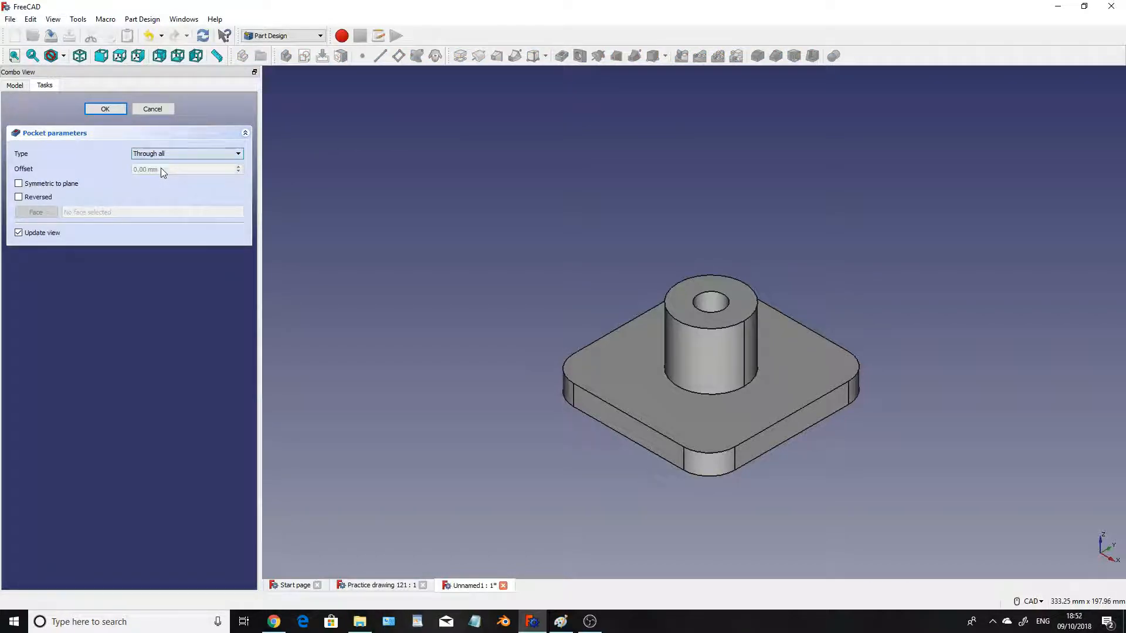
left_click(105, 108)
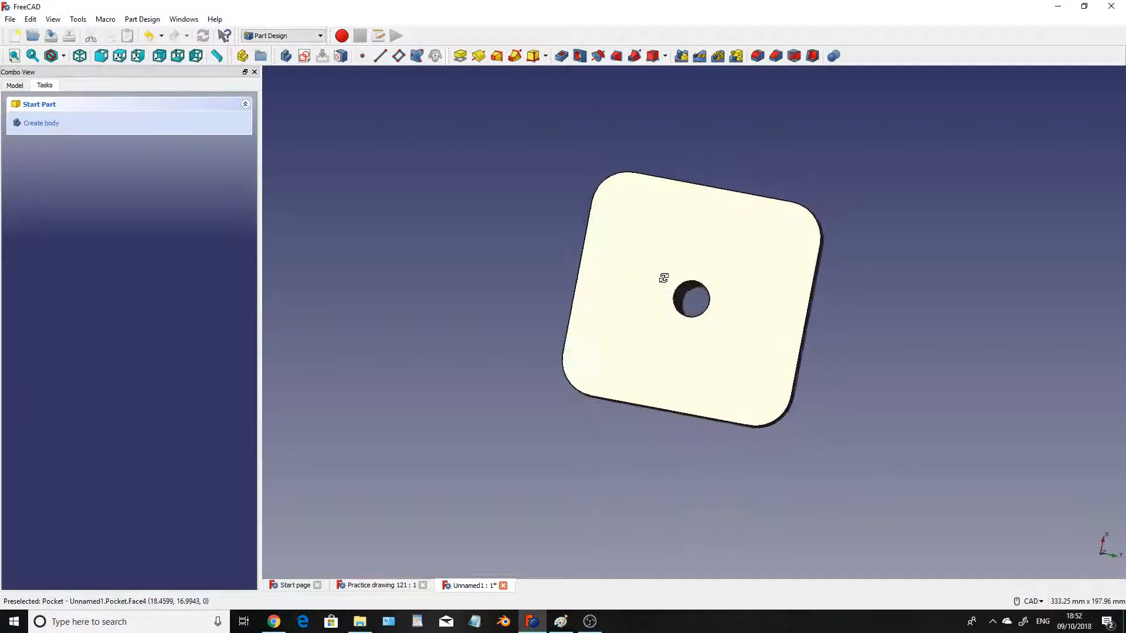
left_click(138, 57)
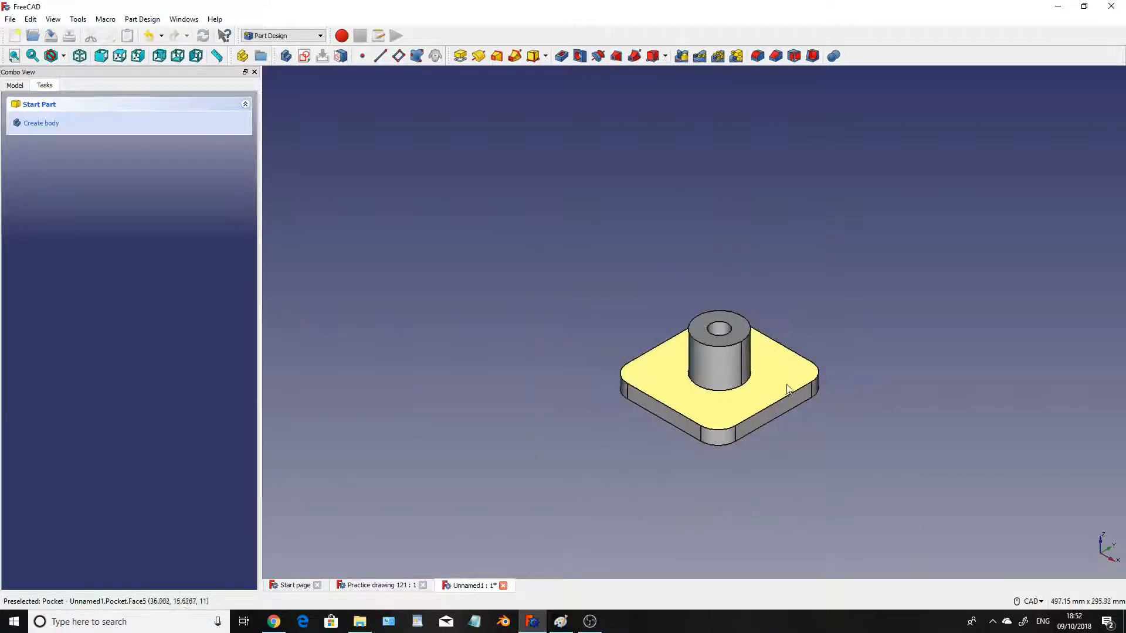
mouse_move(746, 364)
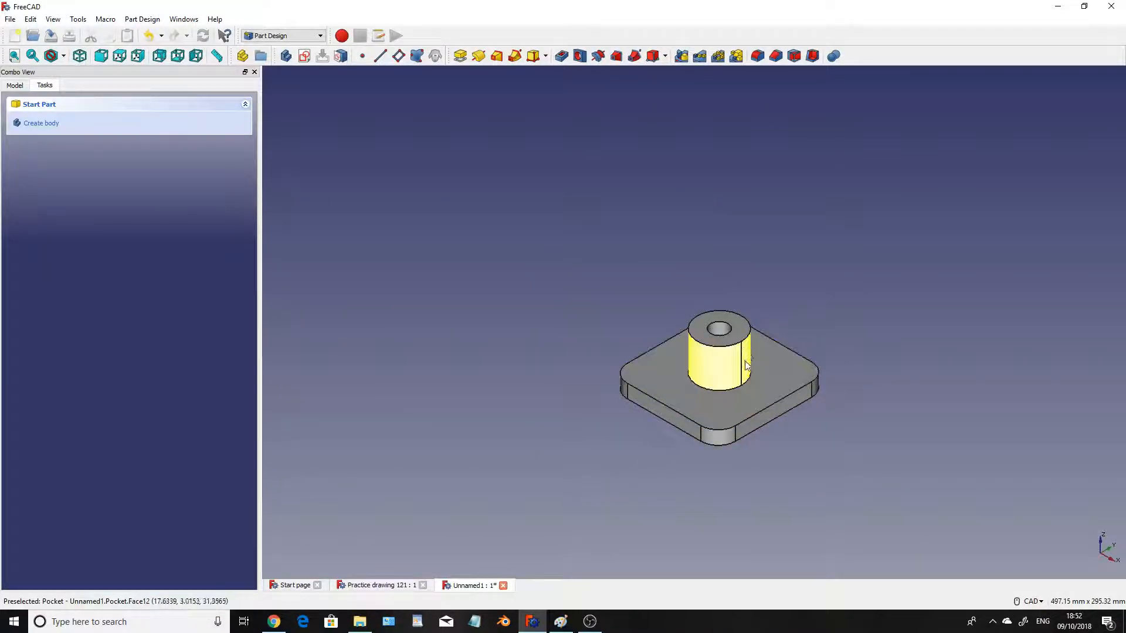
mouse_move(775, 381)
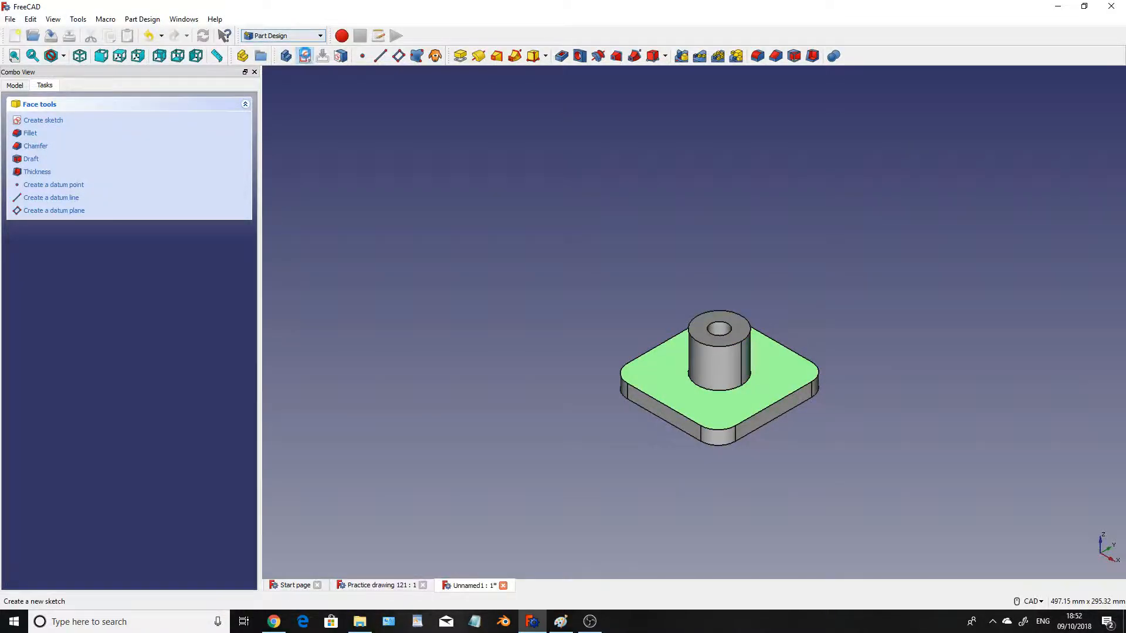
- Start a sketch on the plate's top face and constrain corner circles to 8 mm radius
left_click(43, 120)
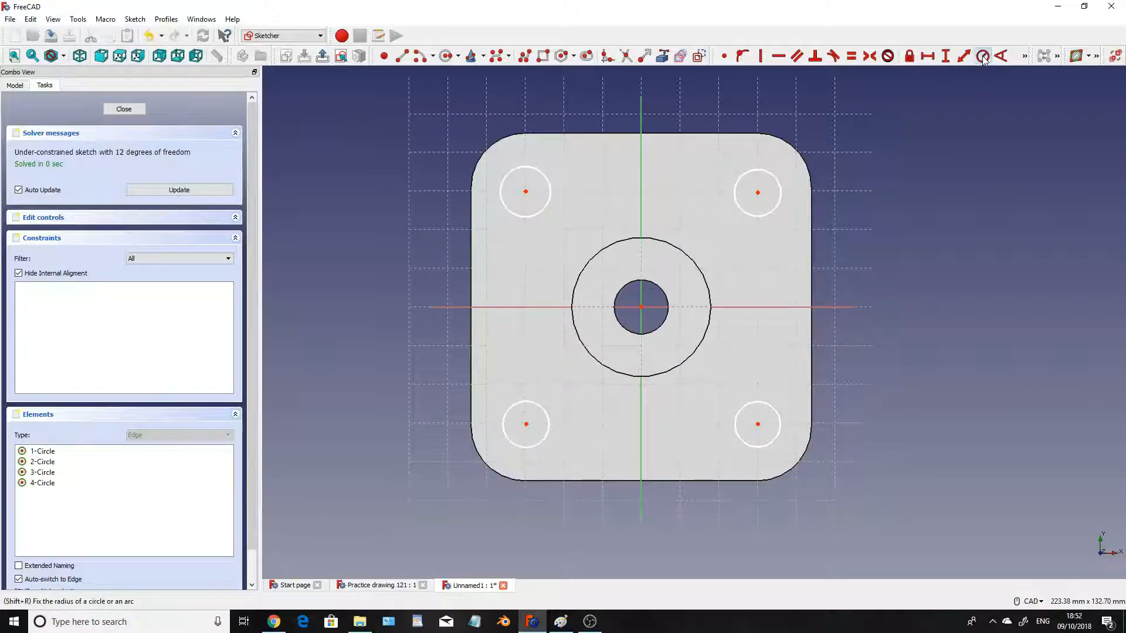
left_click(982, 55)
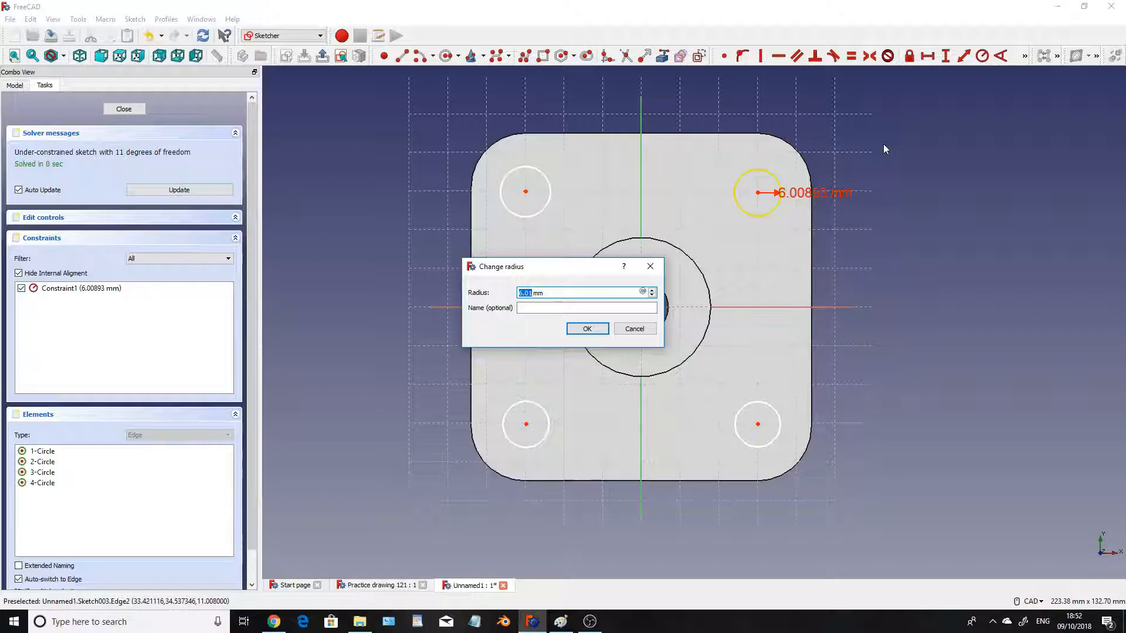
left_click(587, 328)
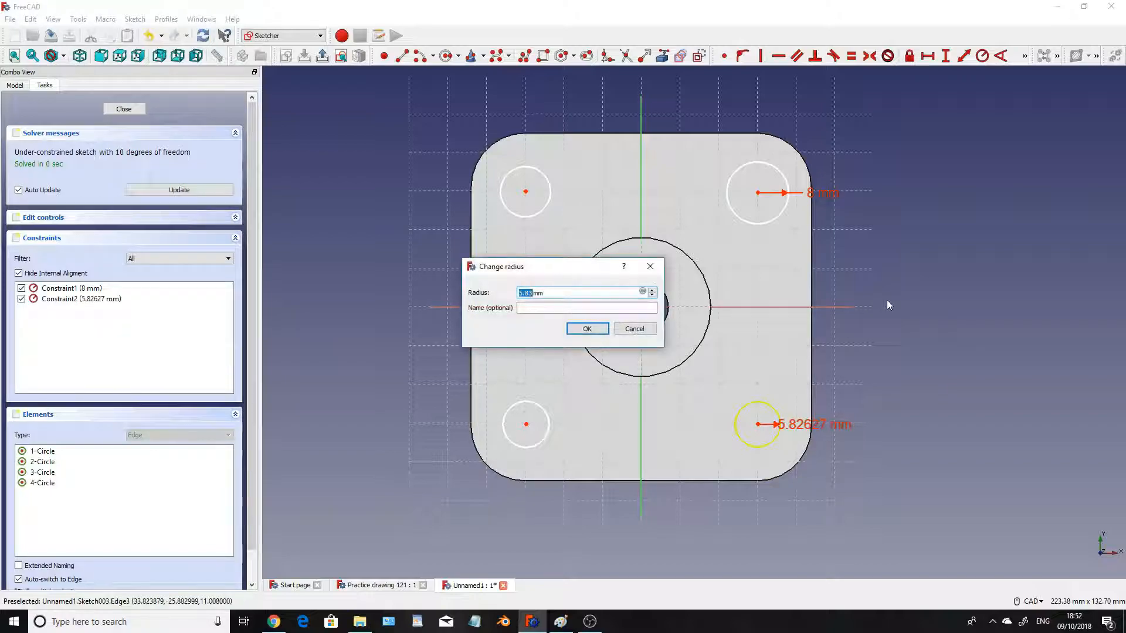
left_click(587, 329)
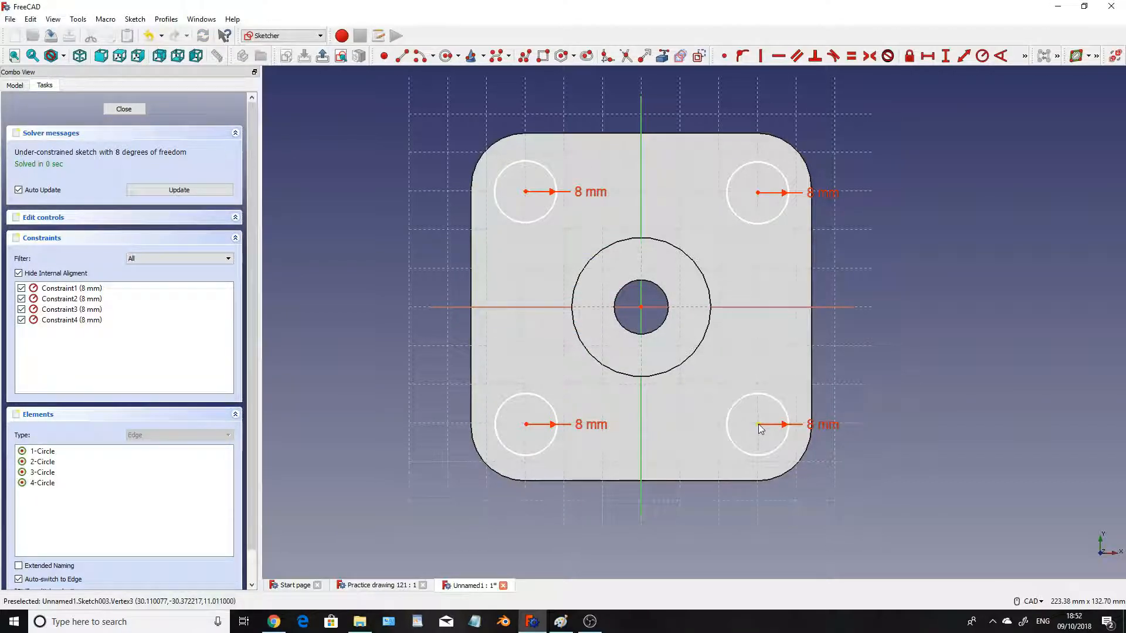
mouse_move(760, 310)
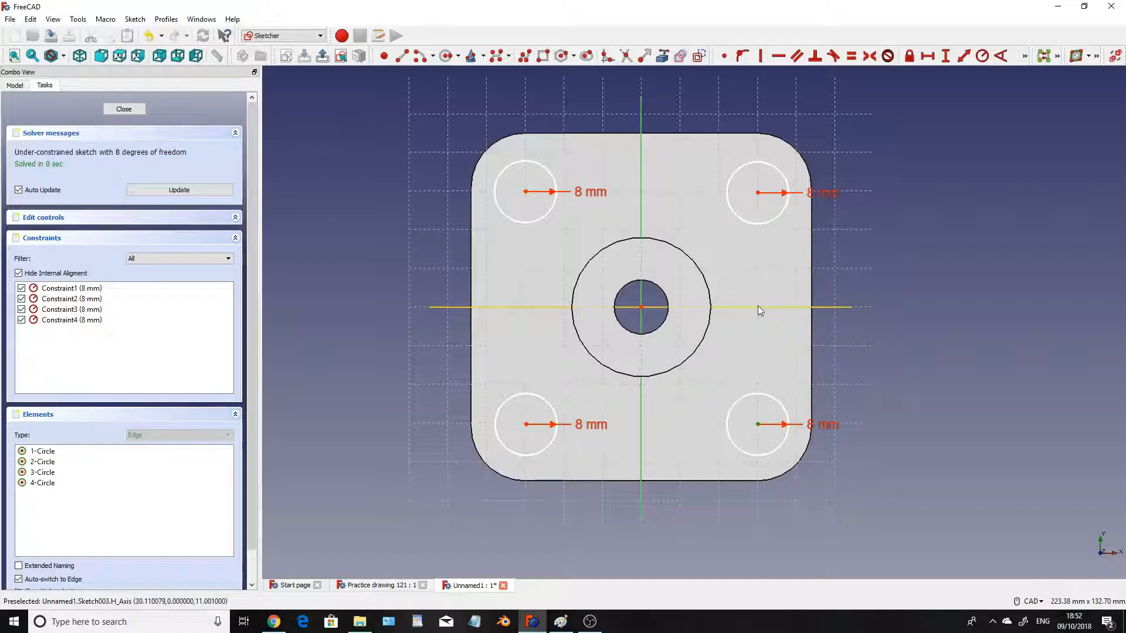
mouse_move(759, 425)
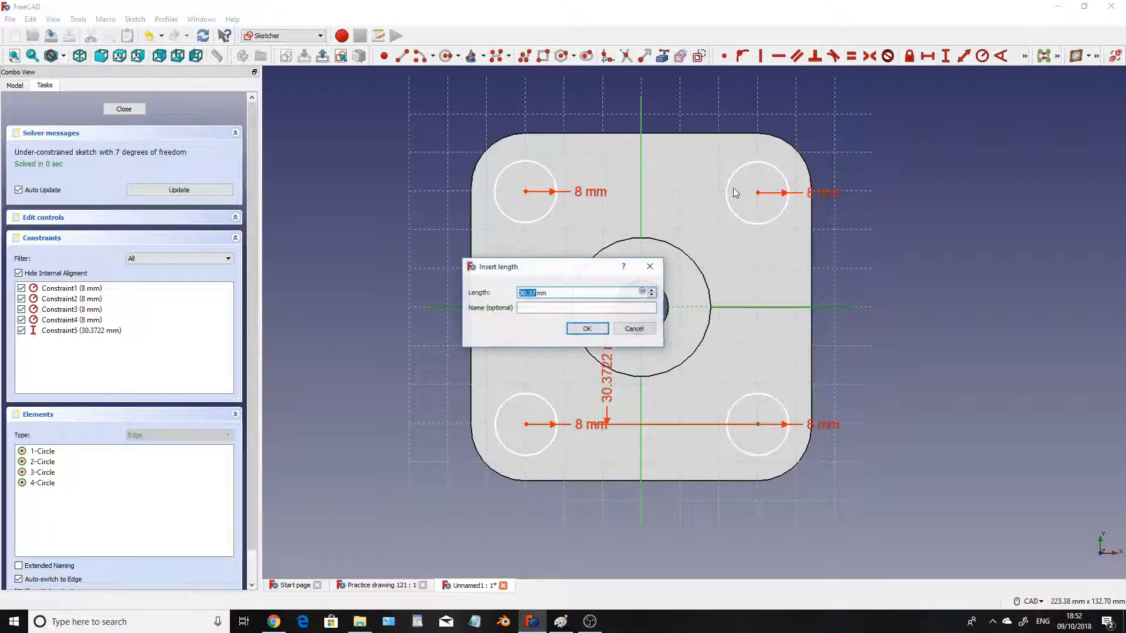
- Constrain all four corner circle centres 31 mm above or below the origin
left_click(633, 328)
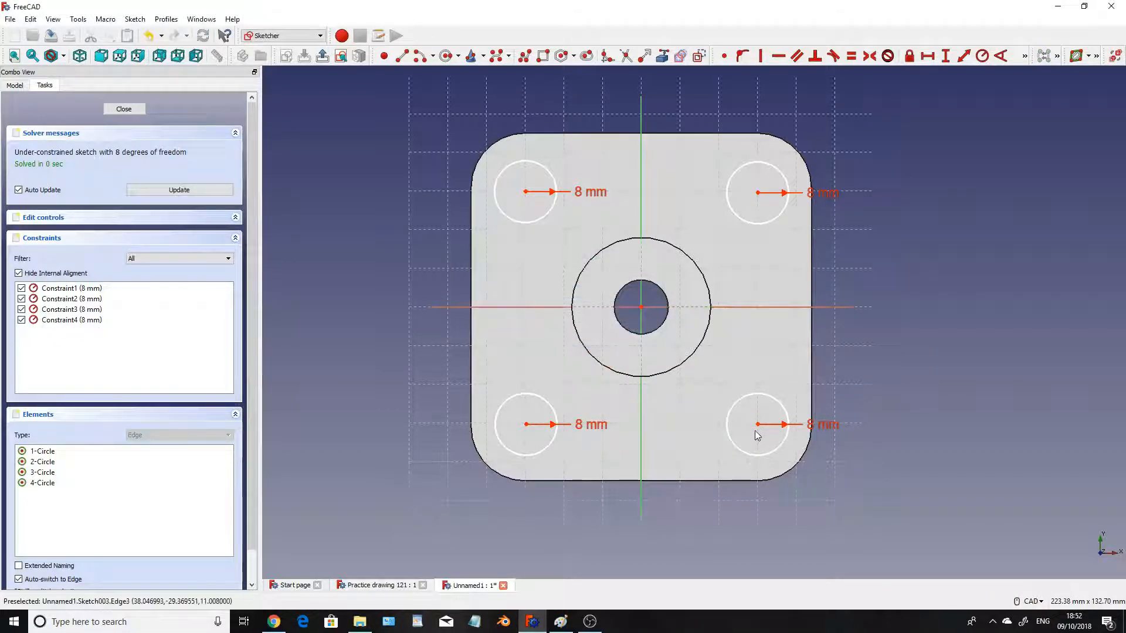
mouse_move(757, 425)
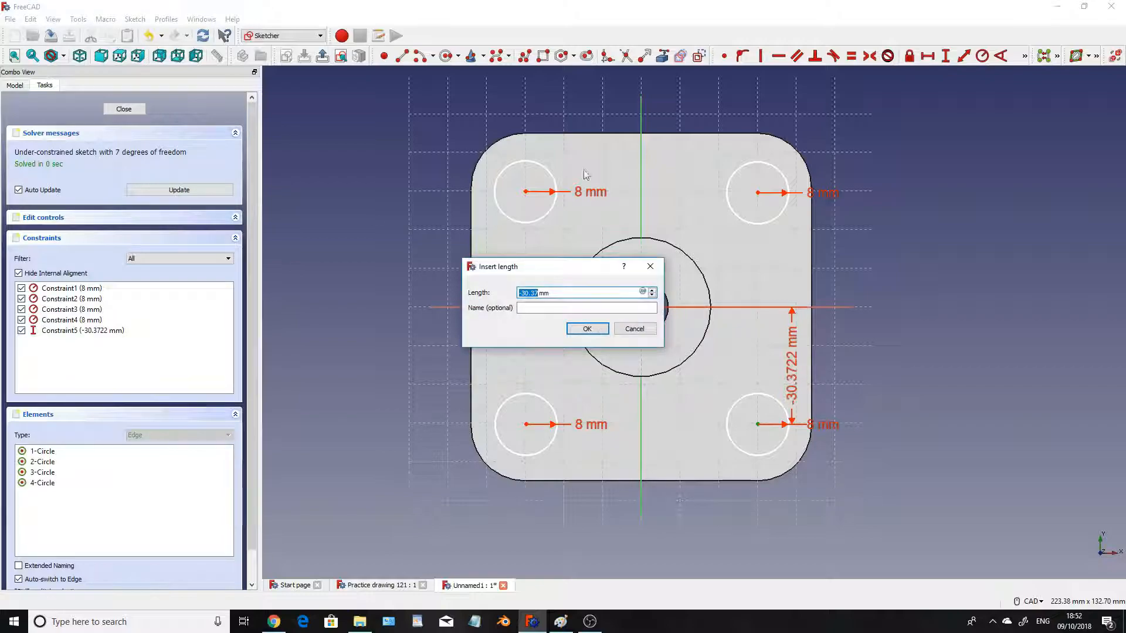
type("-31")
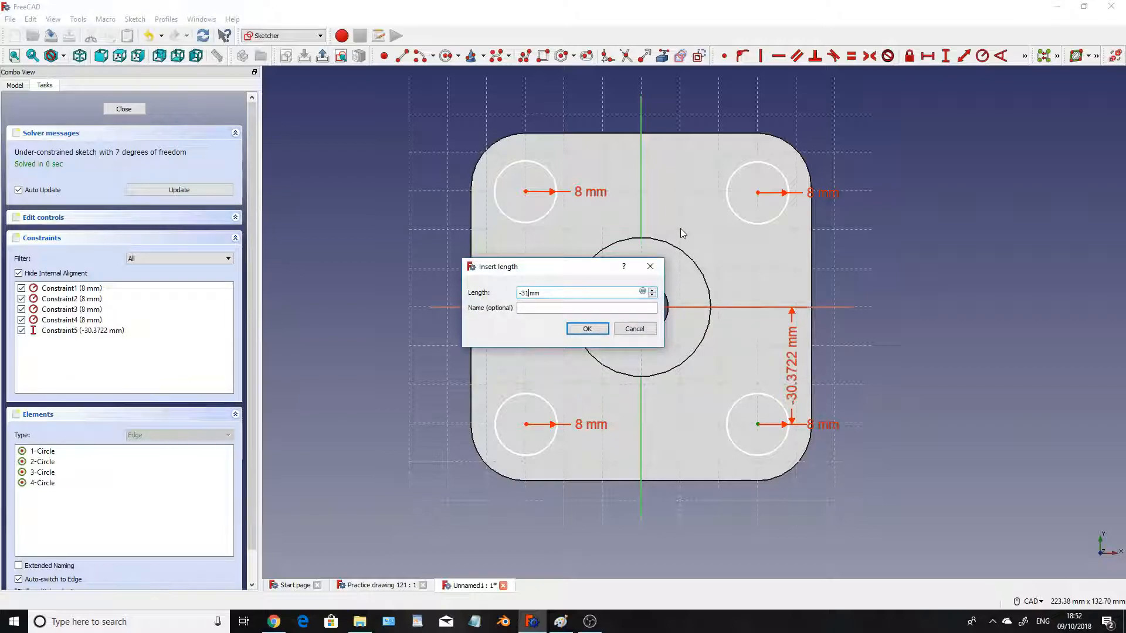
left_click(586, 328)
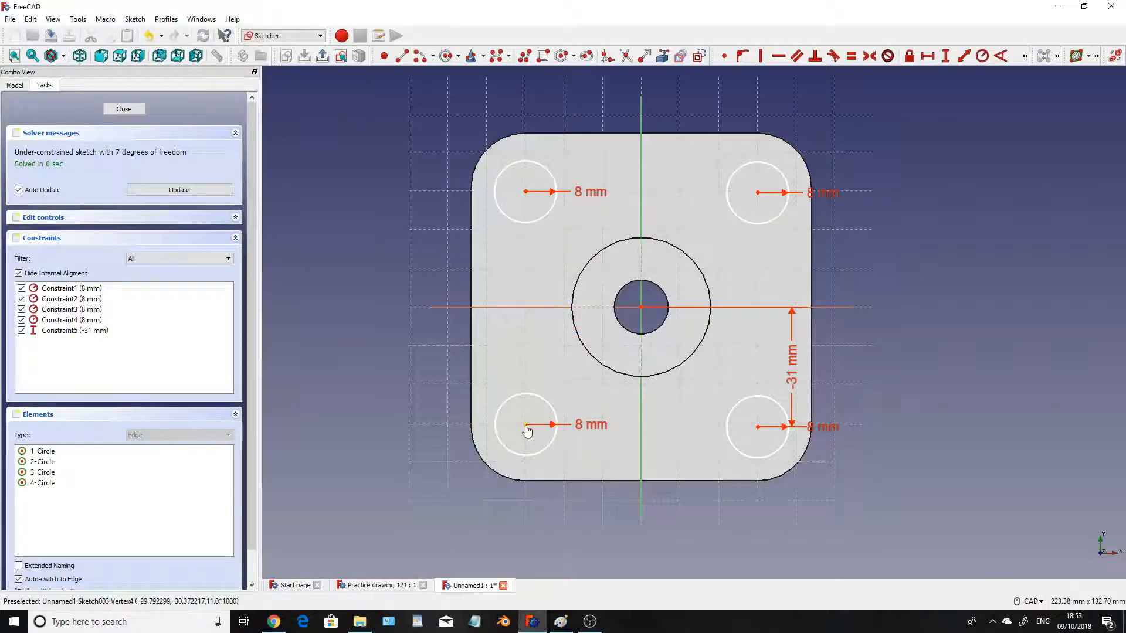
left_click(526, 427)
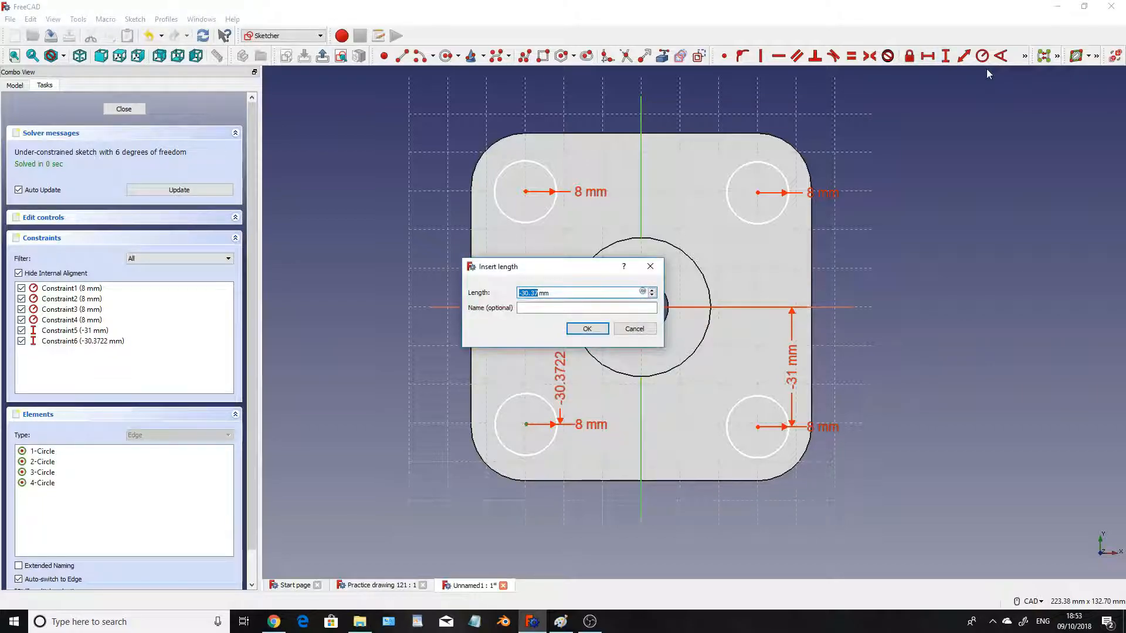
left_click(586, 329)
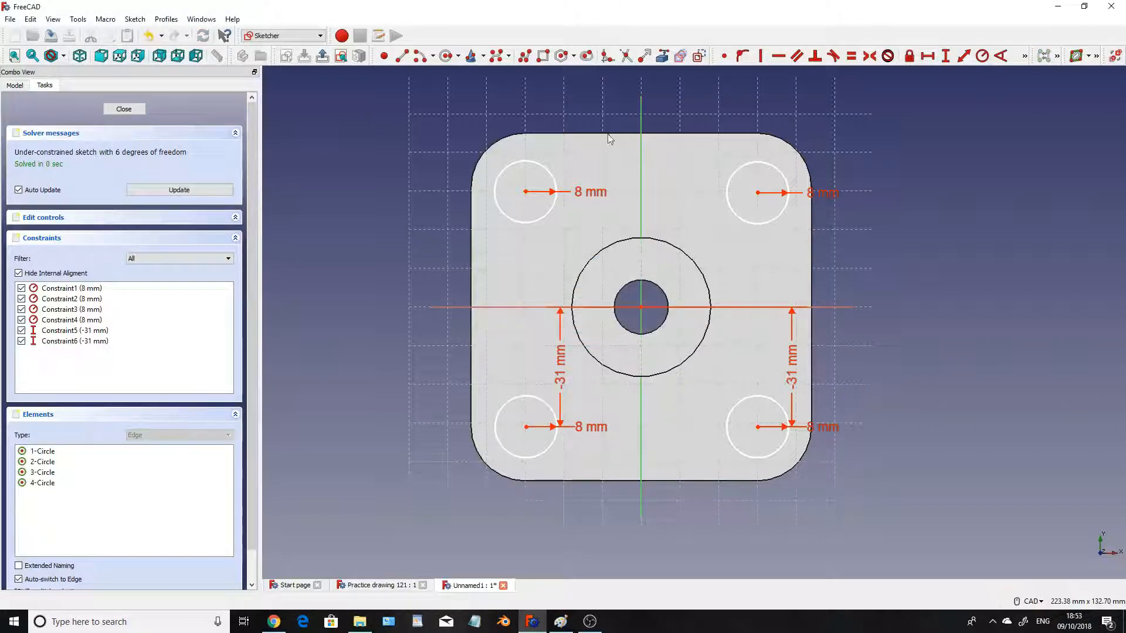
mouse_move(535, 192)
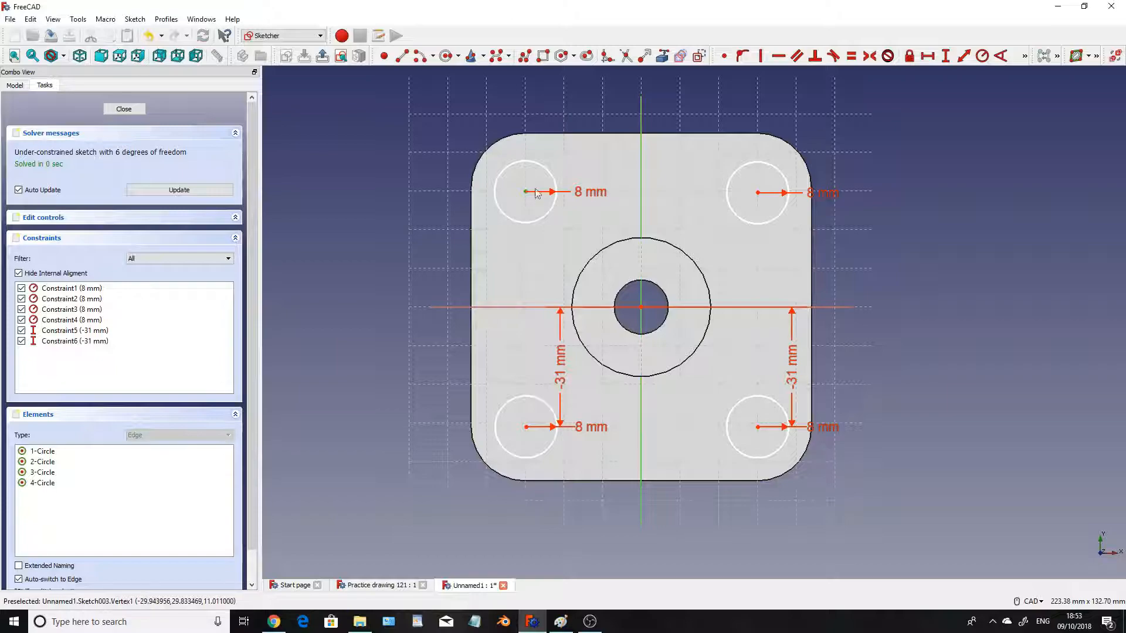
left_click(945, 57)
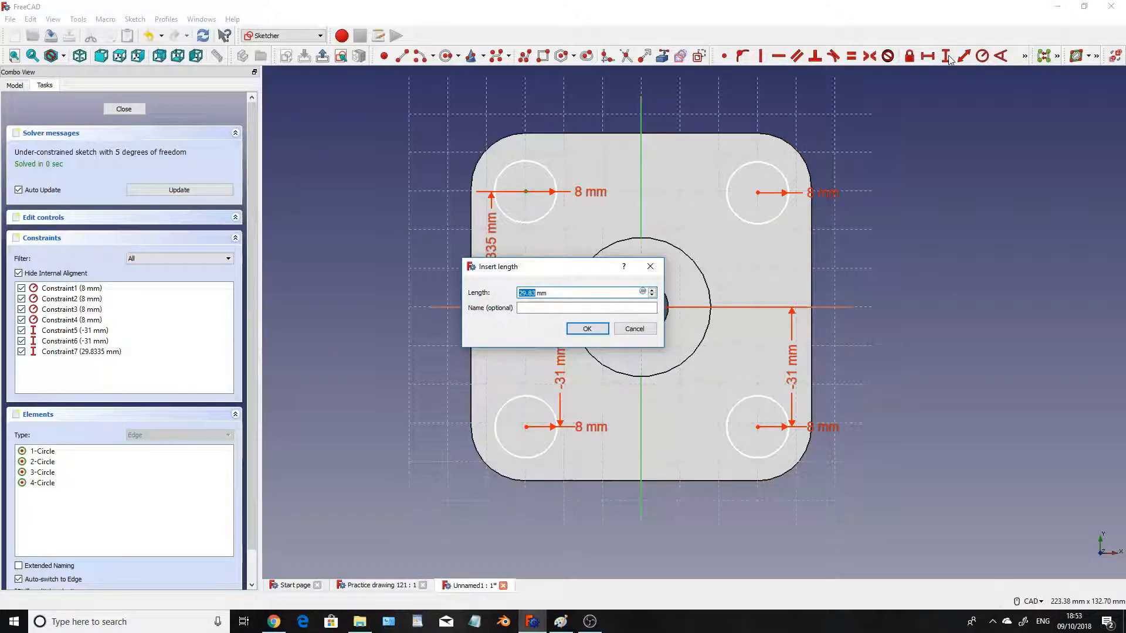
left_click(585, 328)
type("31")
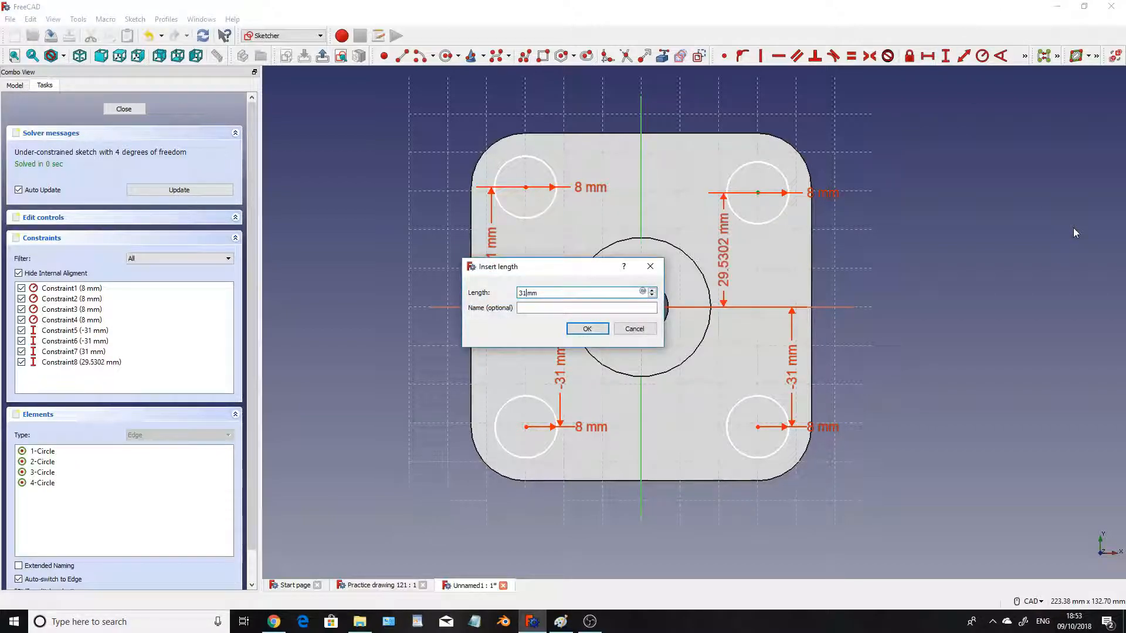
left_click(585, 329)
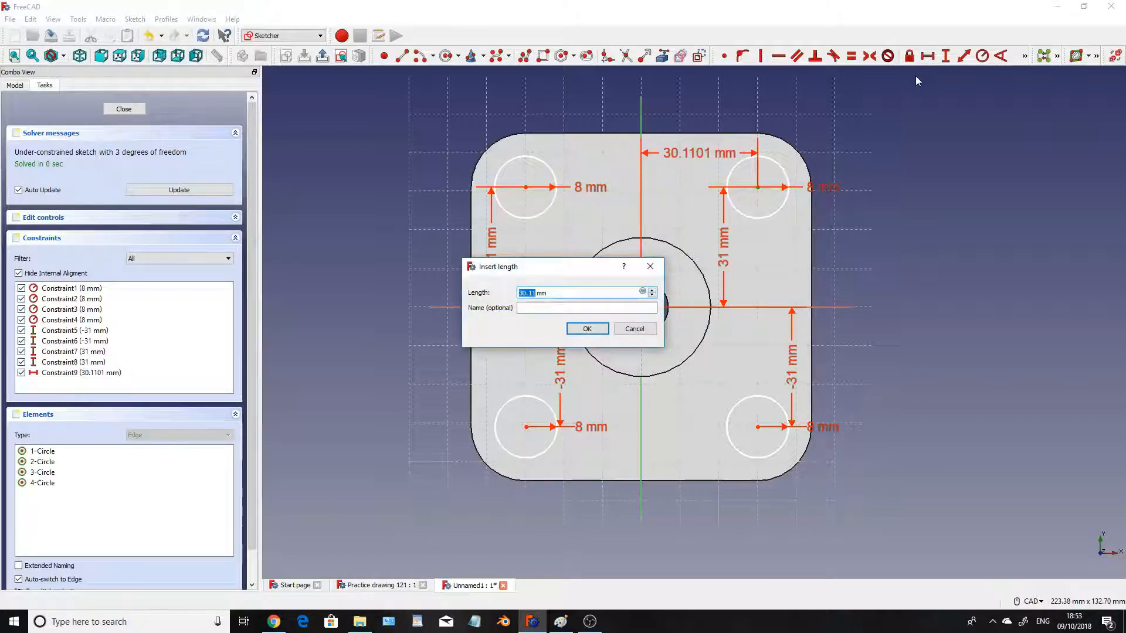
- Constrain all four corner circle centres 30 mm sideways from the origin
left_click(586, 328)
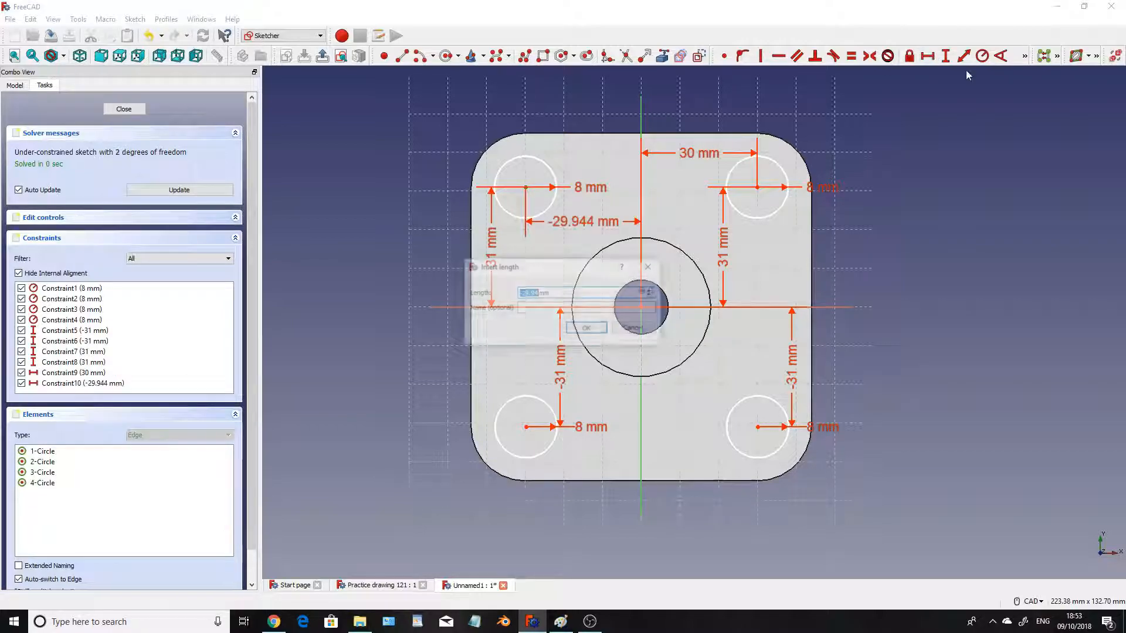
left_click(586, 327)
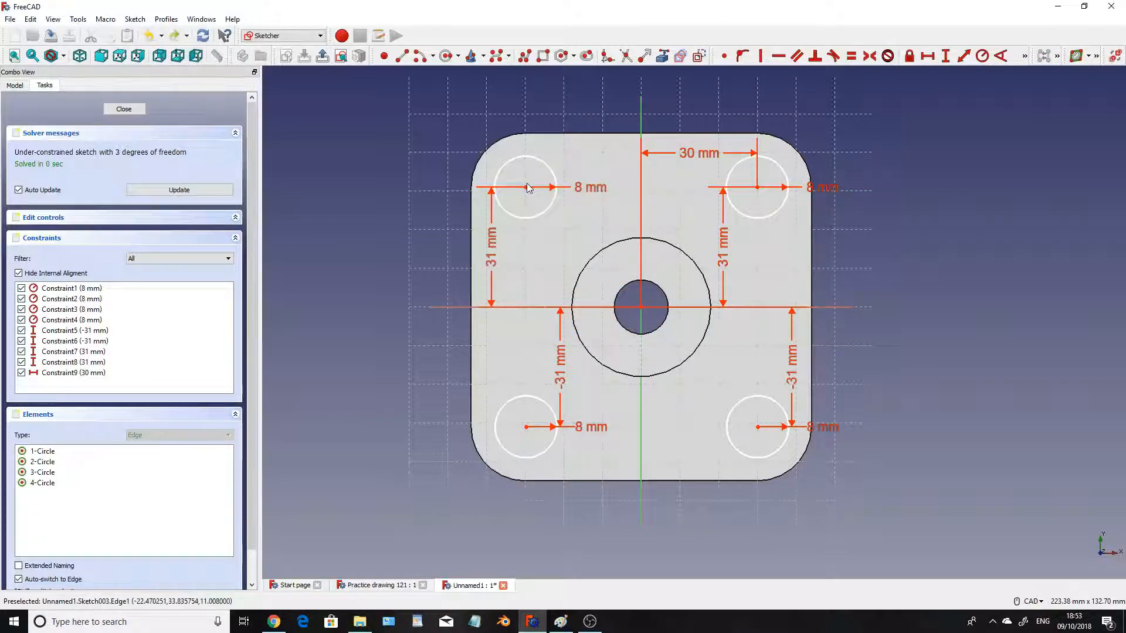
left_click(927, 56)
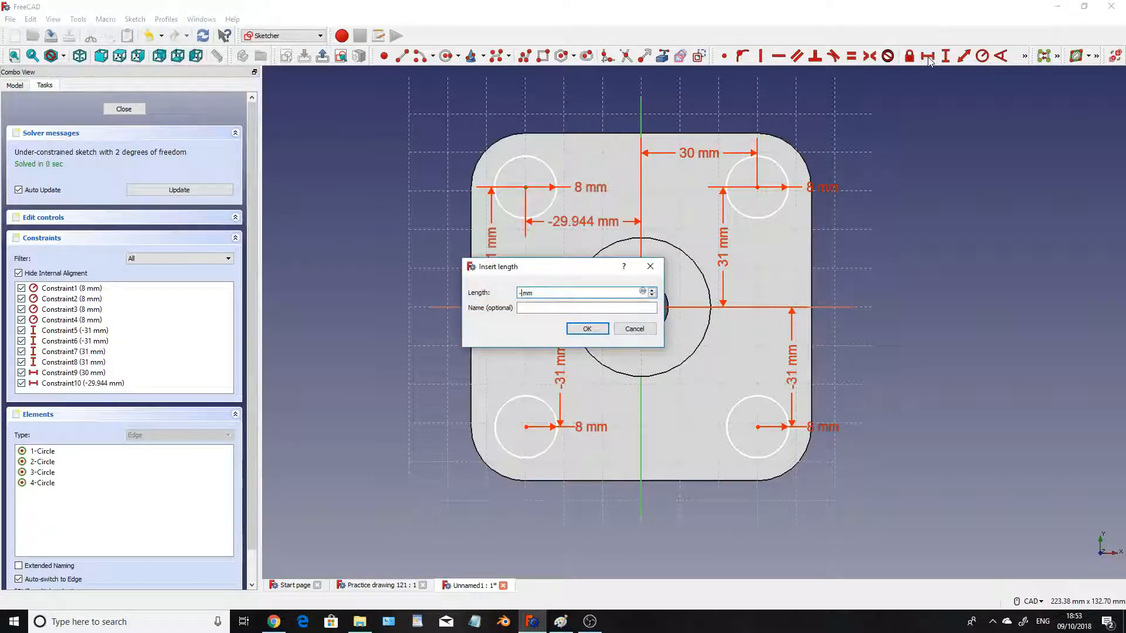
left_click(587, 329)
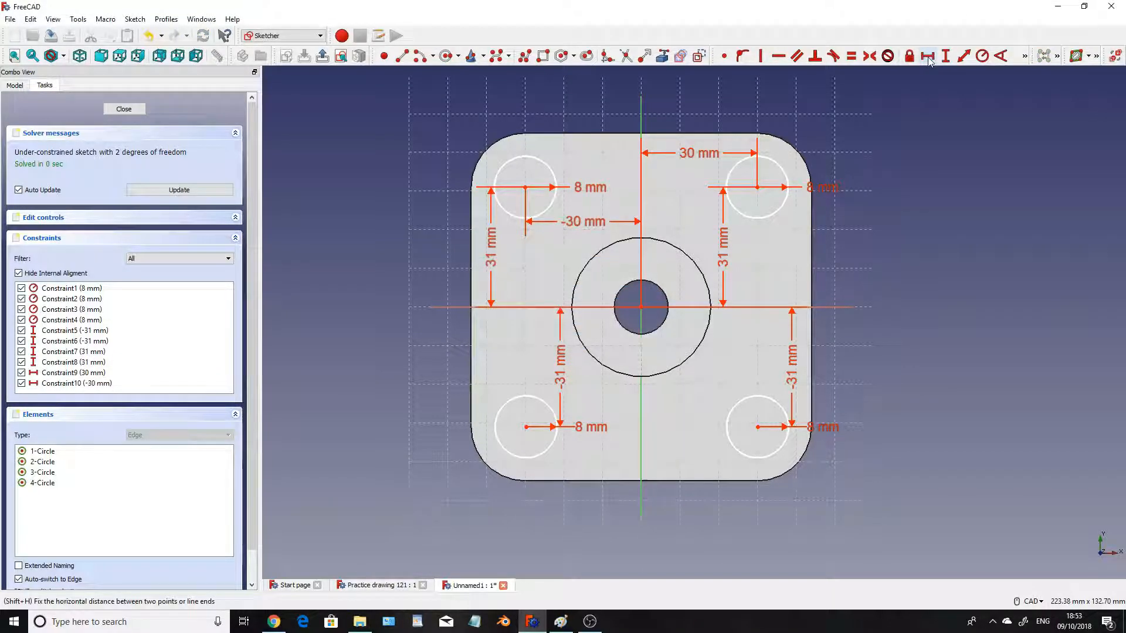
mouse_move(526, 433)
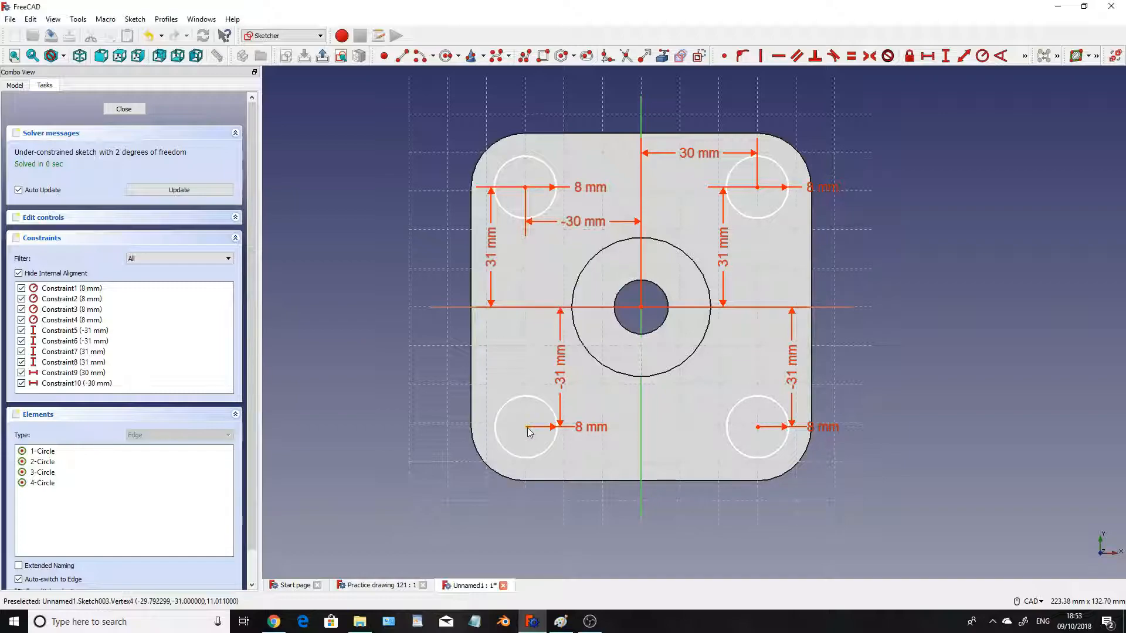
left_click(927, 57)
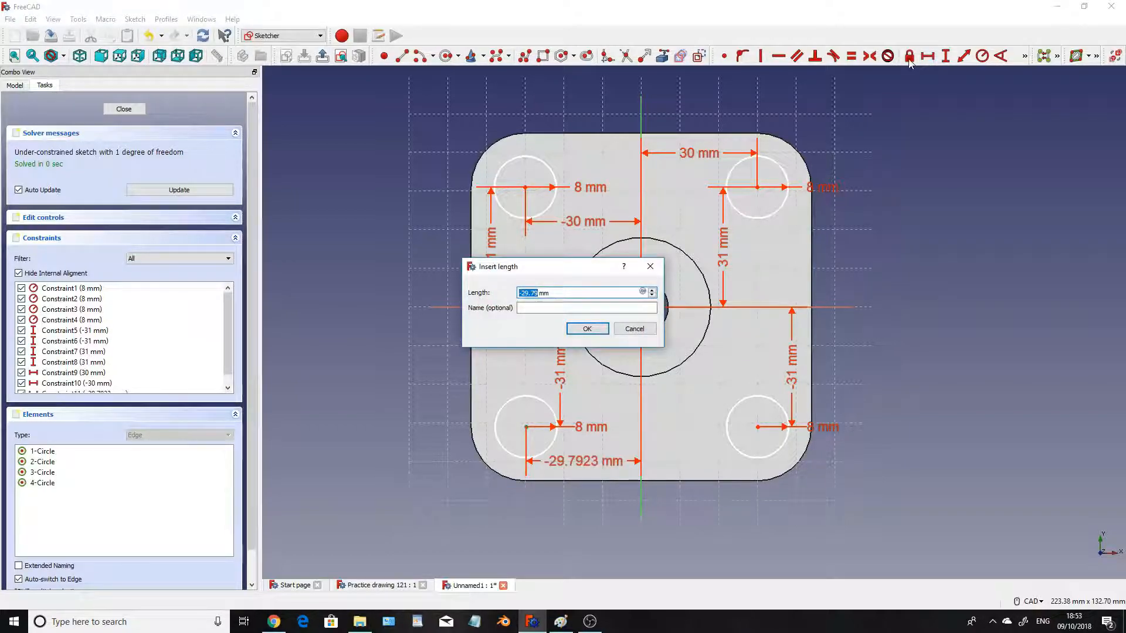
left_click(586, 328)
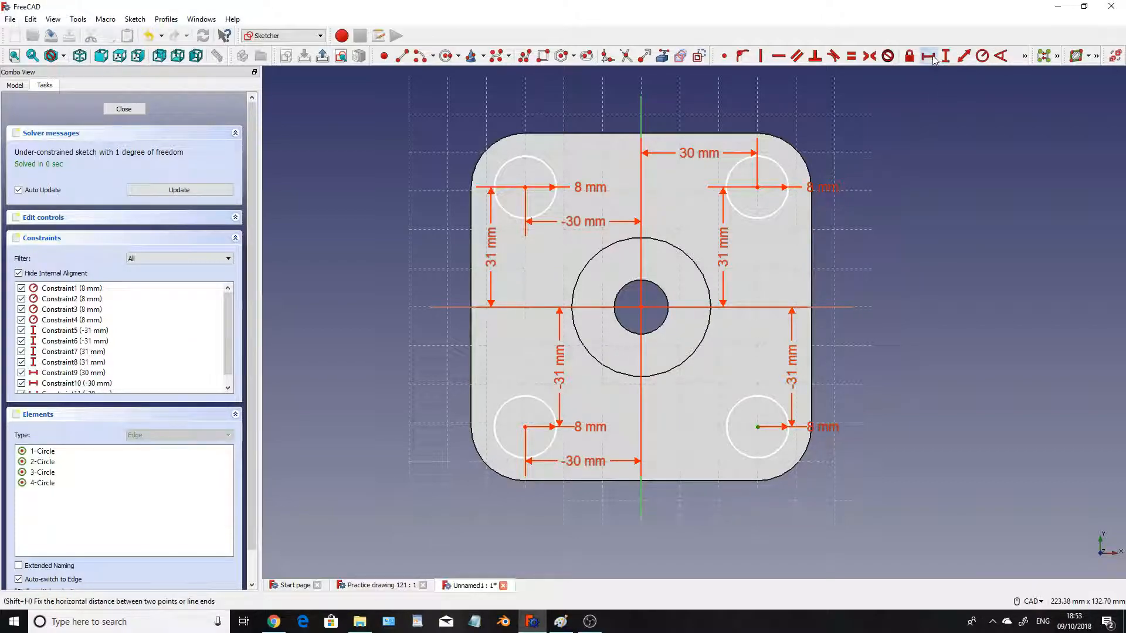
left_click(928, 56)
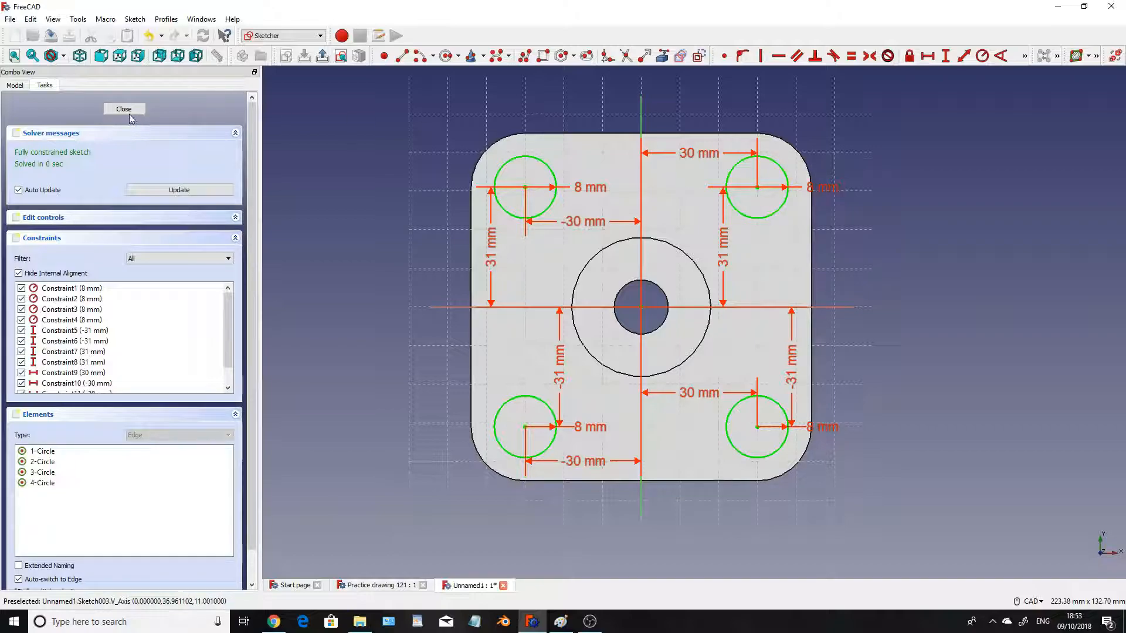
- Close the corner-hole sketch and pocket it 6 mm deep
left_click(124, 108)
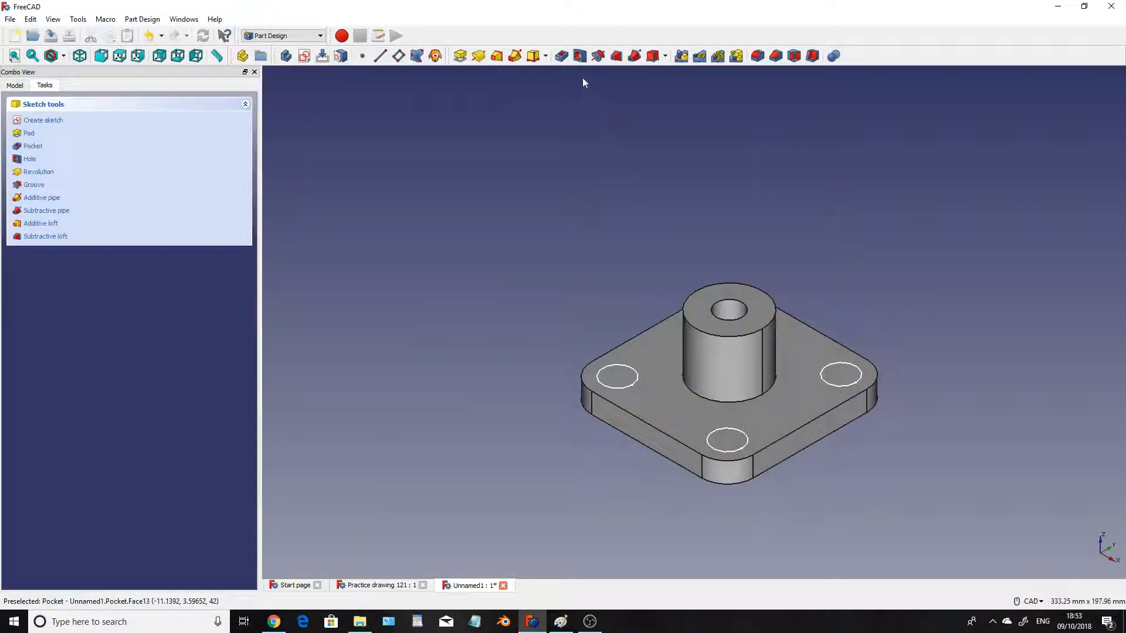
left_click(32, 146)
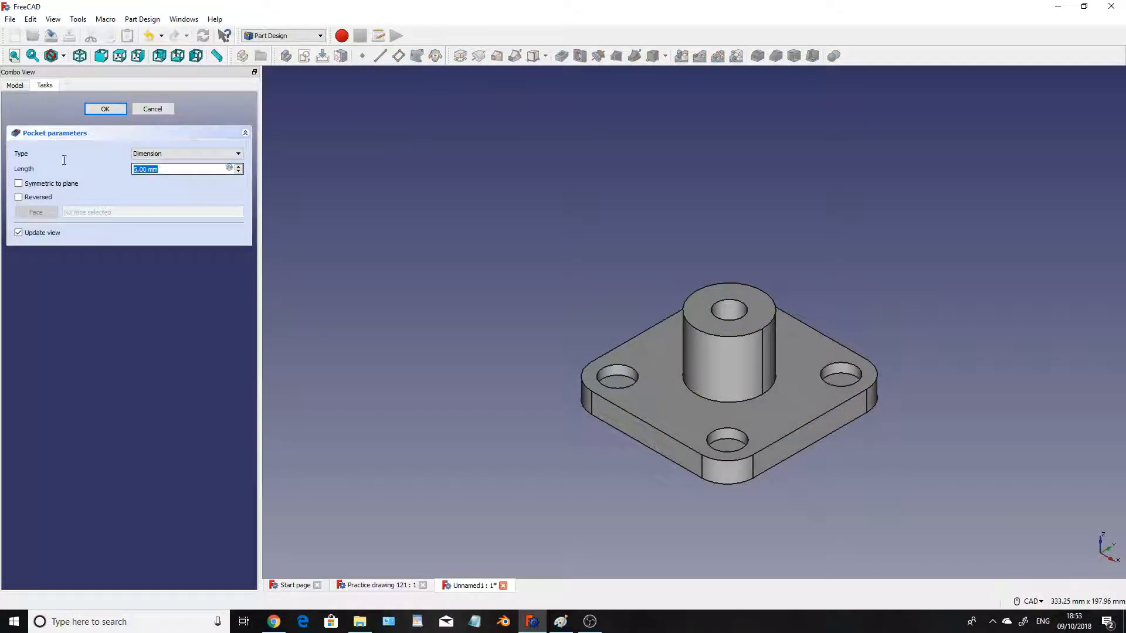
type("6")
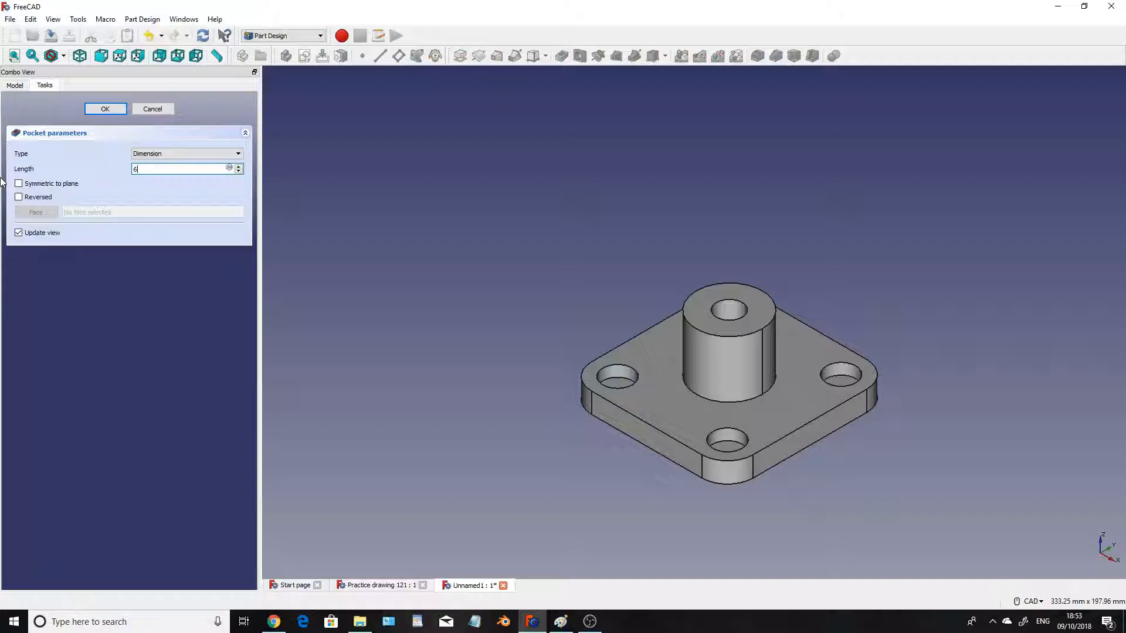
left_click(105, 109)
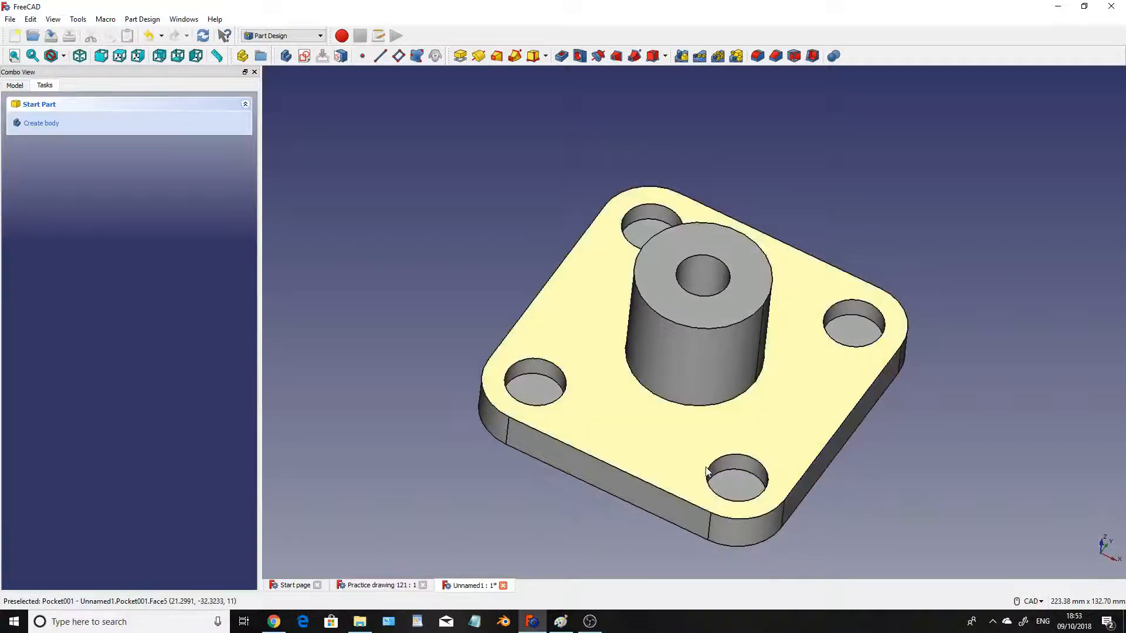
mouse_move(732, 474)
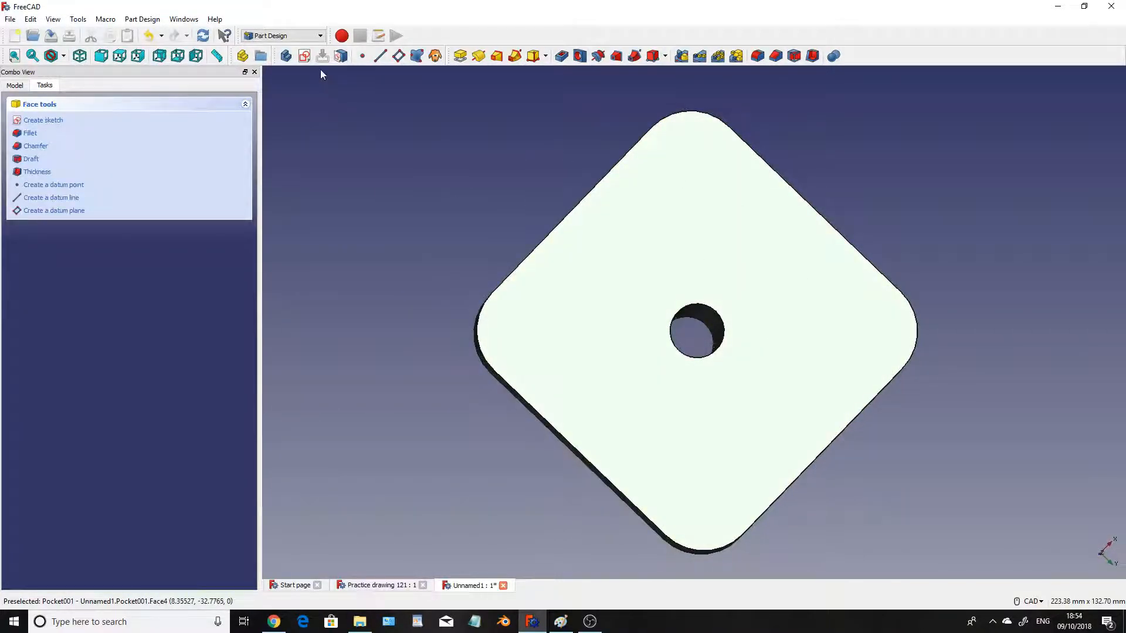
- Sketch an origin-centred circle with a 16 mm radius on the underside, then close
left_click(42, 119)
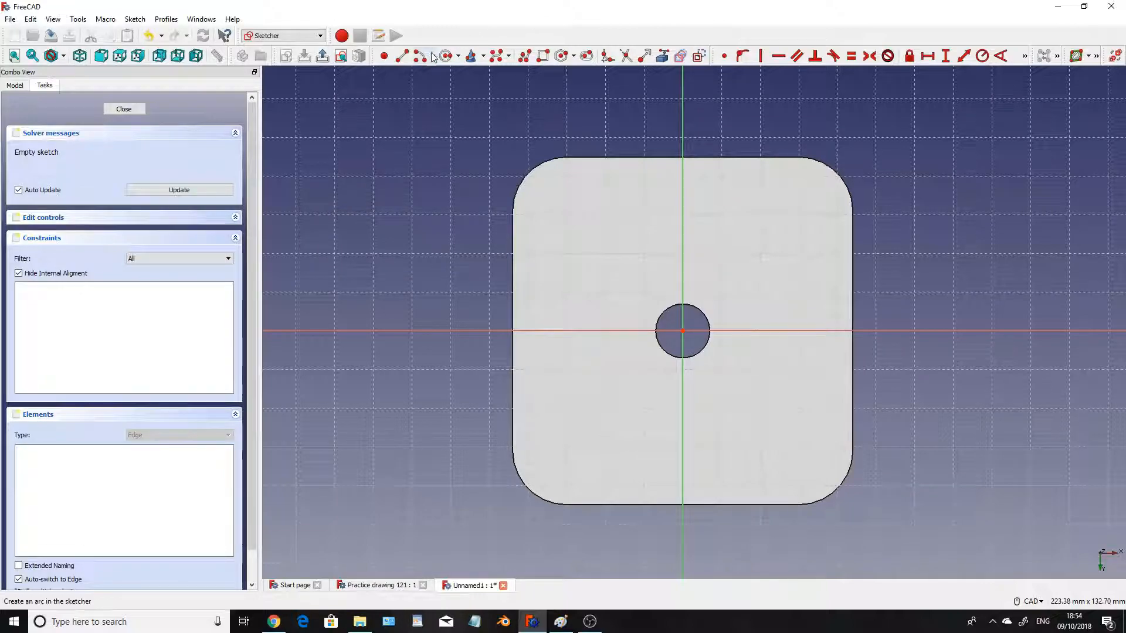
mouse_move(682, 330)
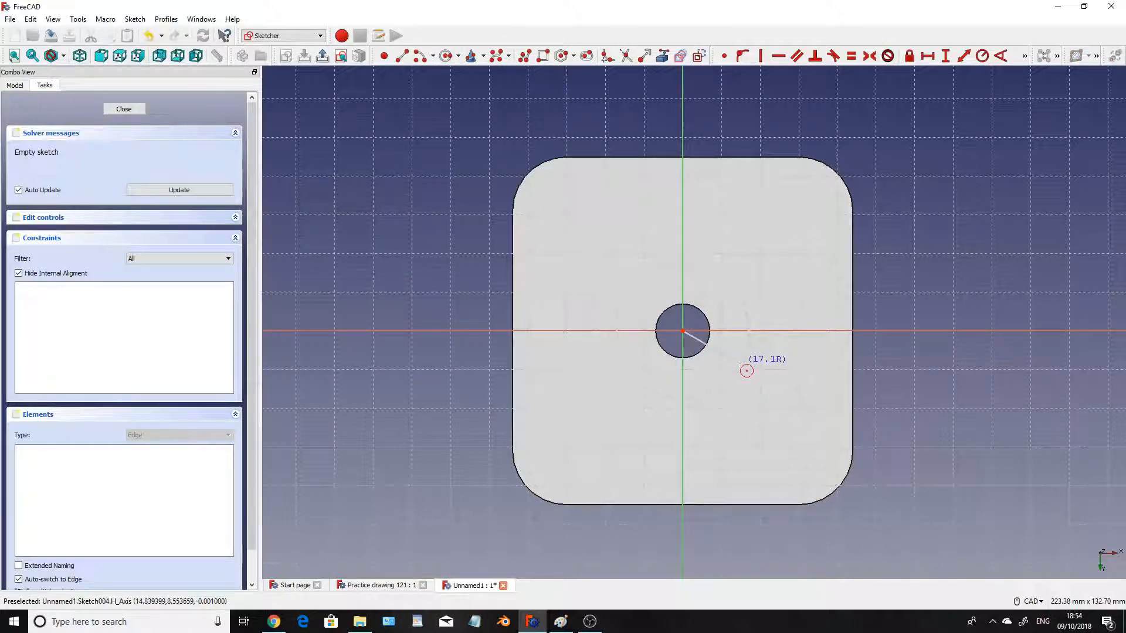
left_click(745, 371)
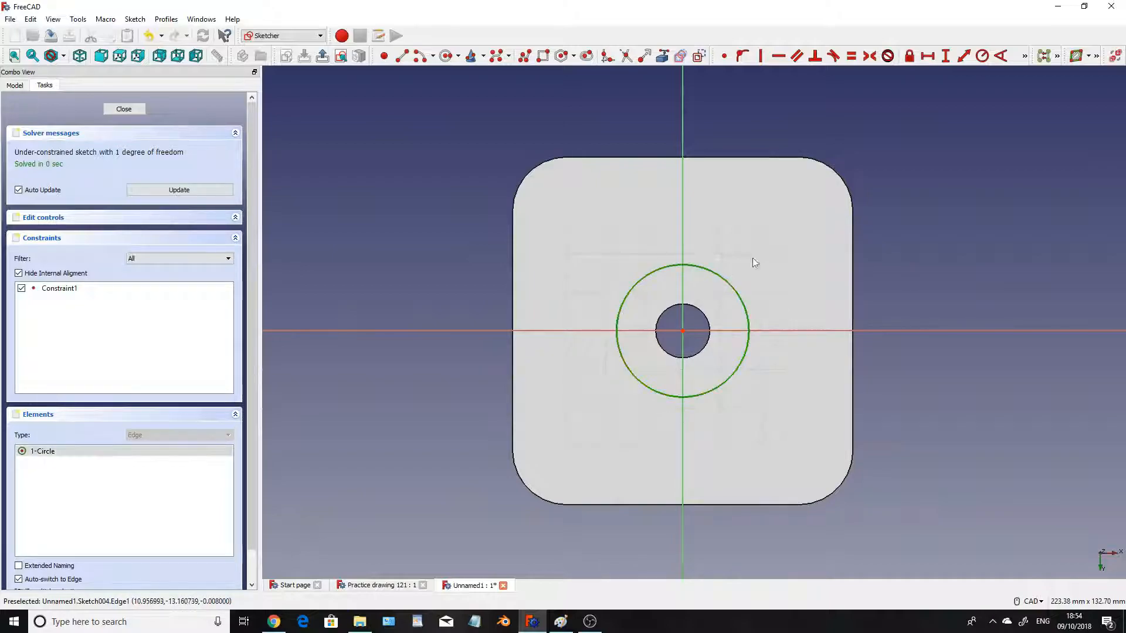
left_click(984, 57)
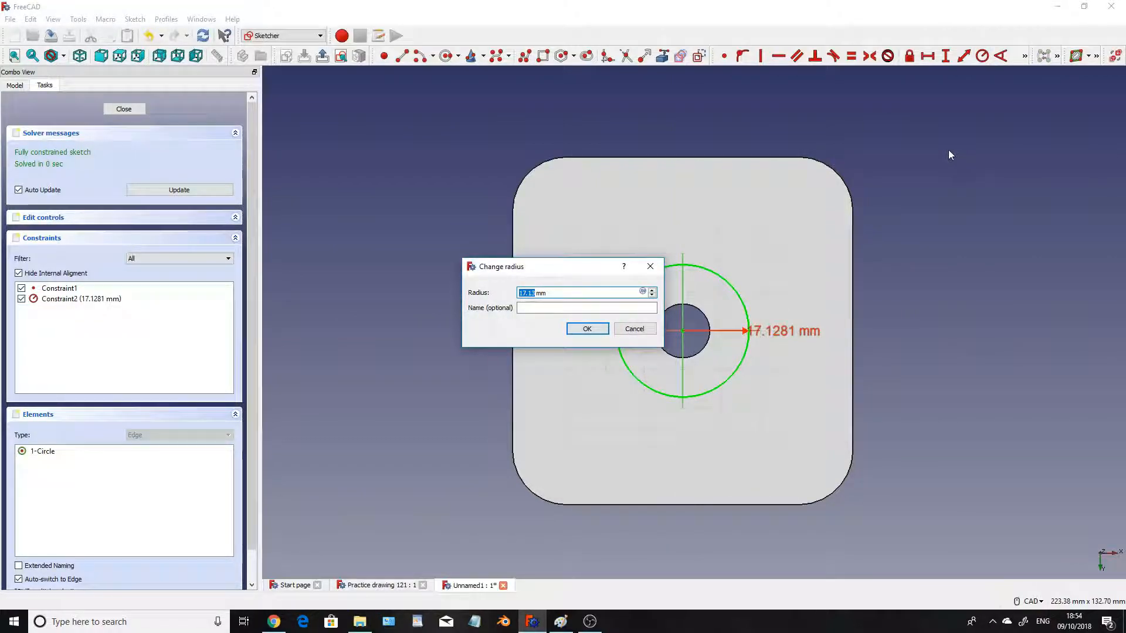
left_click(586, 328)
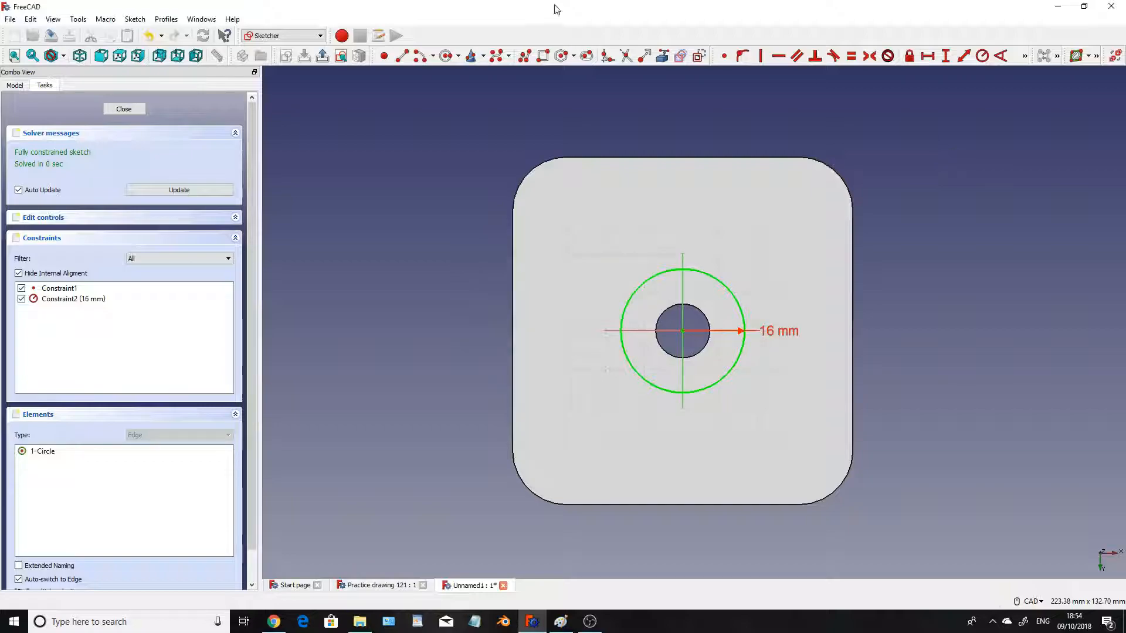
left_click(124, 108)
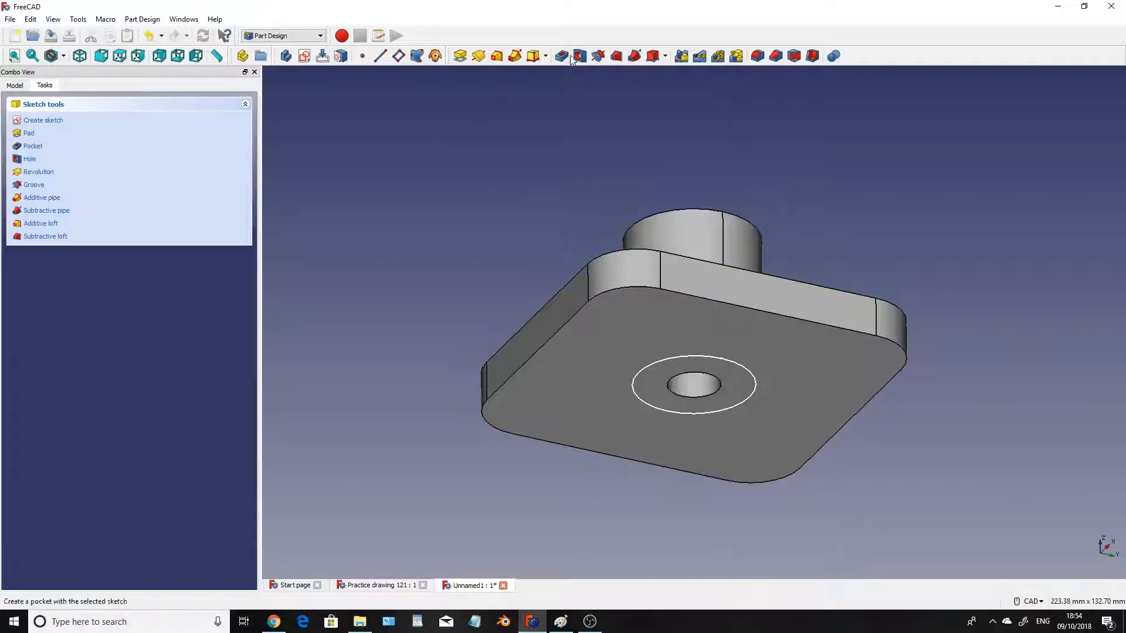
- Pocket the 16 mm circle 8 mm deep, then select a corner hole's floor face
left_click(32, 146)
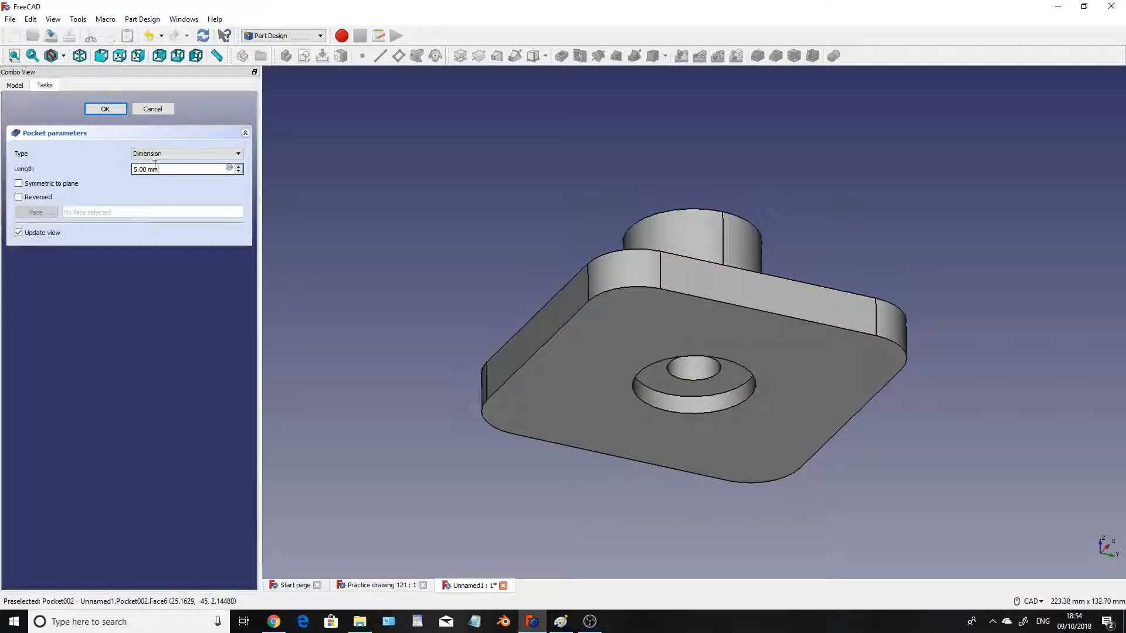
type("8")
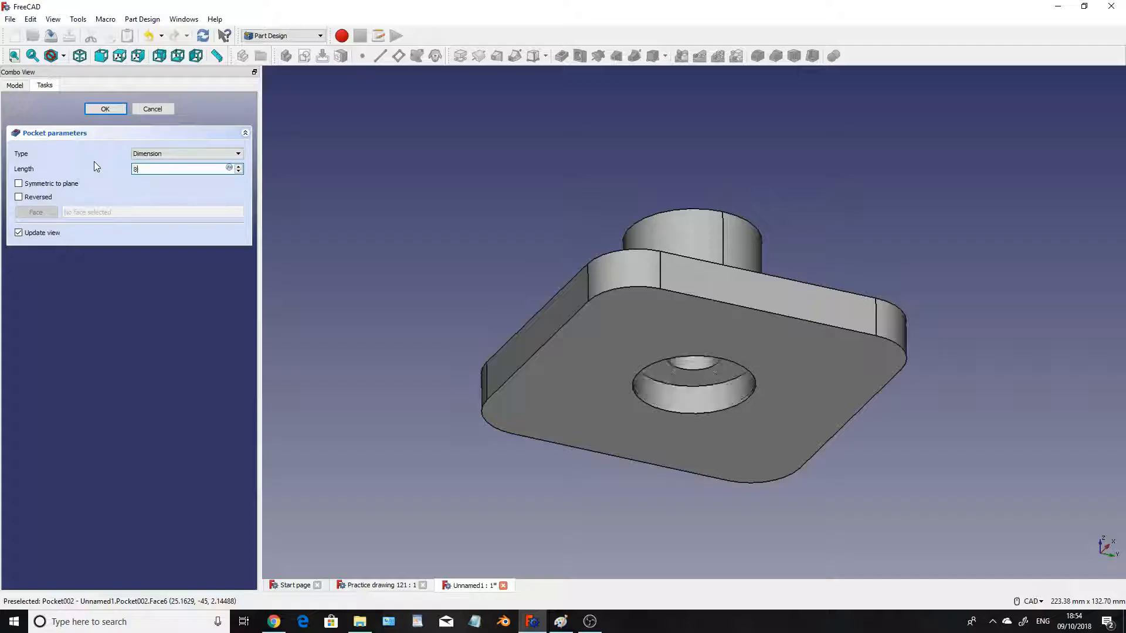
left_click(105, 109)
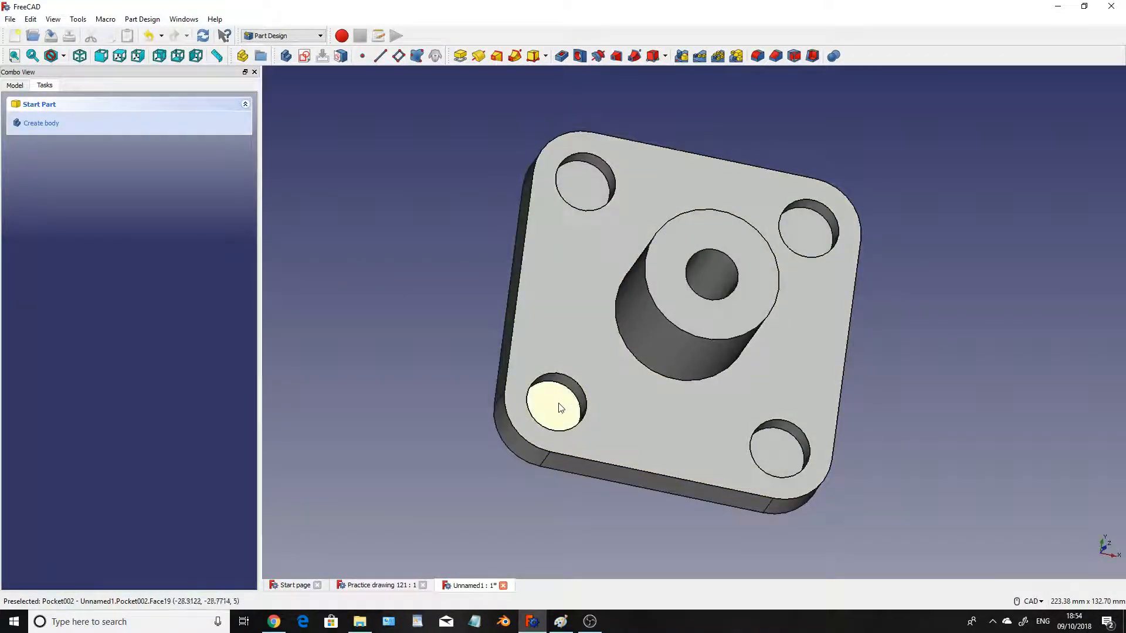
left_click(555, 405)
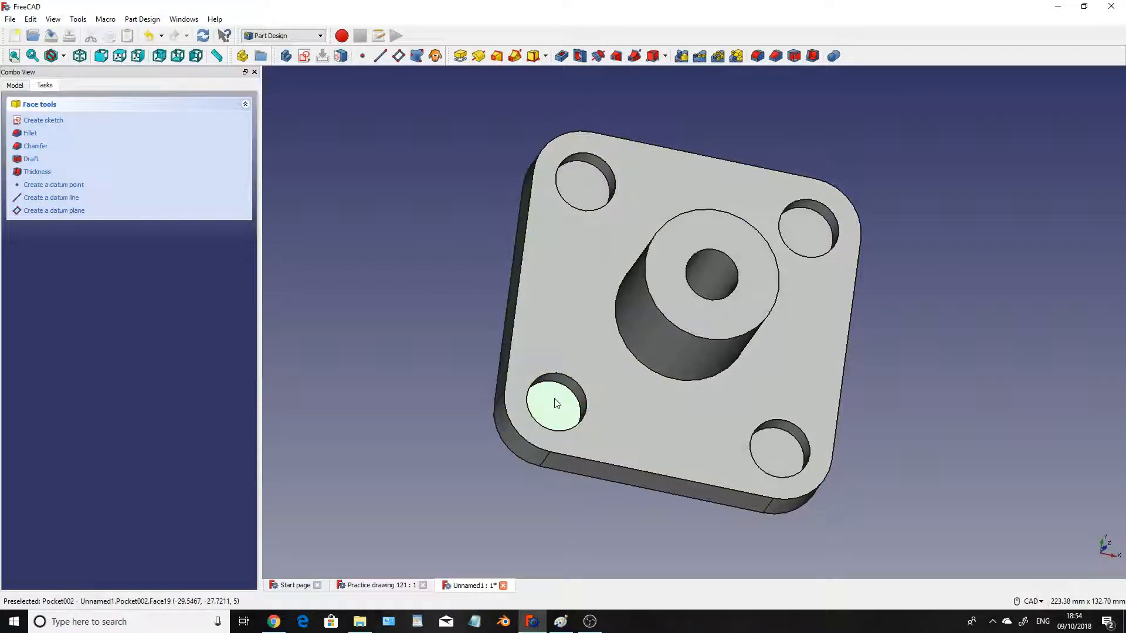
- Start a sketch on the hole floor and draw circles in the corner holes
left_click(43, 120)
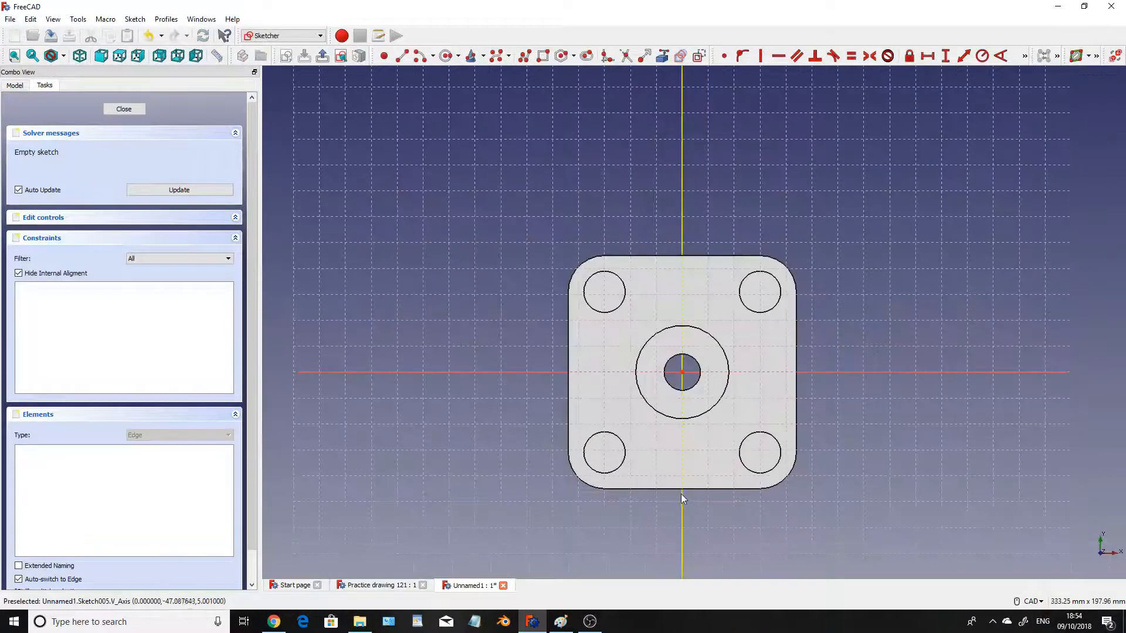
scroll("up", 3)
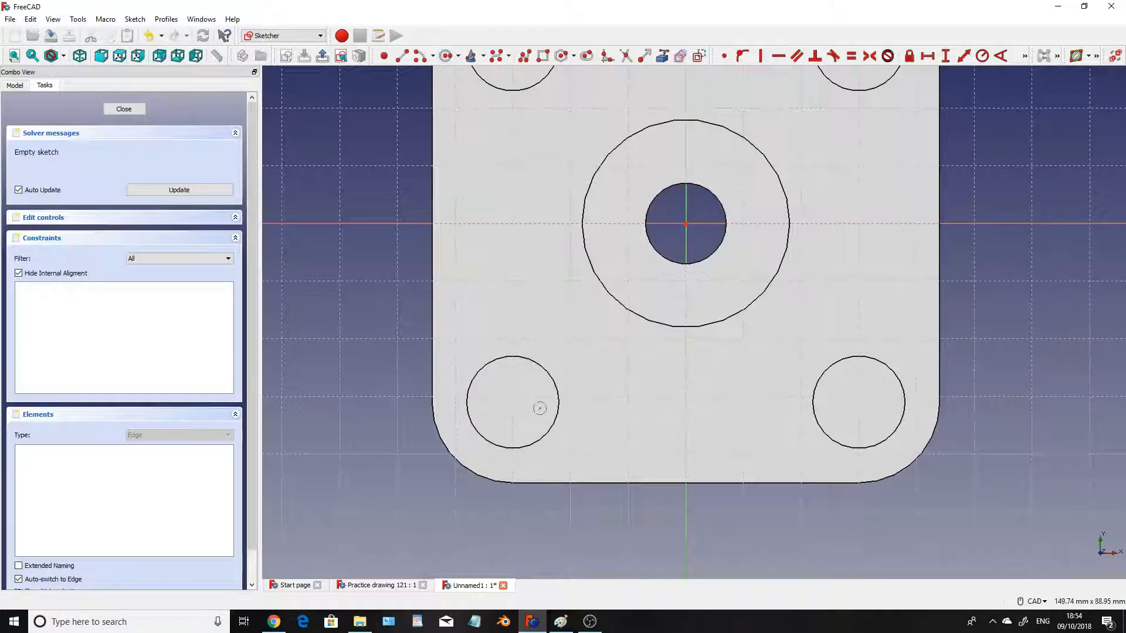
mouse_move(533, 420)
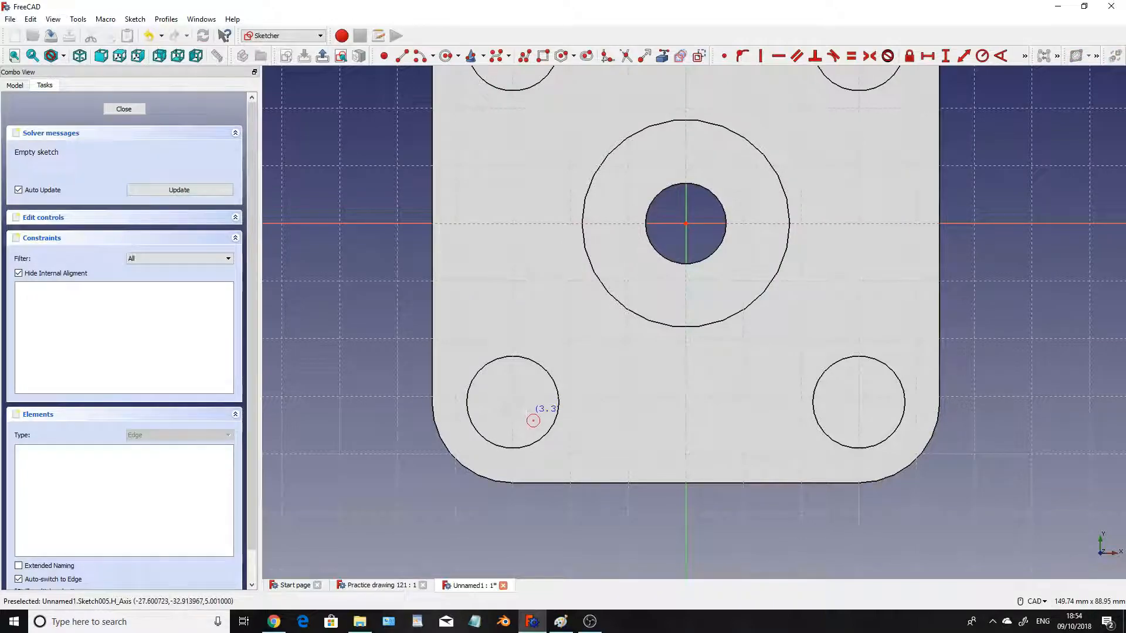
left_click(511, 402)
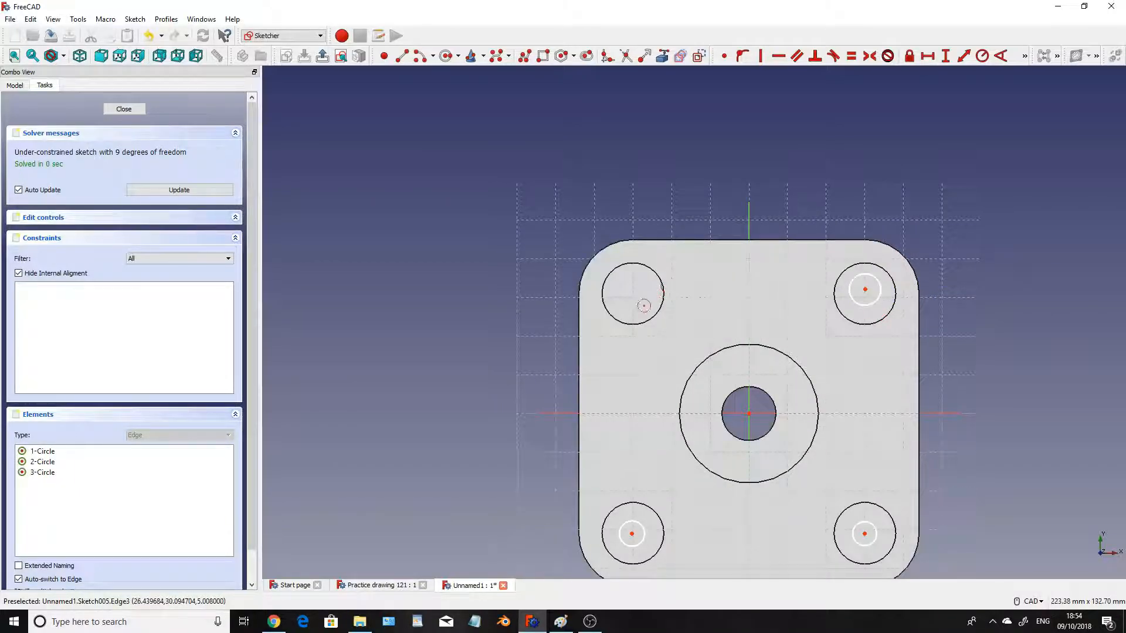
left_click(632, 292)
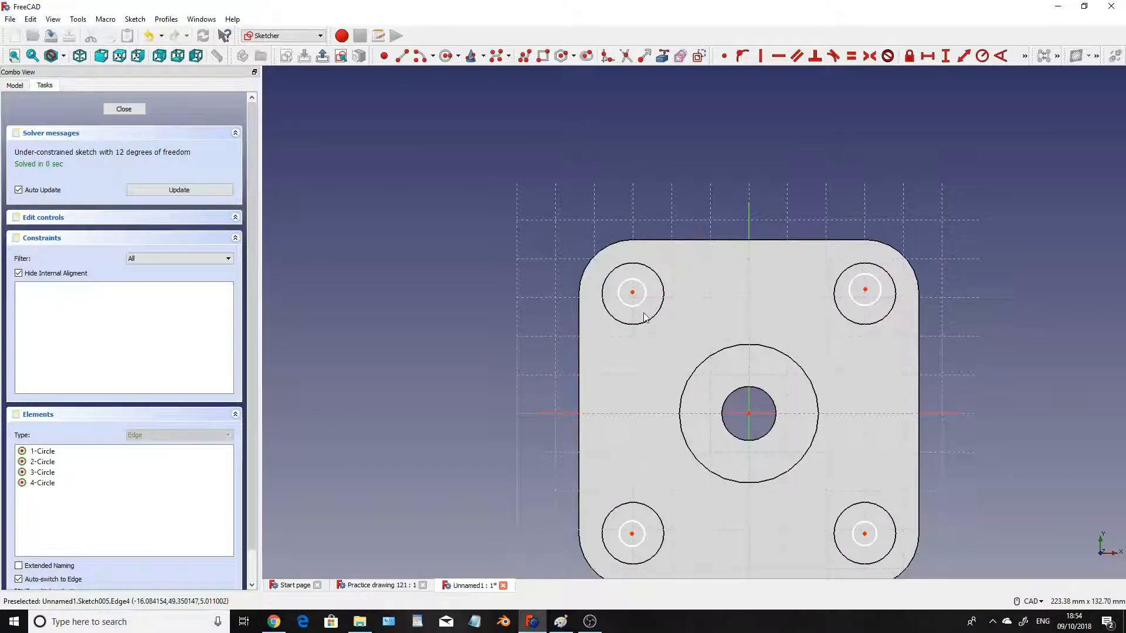
mouse_move(908, 57)
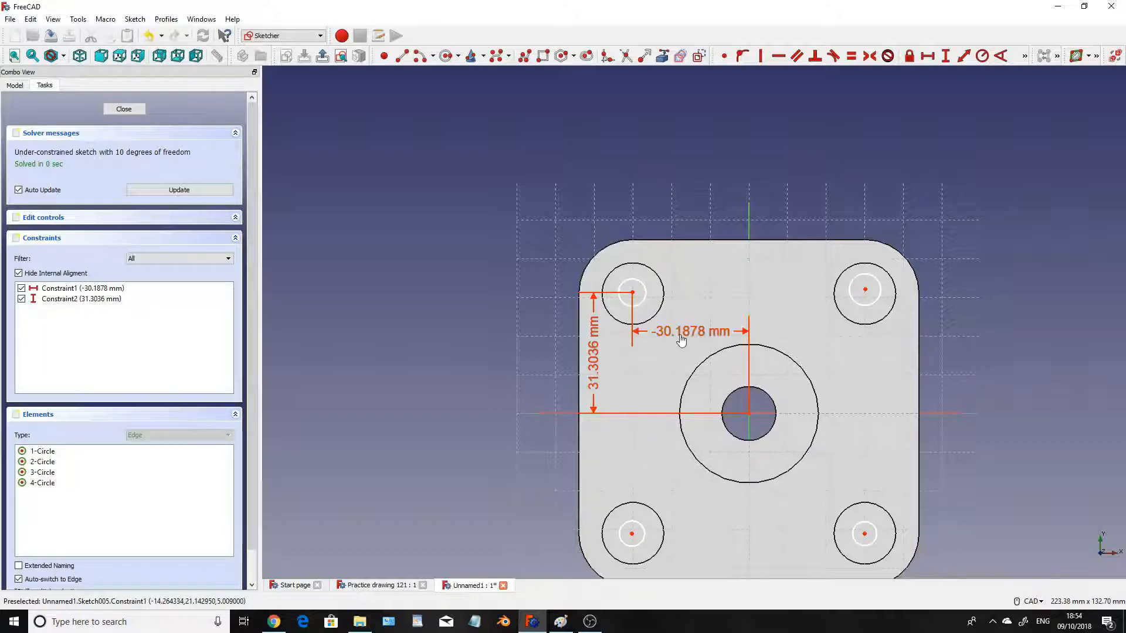
- Set the upper-left and upper-right circle offsets to 30 mm sideways and 31 mm vertically
double_click(681, 330)
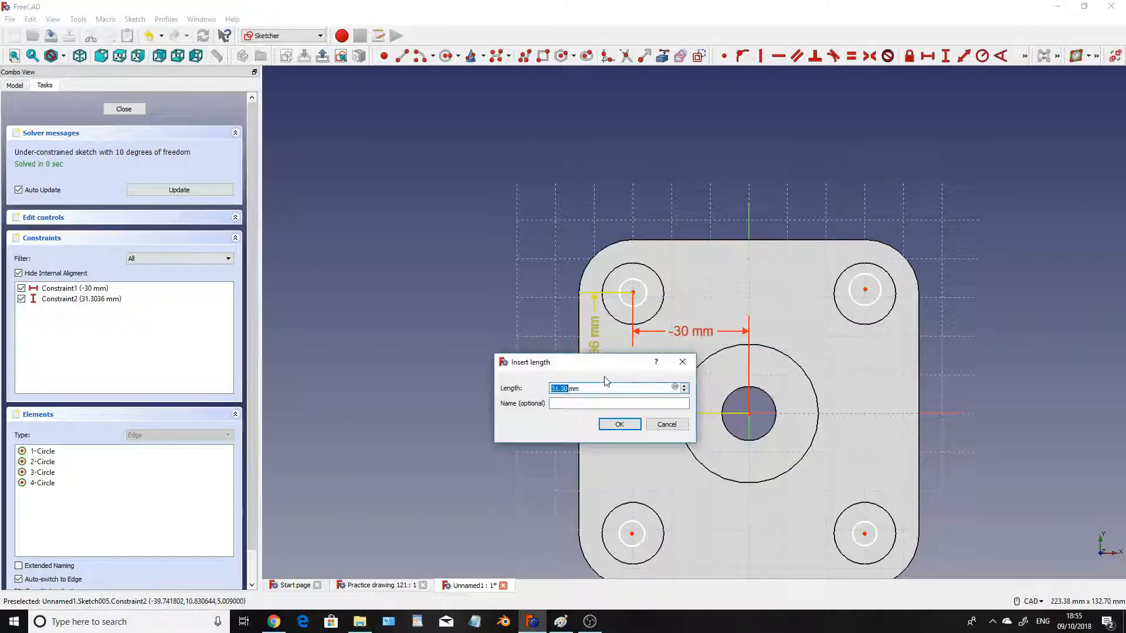
left_click(618, 423)
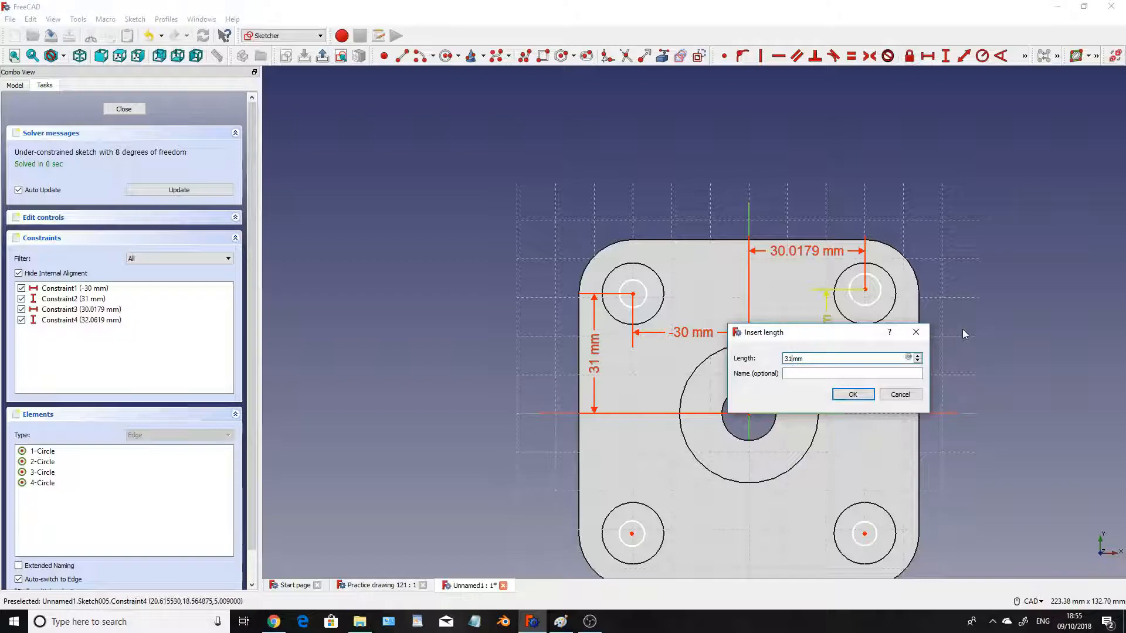
left_click(852, 394)
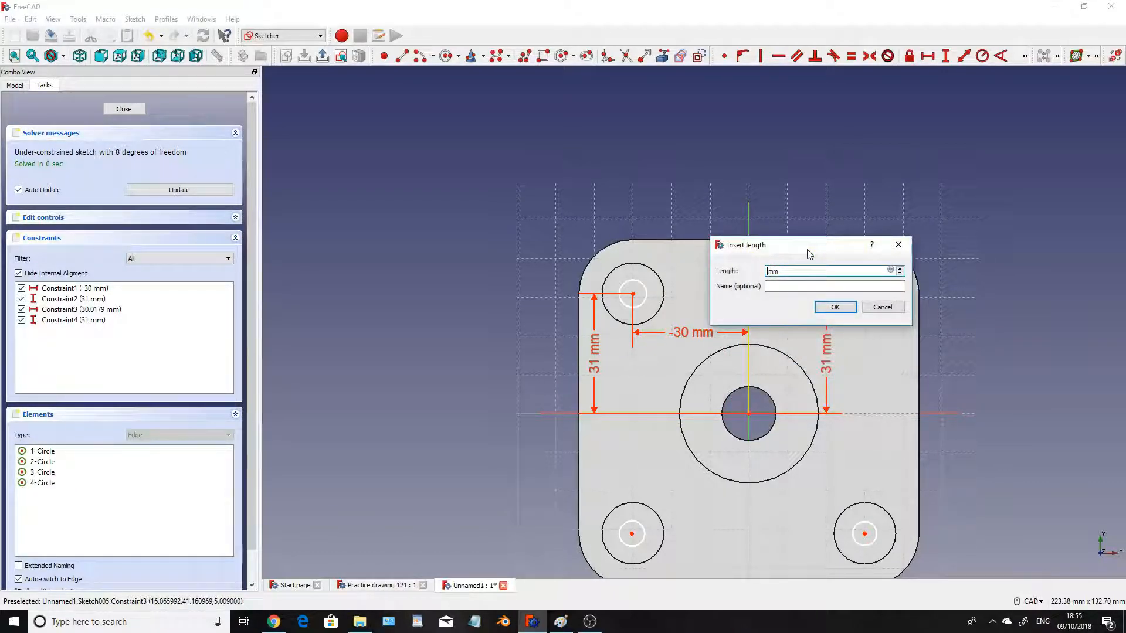
left_click(835, 307)
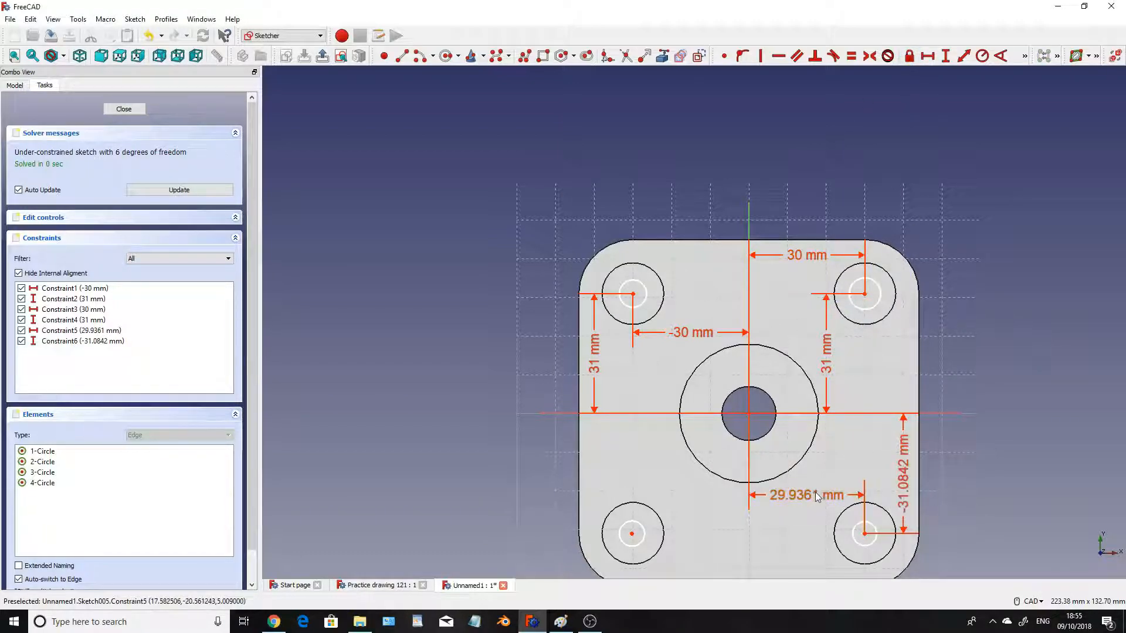
- Set the lower-right and lower-left circle offsets to 30 mm sideways and 31 mm vertically
double_click(792, 496)
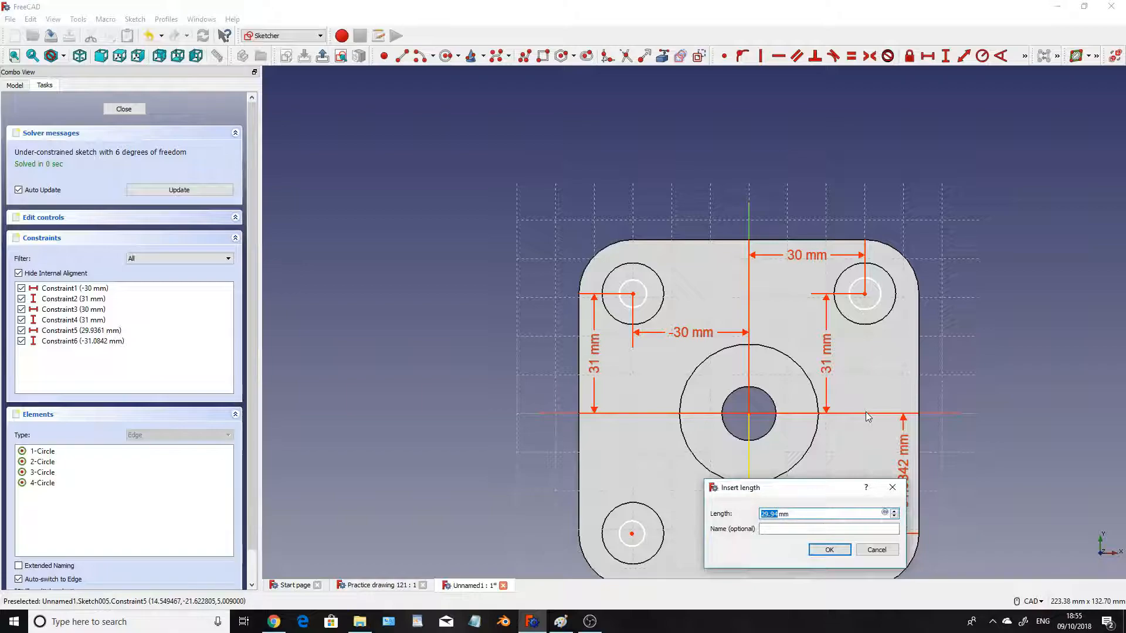
left_click(828, 549)
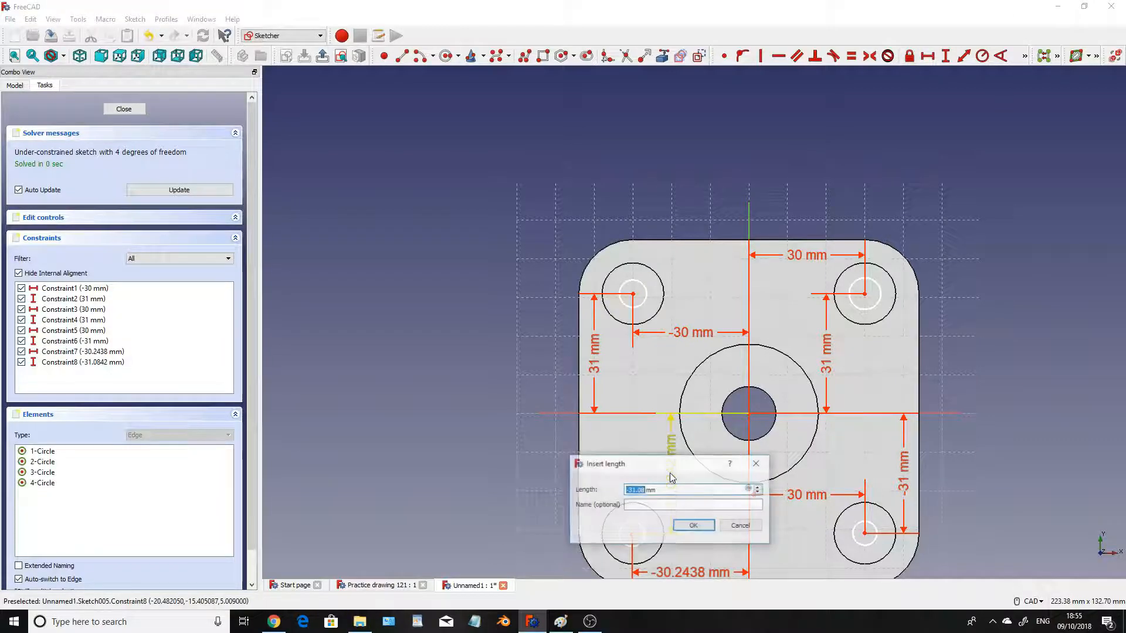
left_click(691, 525)
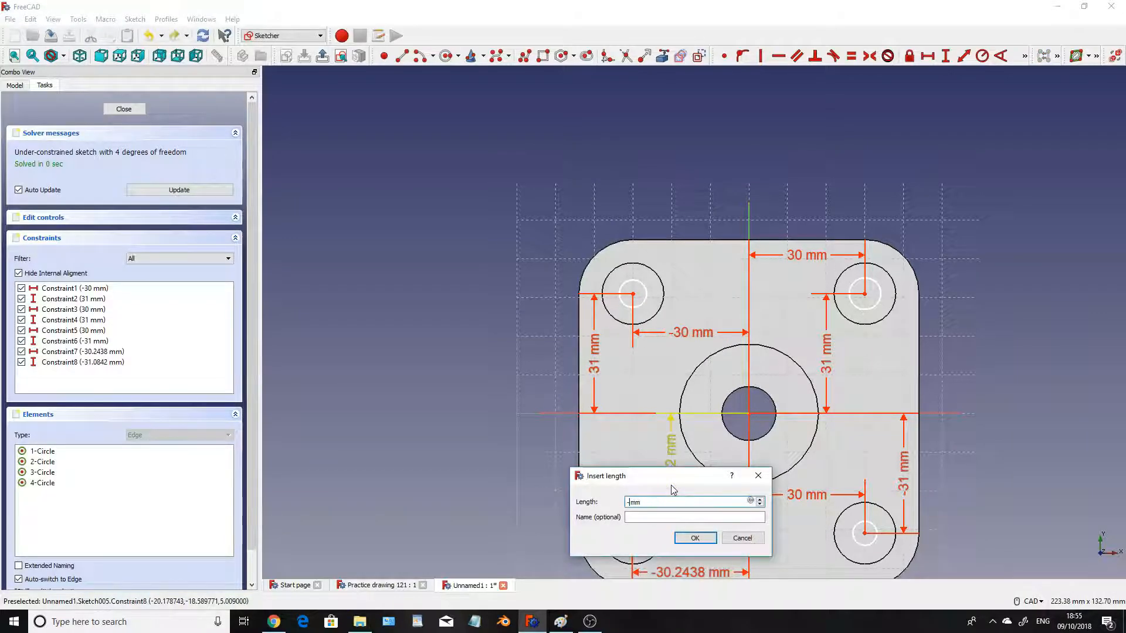
left_click(694, 537)
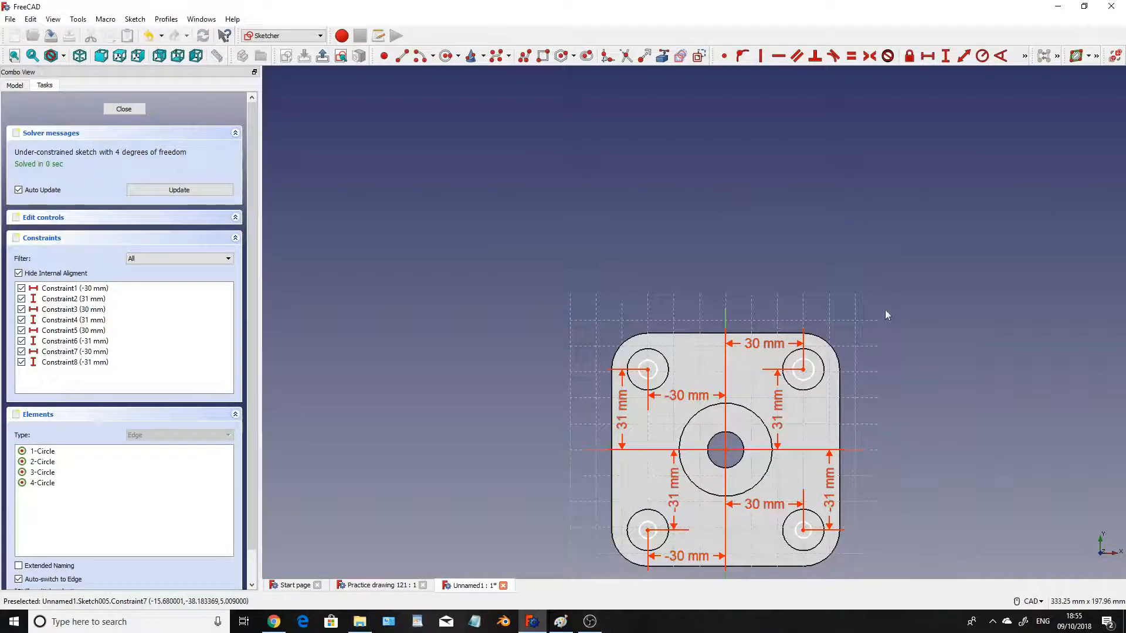
- Constrain the remaining corner circles to a 4 mm radius and close the sketch
left_click(986, 55)
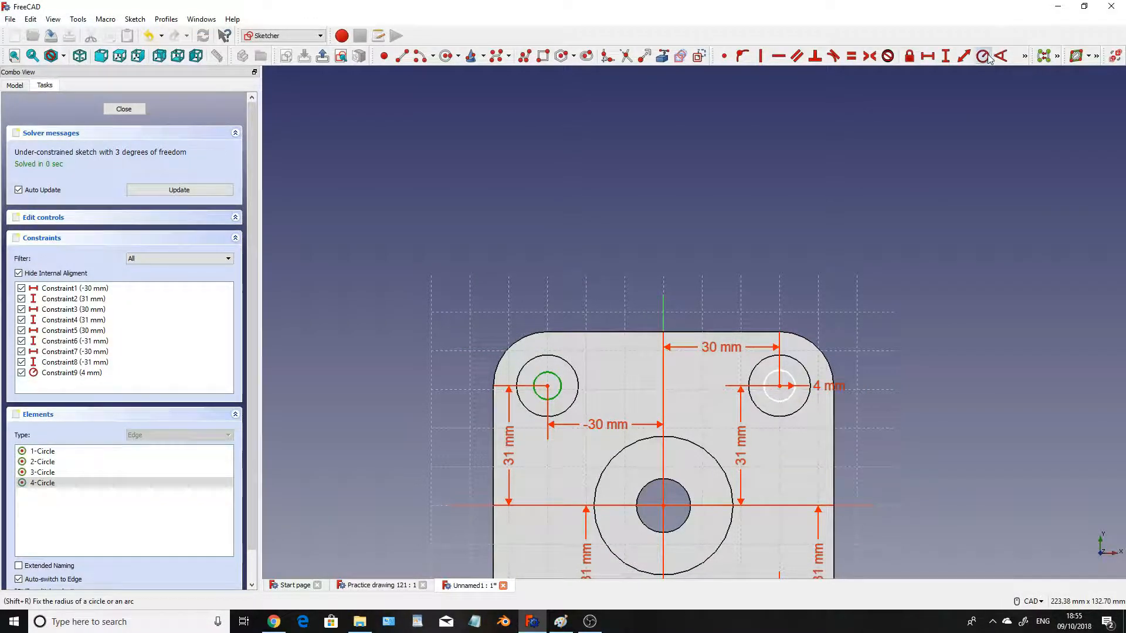
left_click(983, 56)
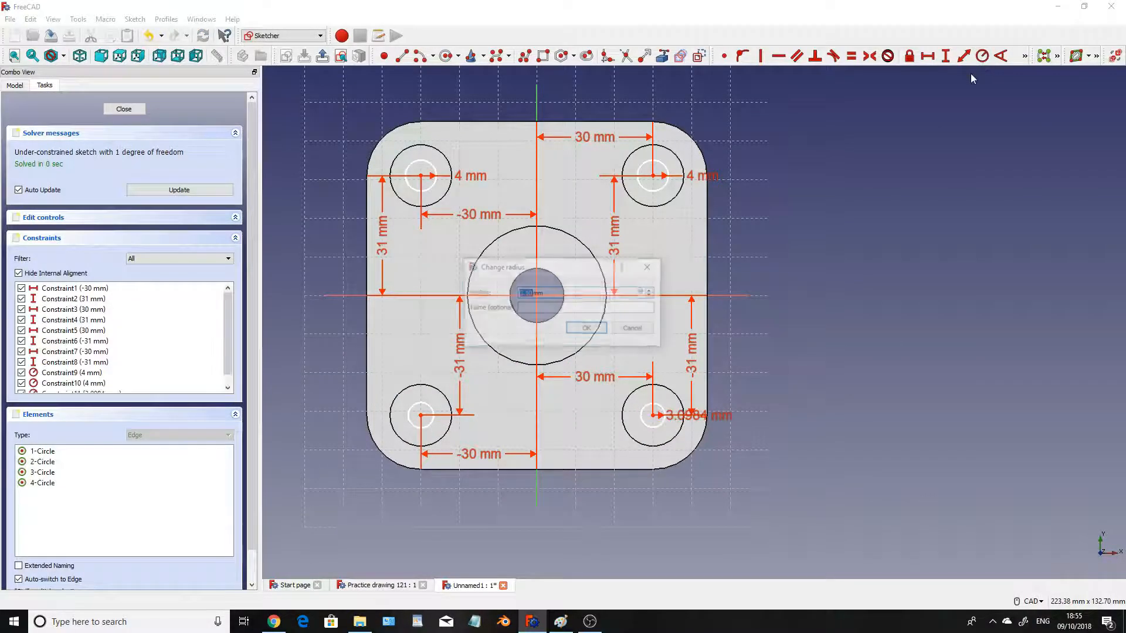
left_click(585, 327)
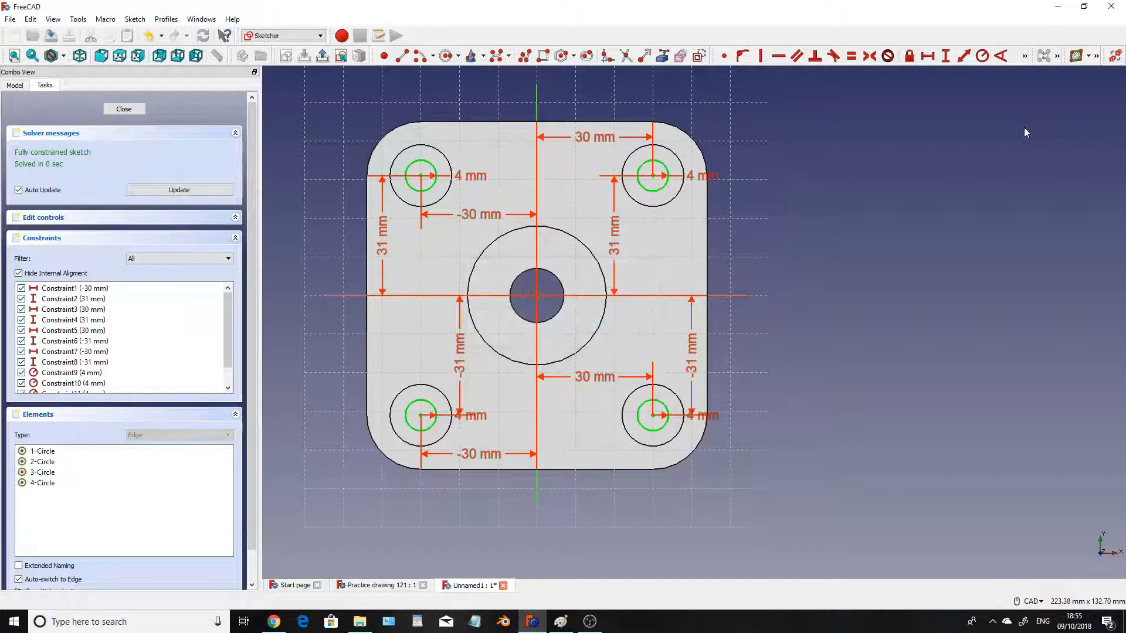
left_click(124, 109)
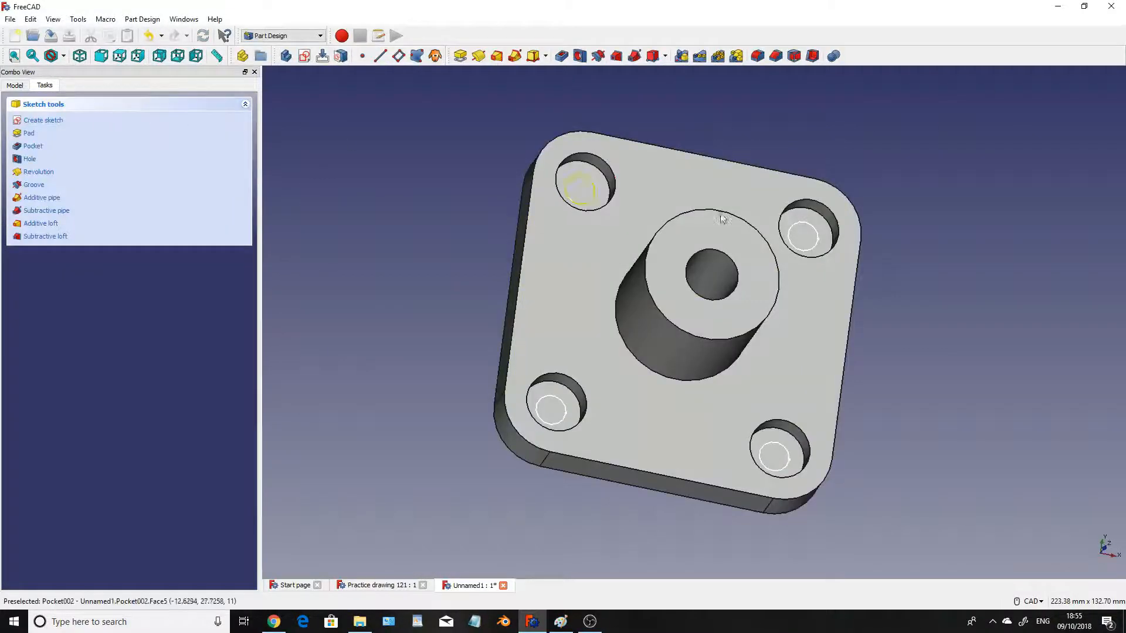
- Pocket the 4 mm corner circles using the Through all type
left_click(33, 146)
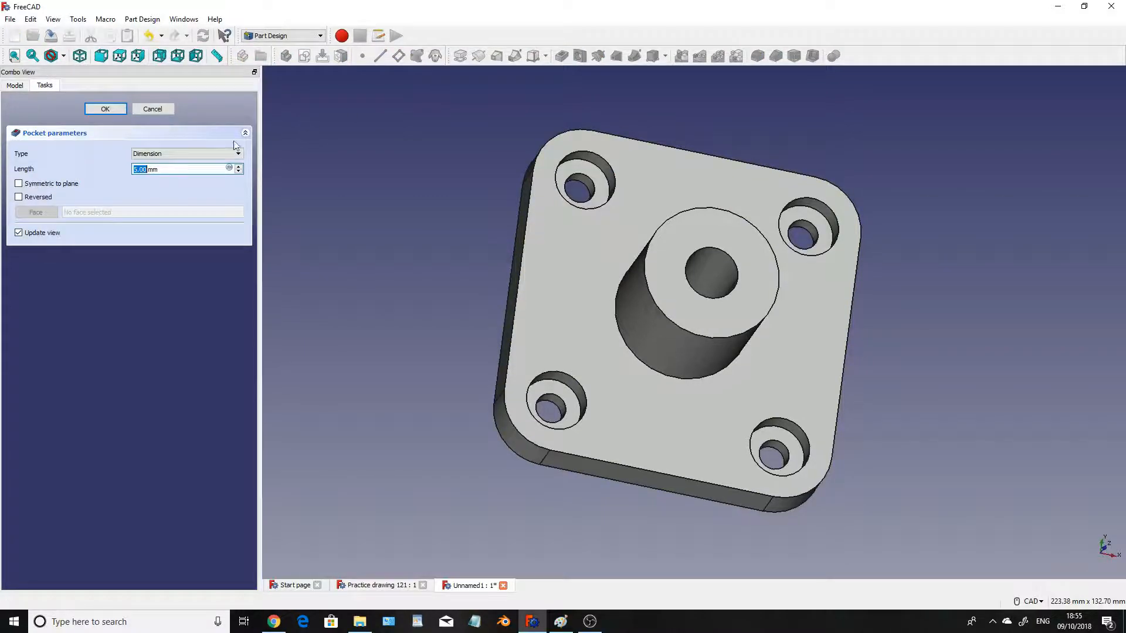
left_click(186, 153)
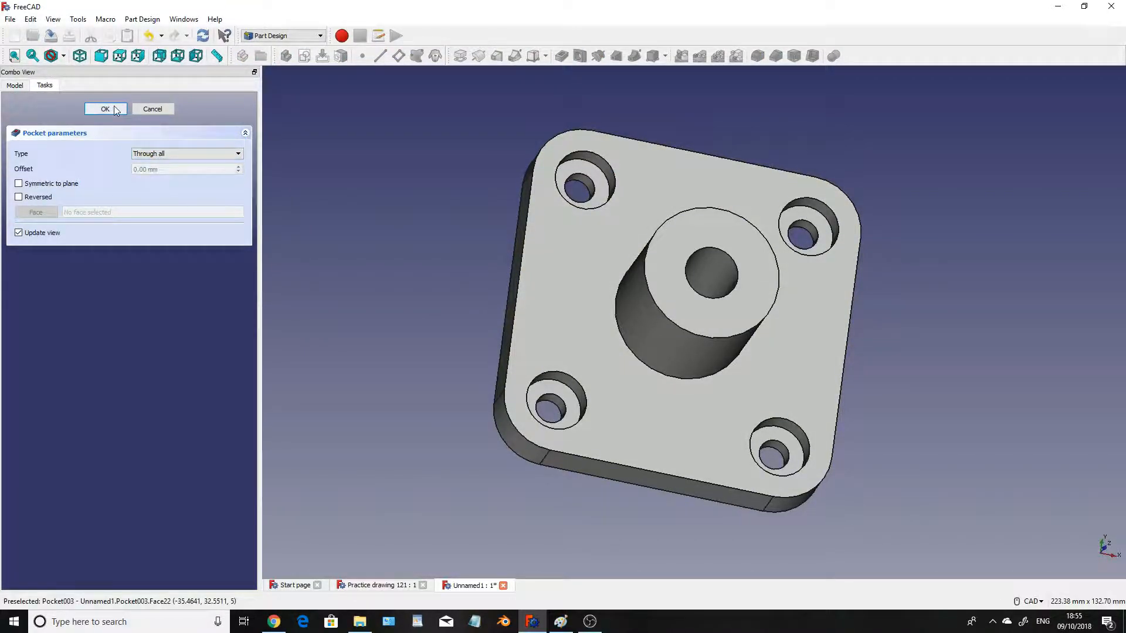
left_click(105, 109)
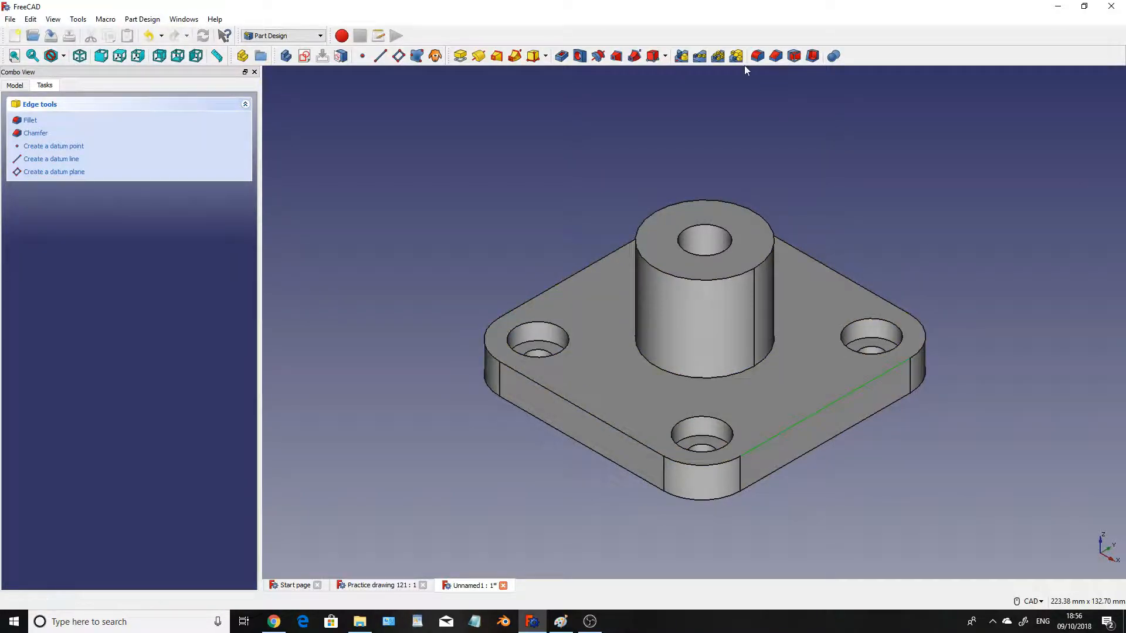
mouse_move(756, 56)
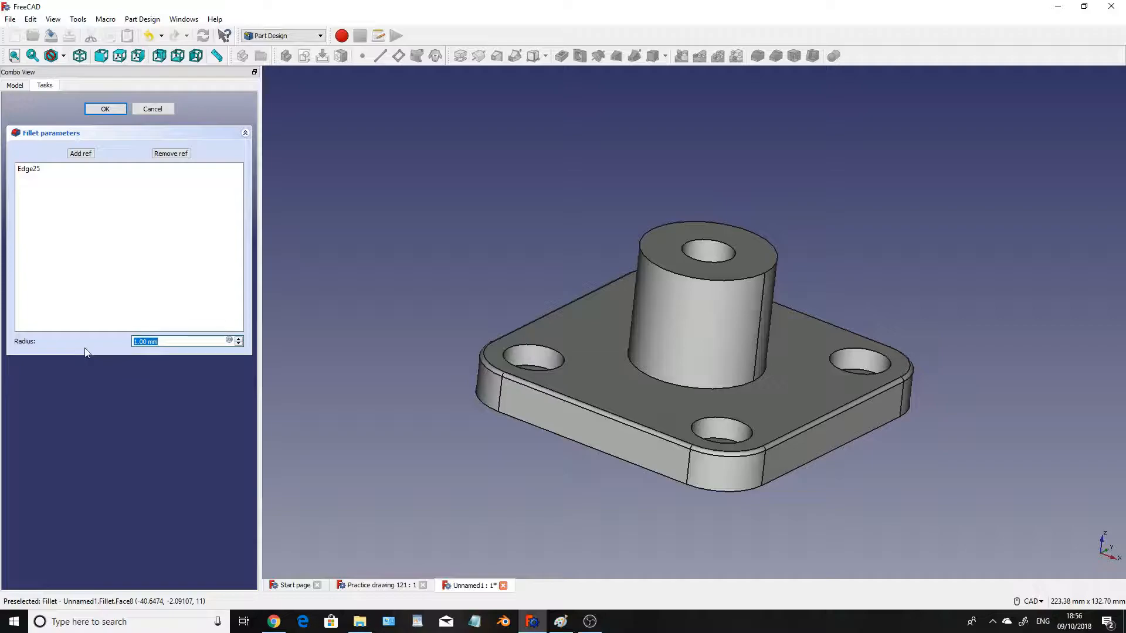
- Apply a 3 mm fillet to the top outer edges, then fillet the boss base edge
type("3mm")
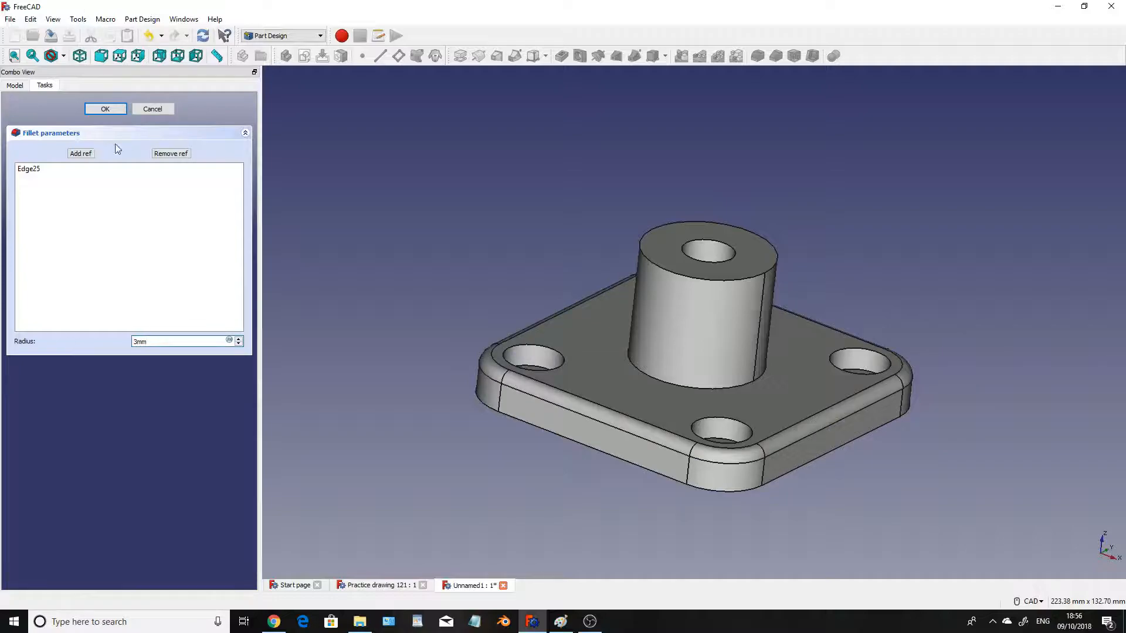
left_click(105, 109)
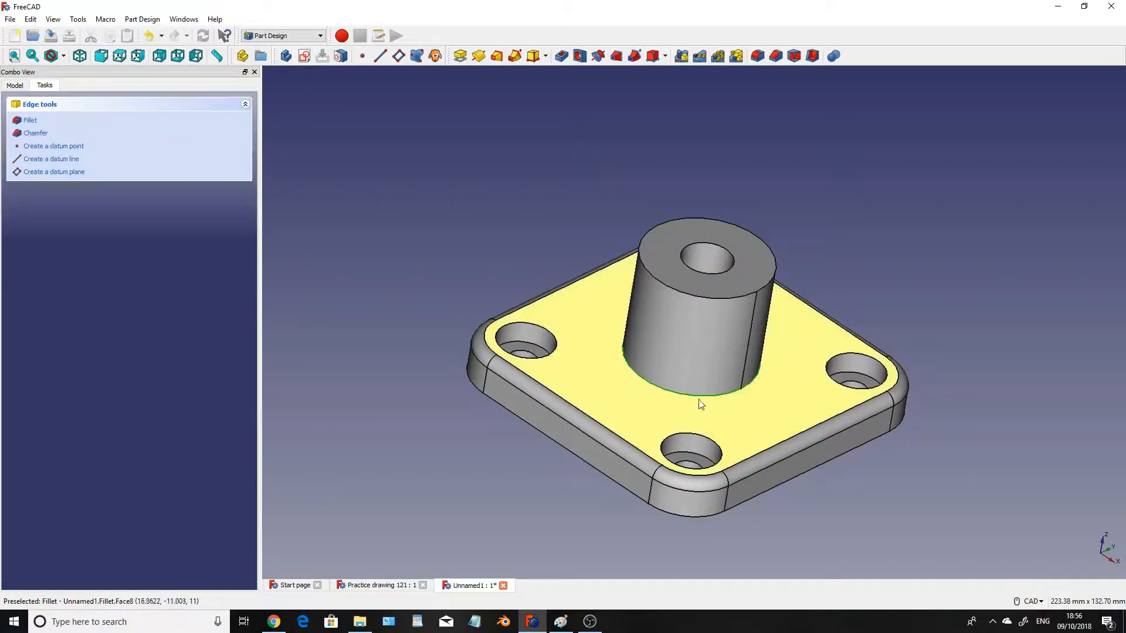
mouse_move(707, 400)
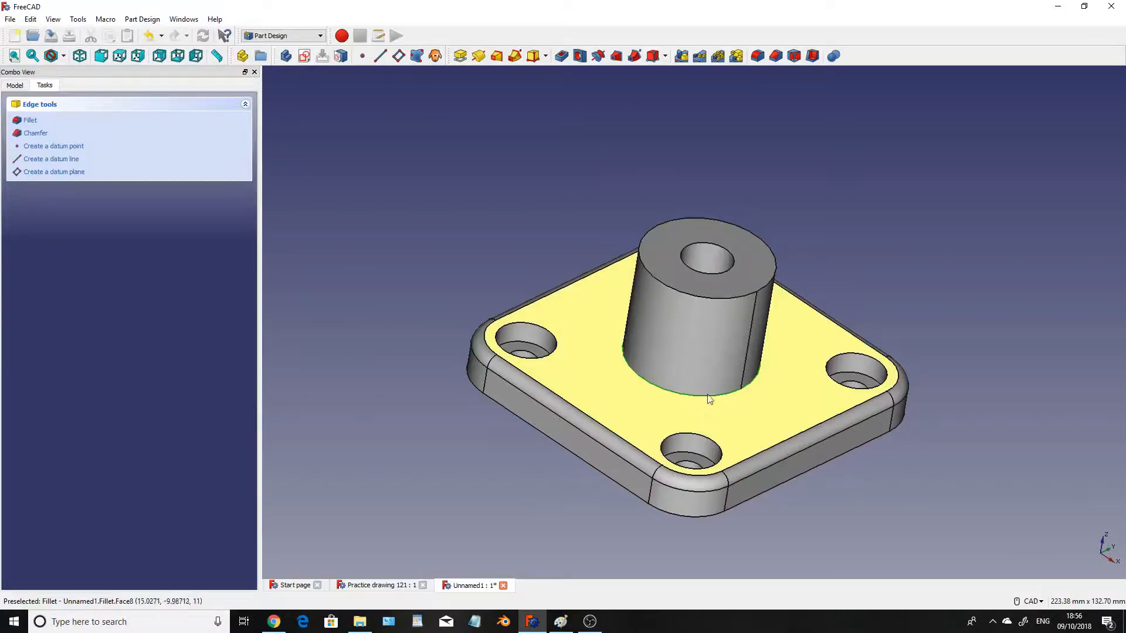
mouse_move(722, 401)
type("5")
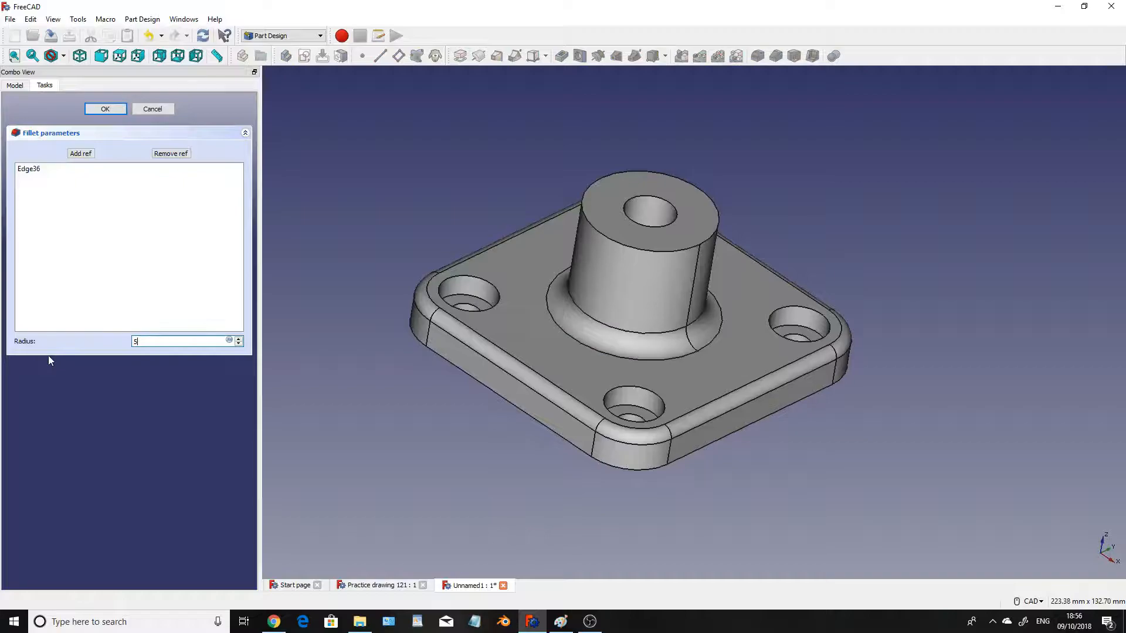
left_click(105, 108)
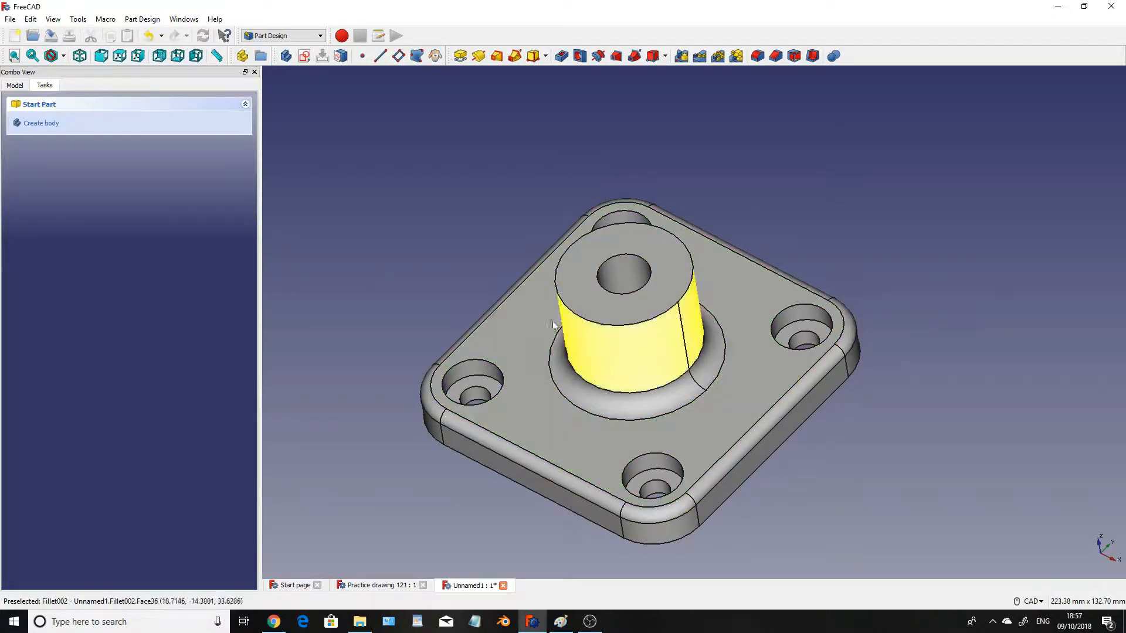
- Open the part's Appearance settings and set the material to Shiny plastic
left_click(51, 19)
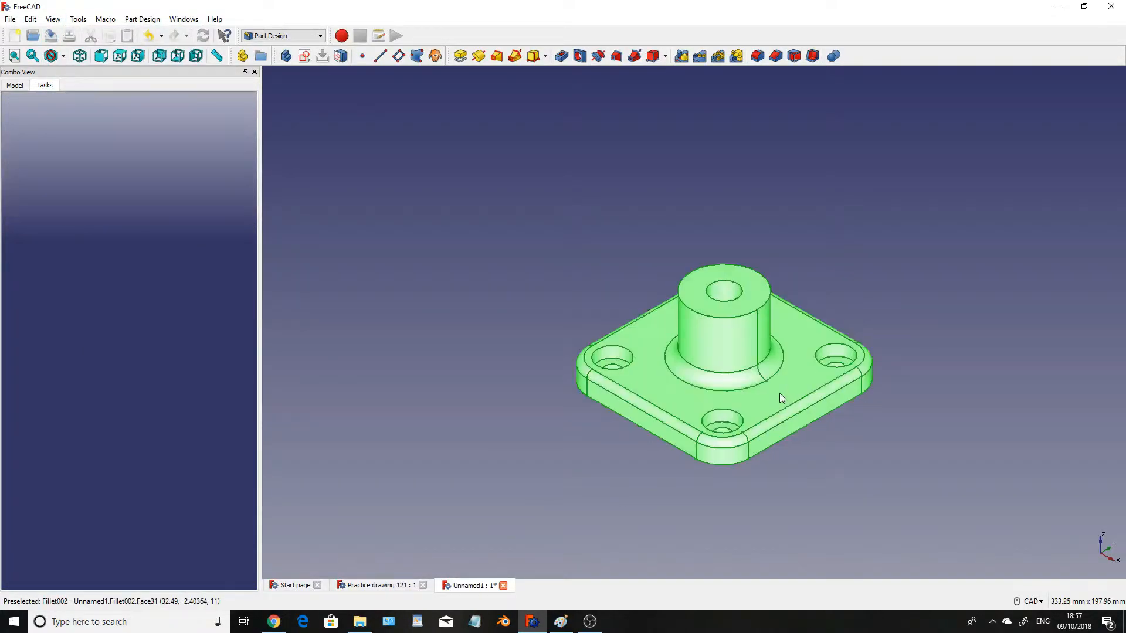
left_click(52, 19)
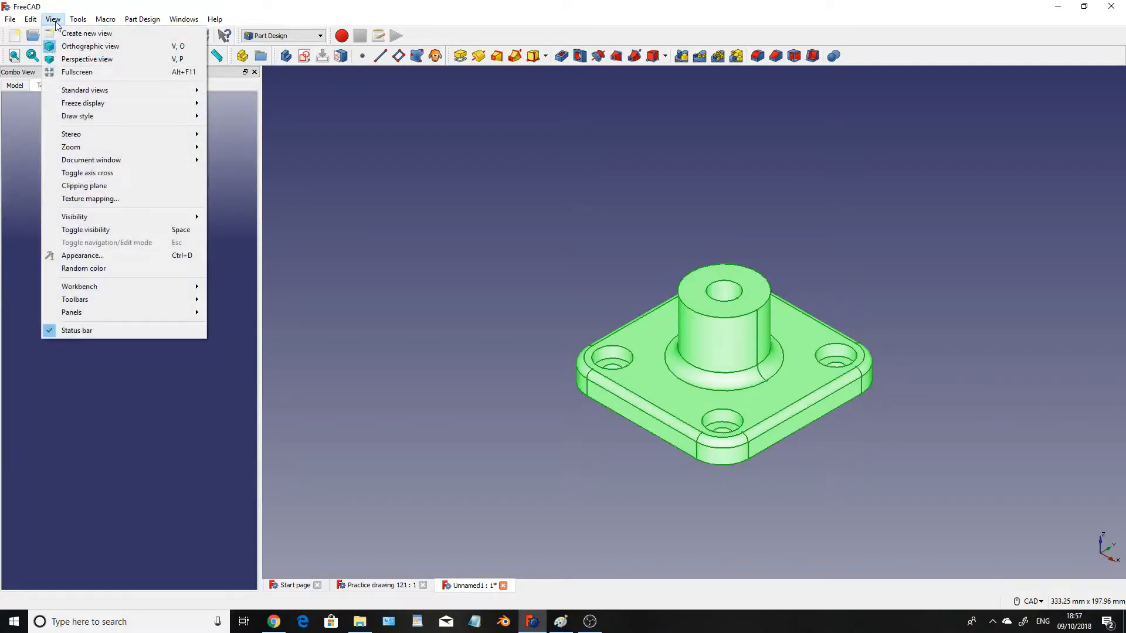
left_click(82, 255)
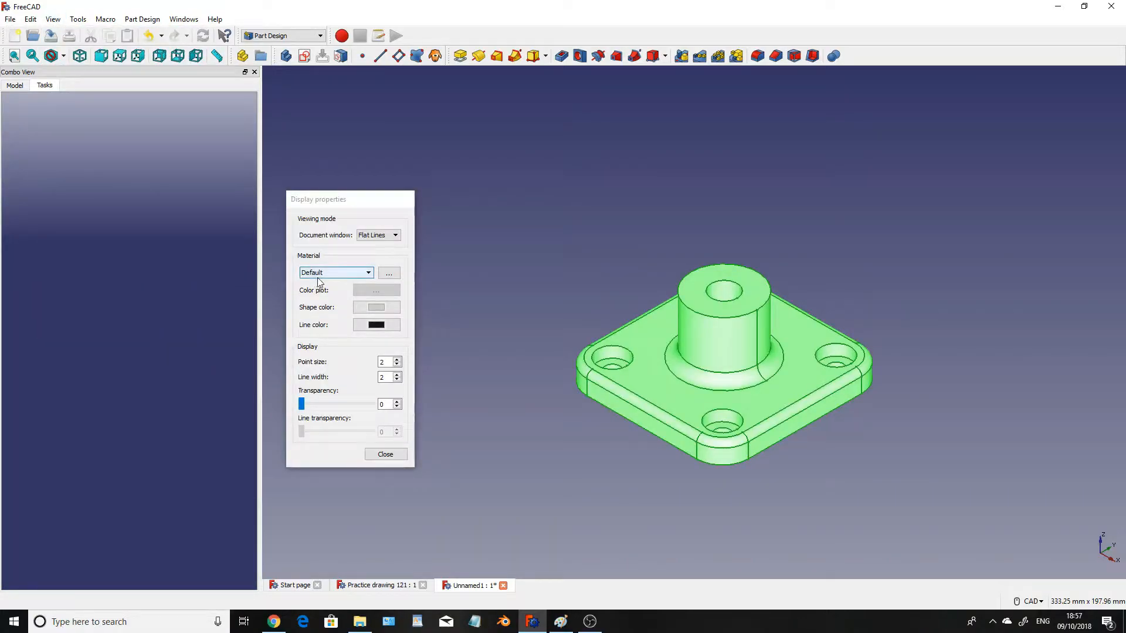
left_click(368, 272)
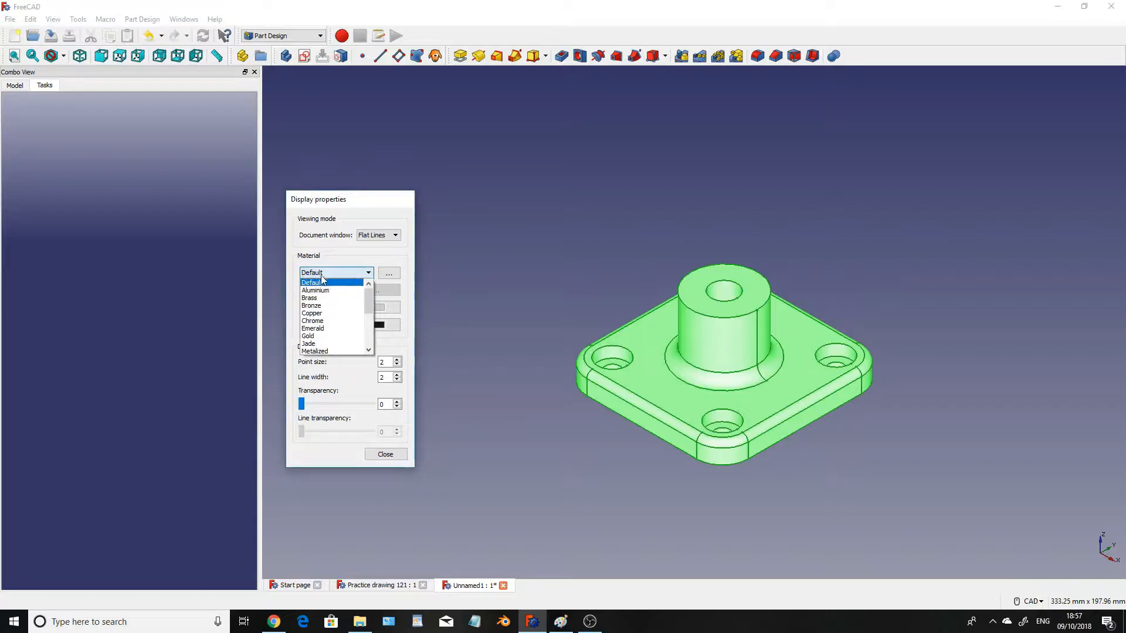
scroll("down", 3)
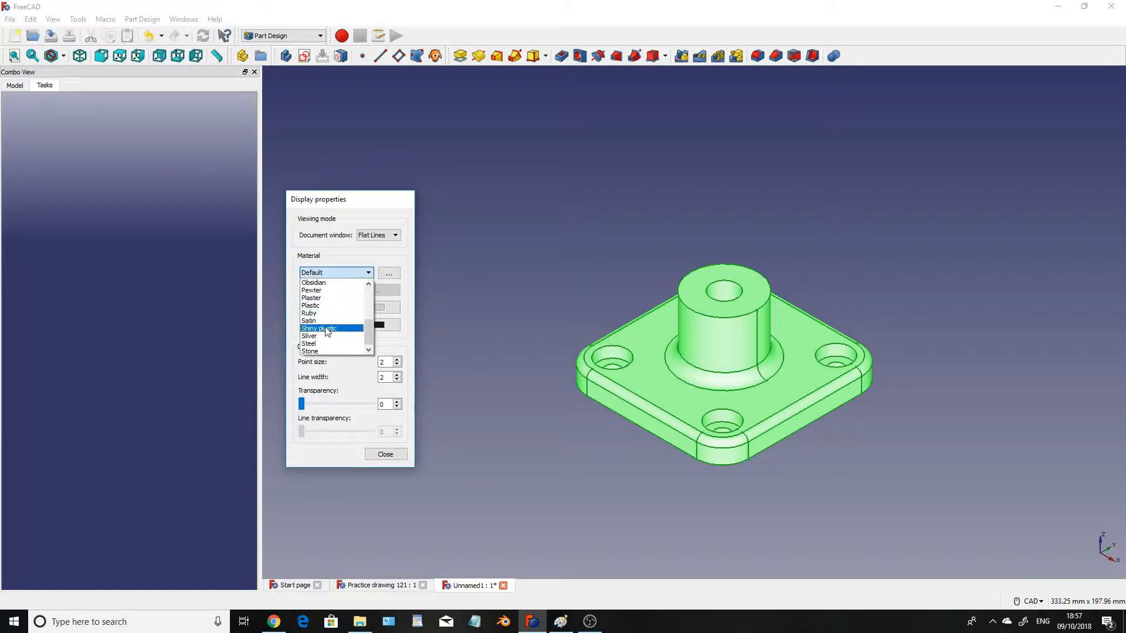
left_click(320, 329)
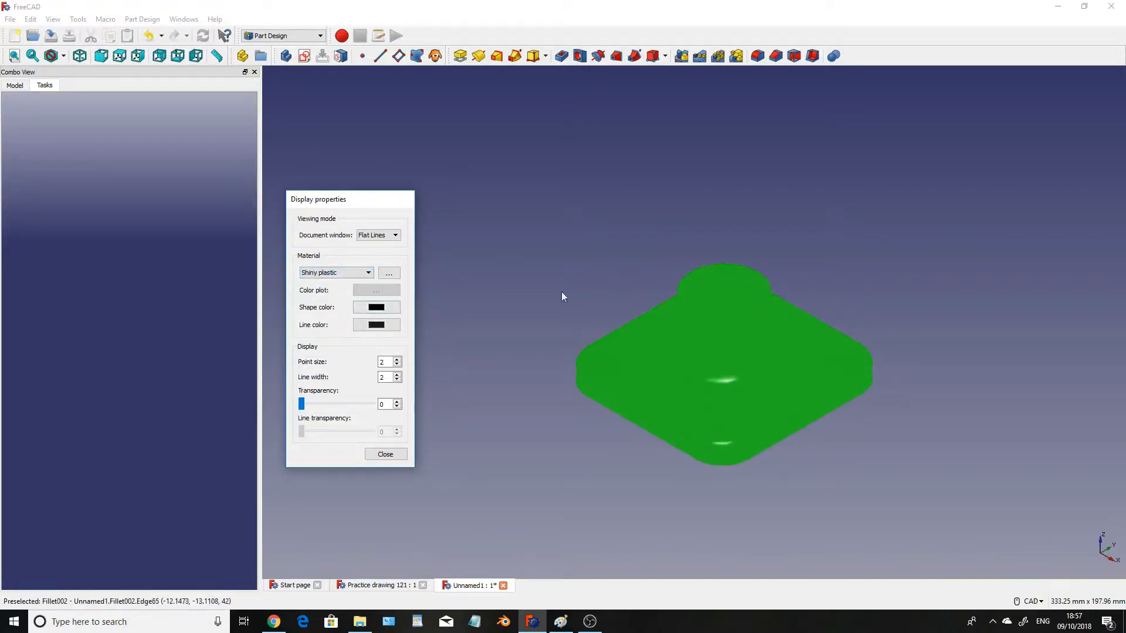
- Set the shape colour to green and close the Appearance dialog
left_click(374, 307)
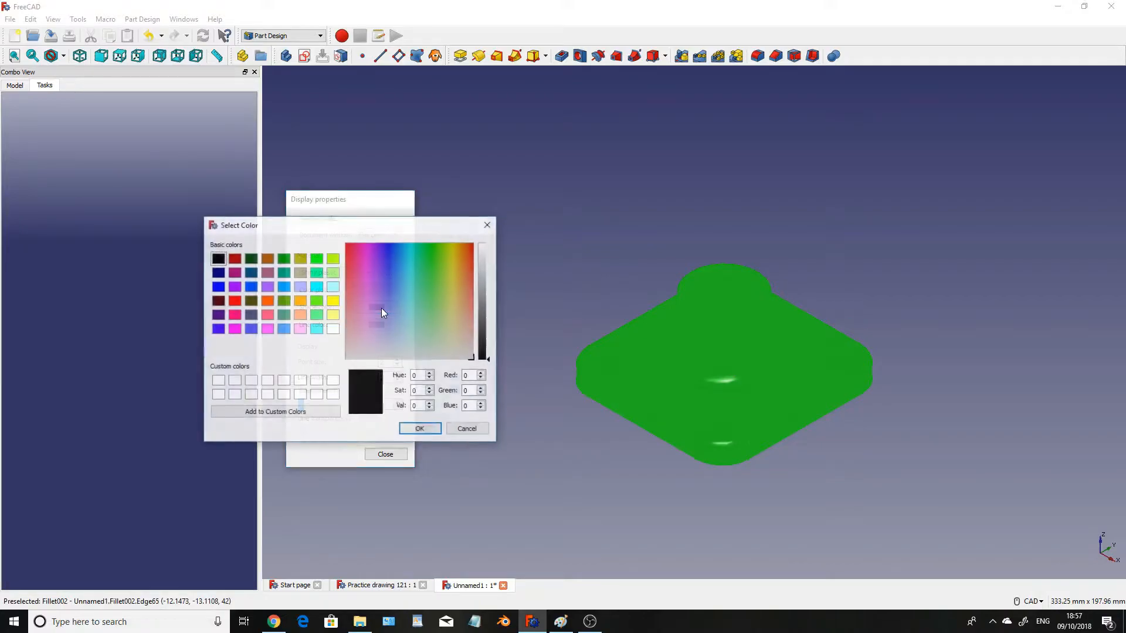
left_click(431, 255)
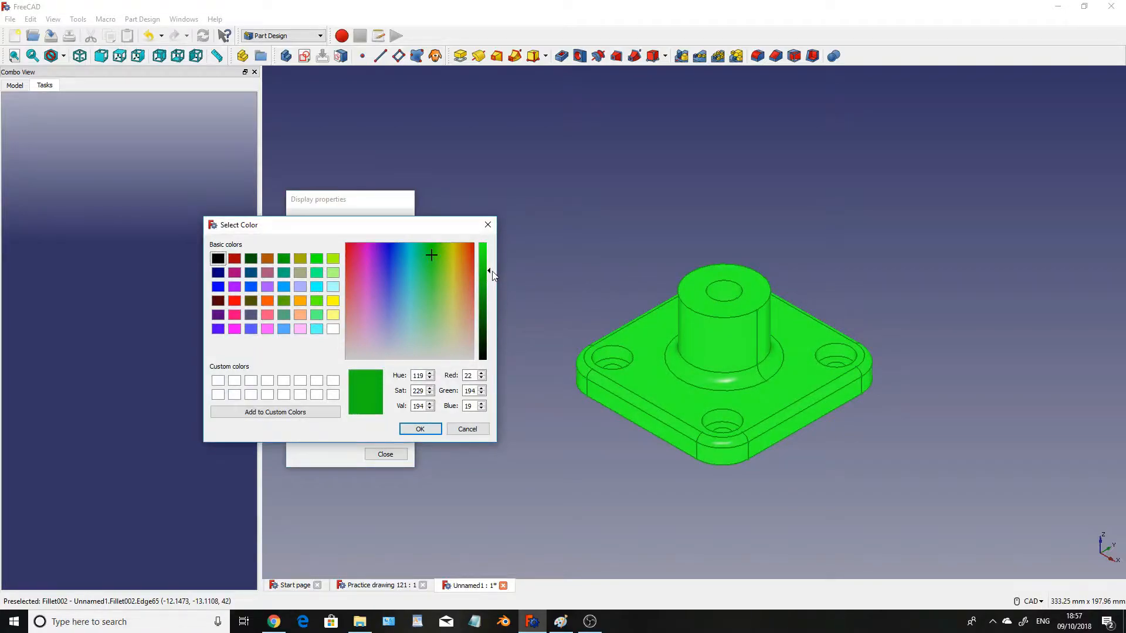
left_click(420, 428)
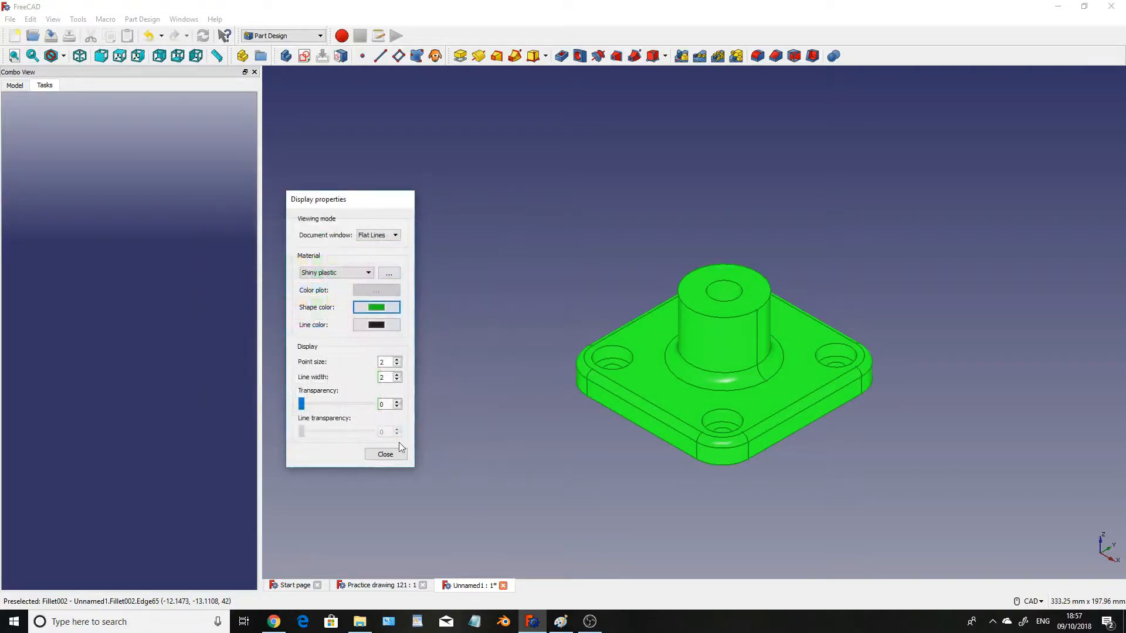
left_click(385, 454)
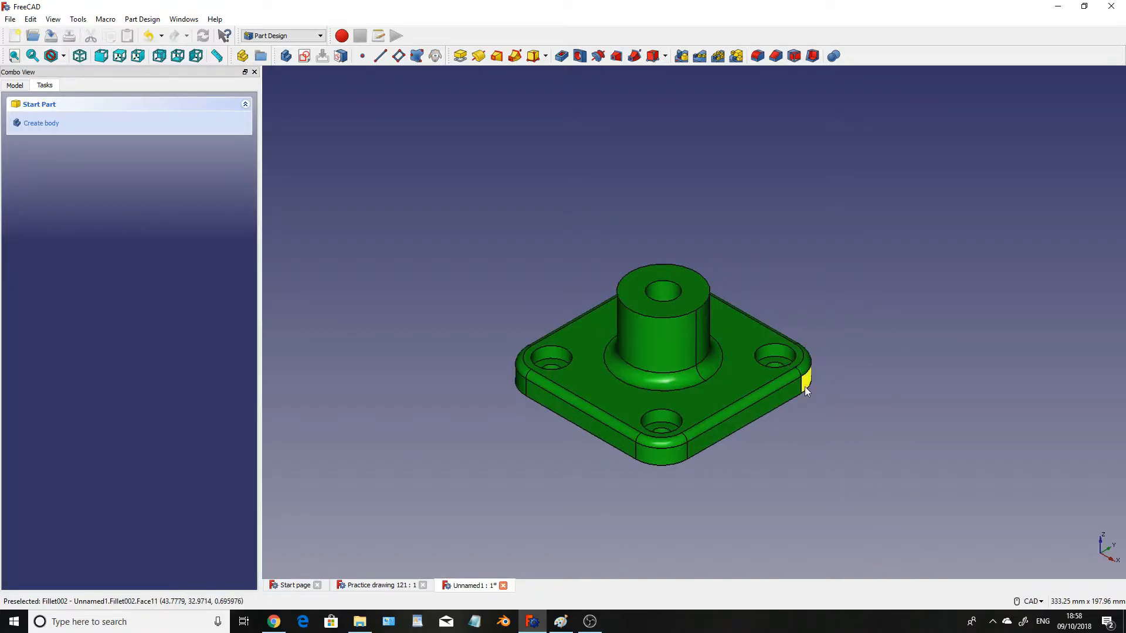
mouse_move(808, 282)
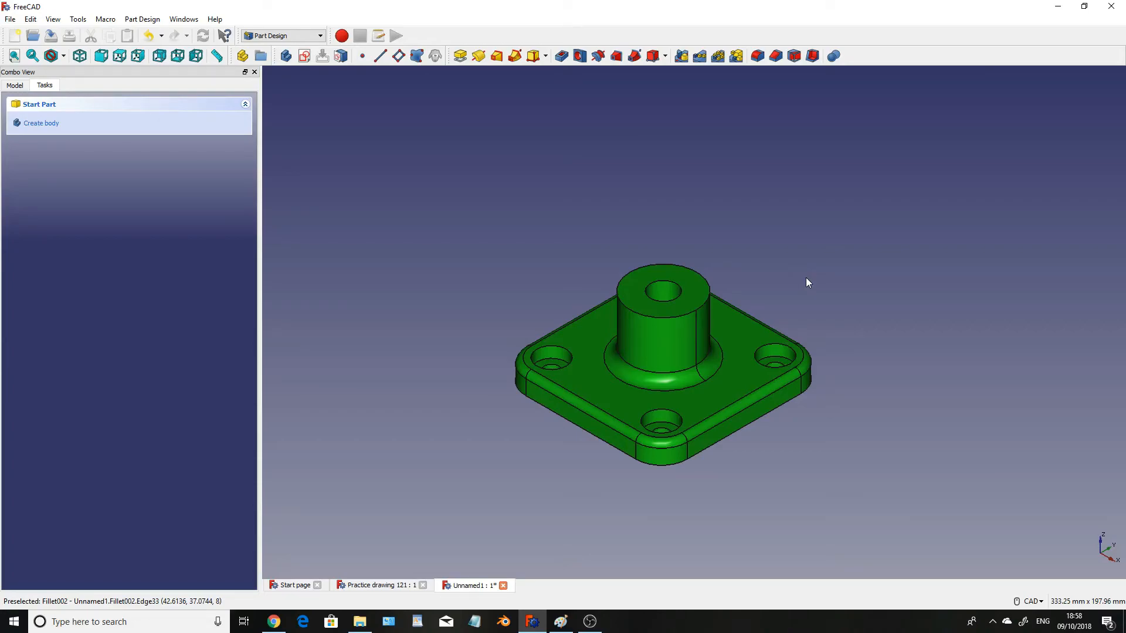
mouse_move(890, 272)
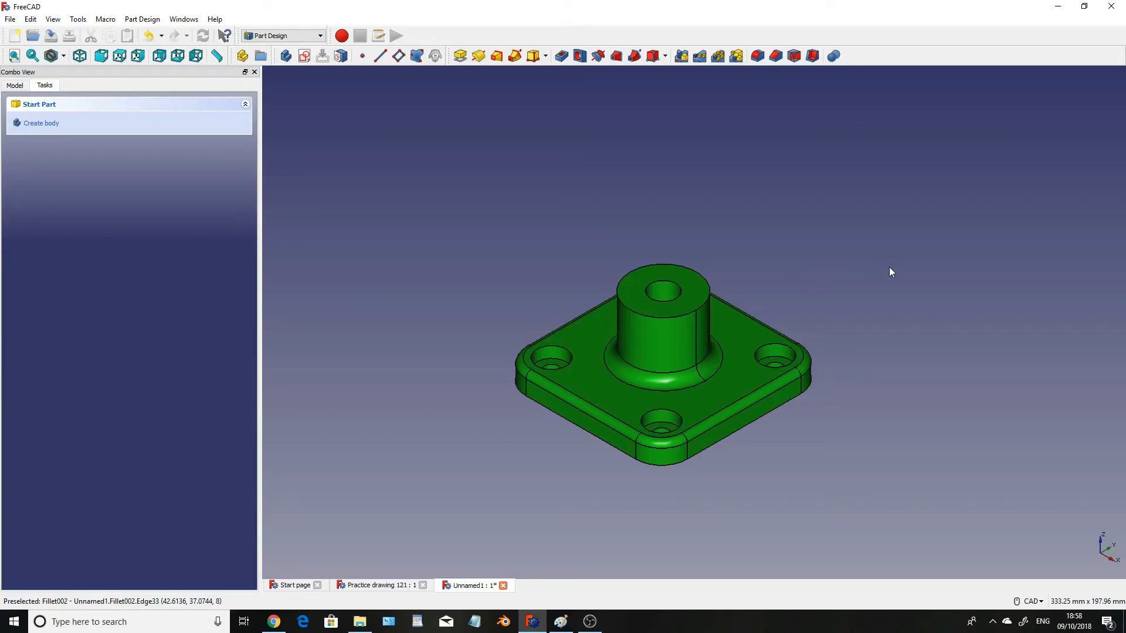
mouse_move(802, 383)
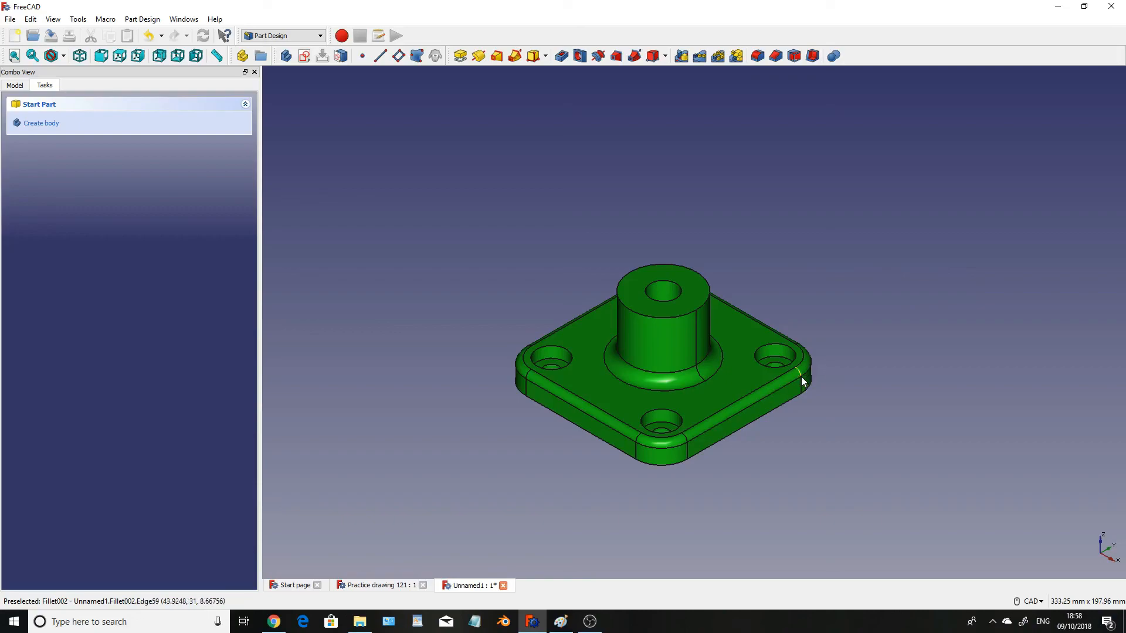